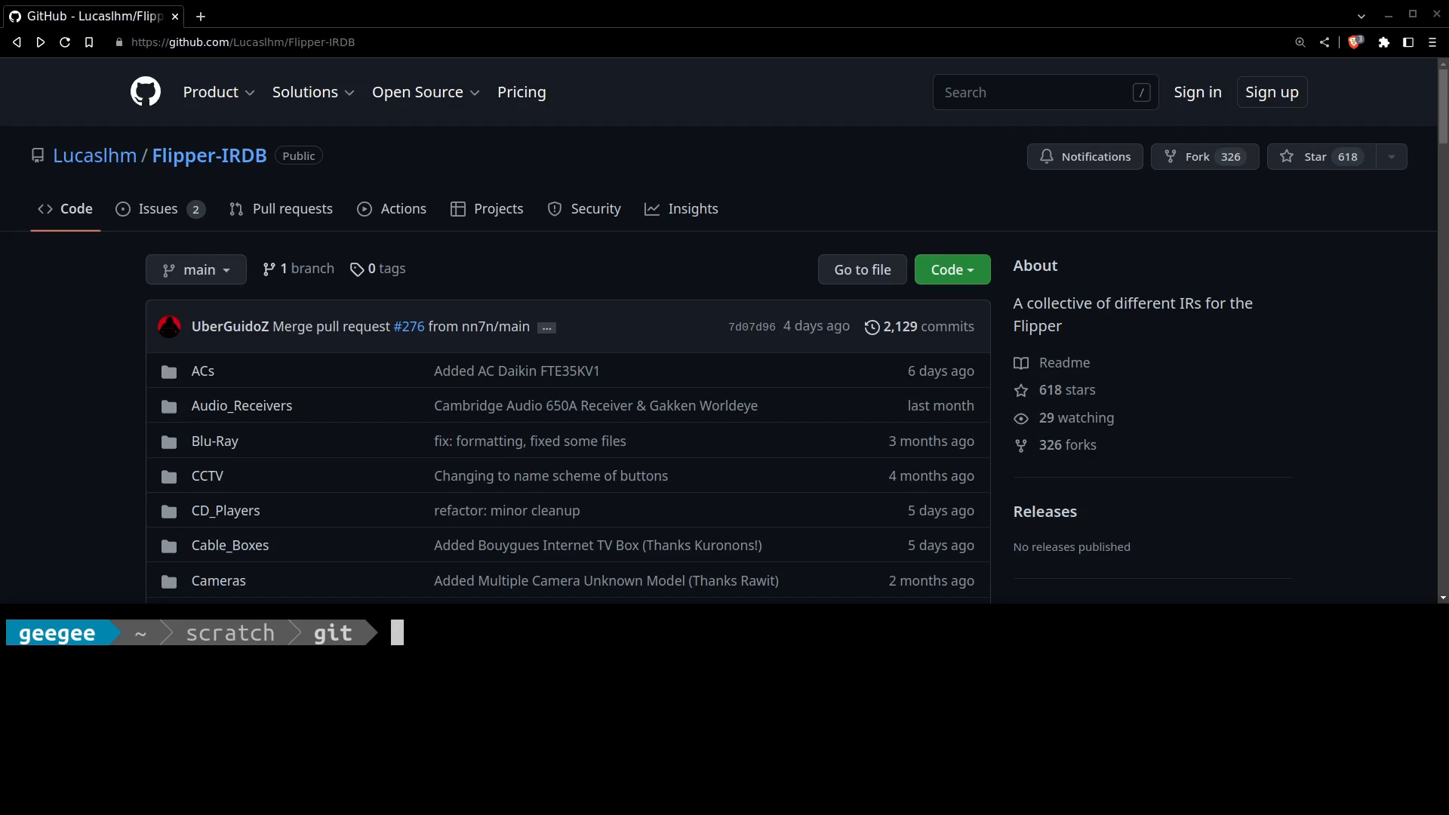
mouse_move(493, 738)
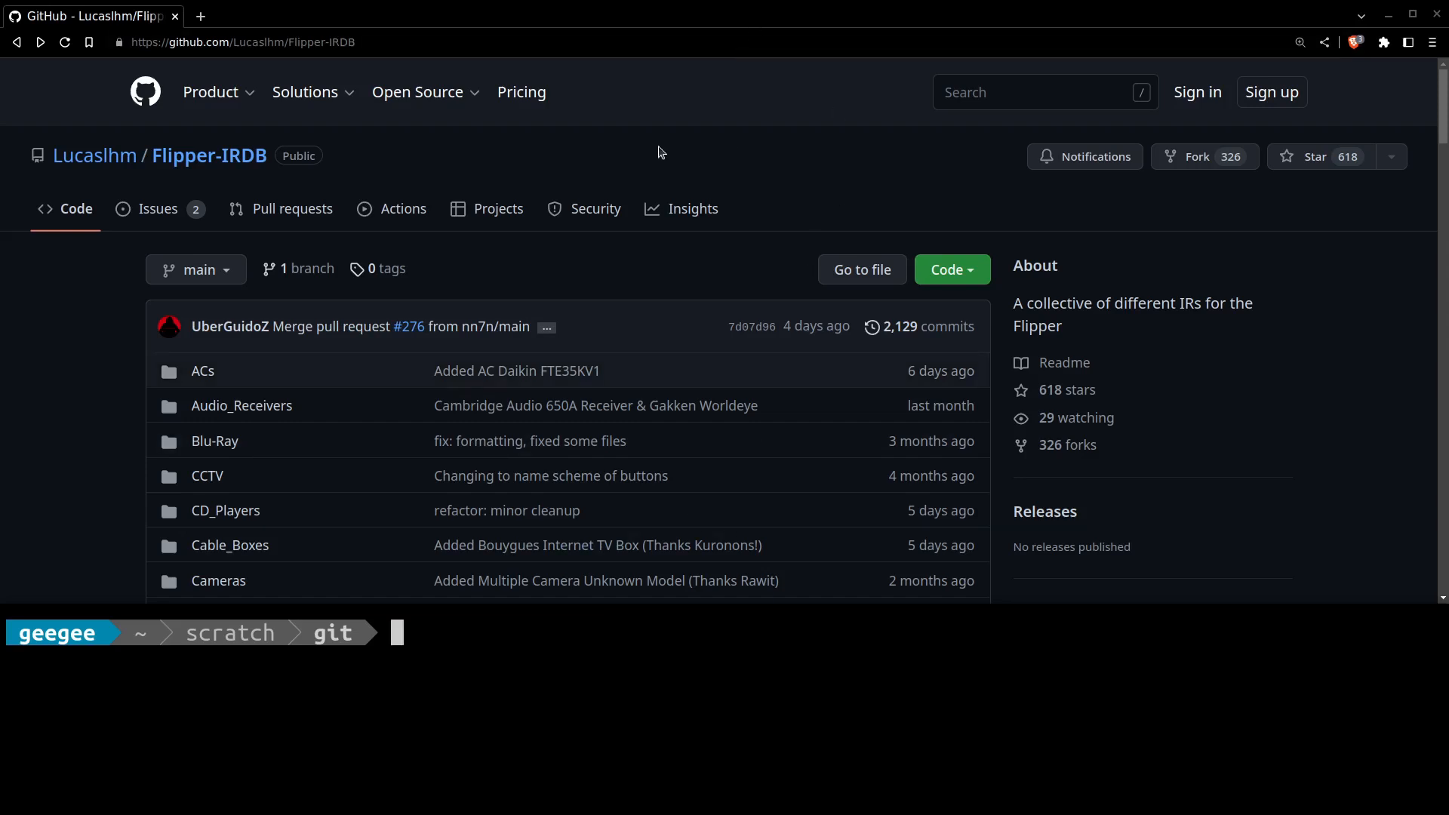
mouse_move(671, 165)
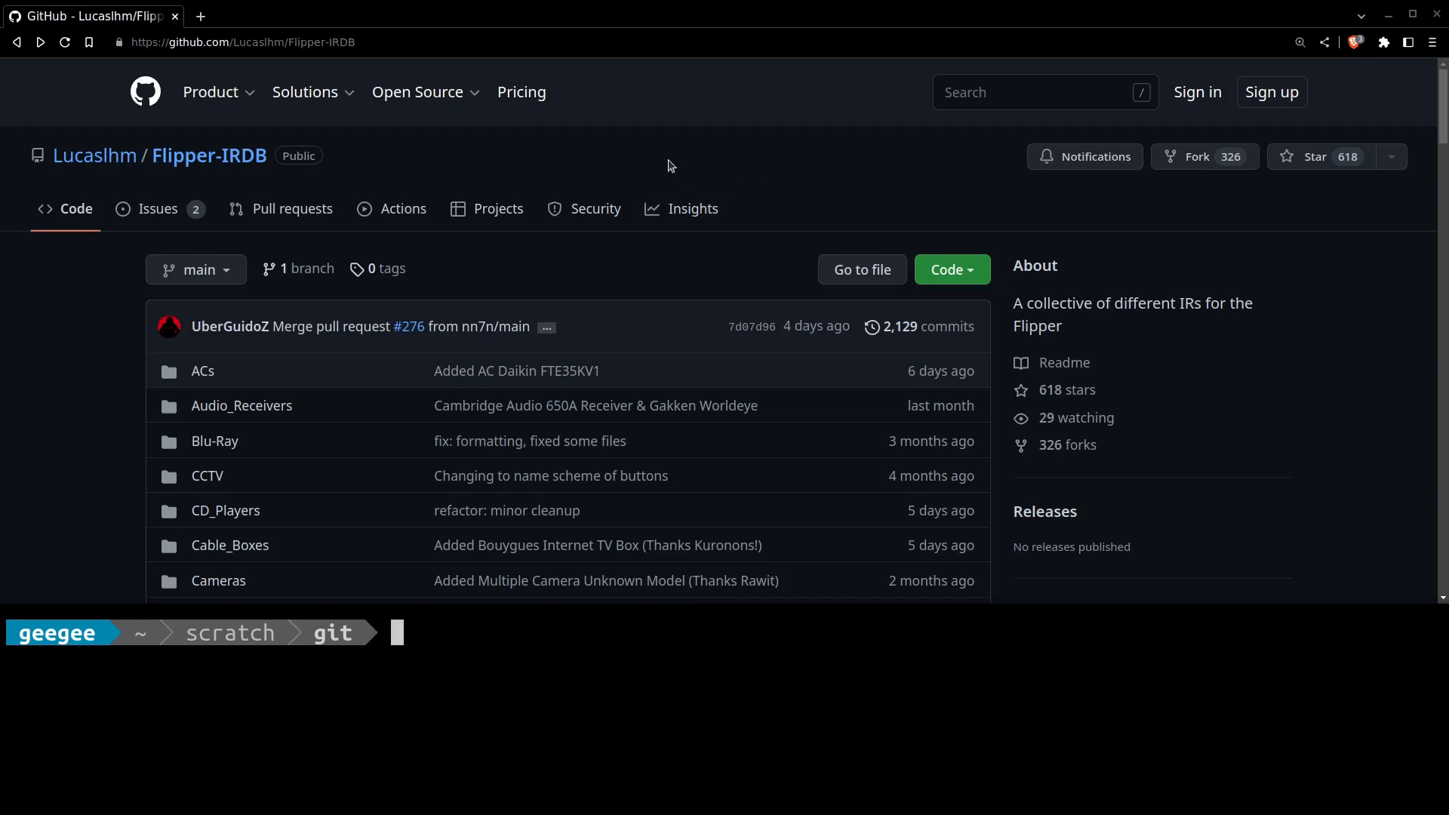
mouse_move(761, 158)
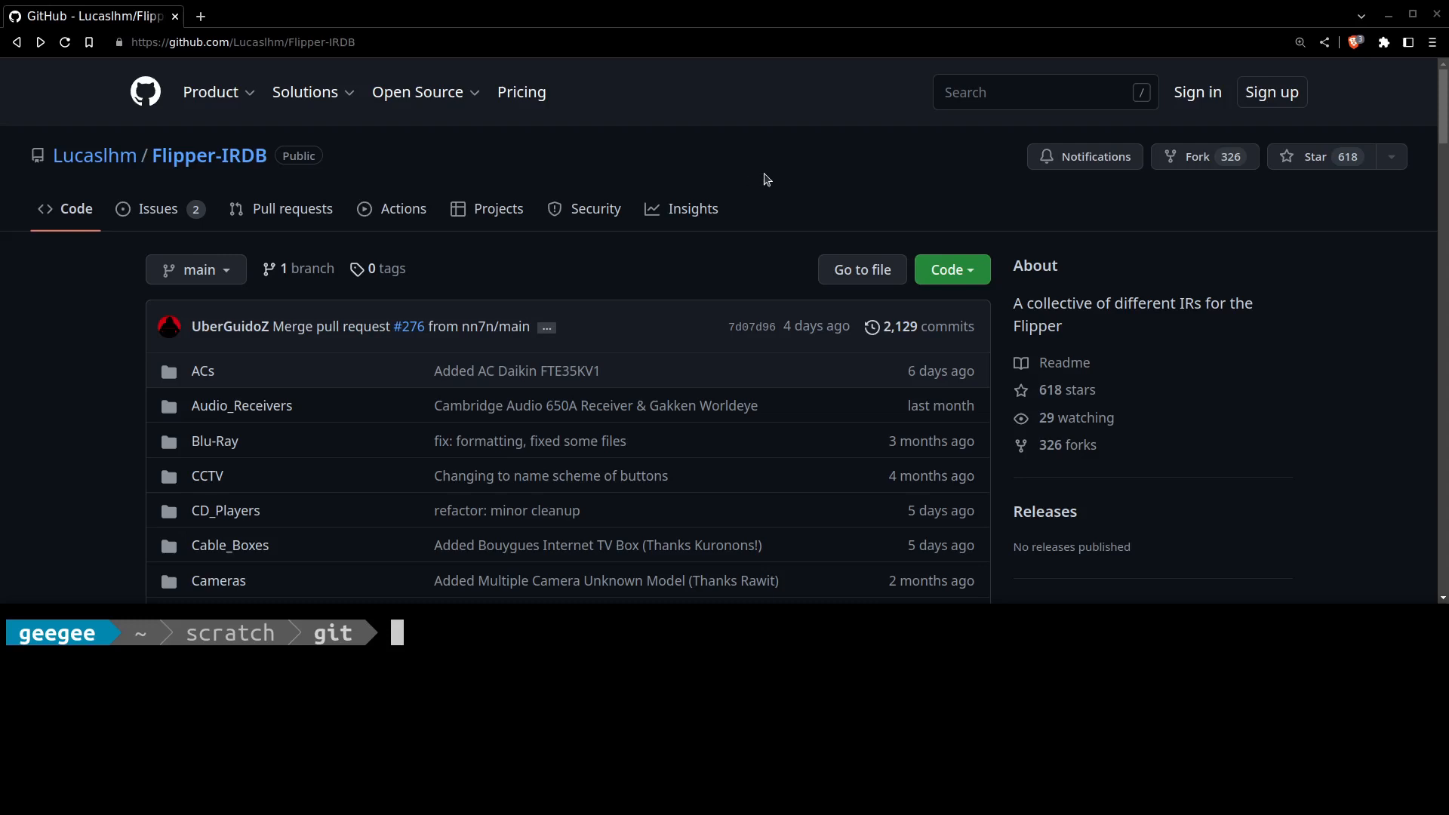
mouse_move(764, 179)
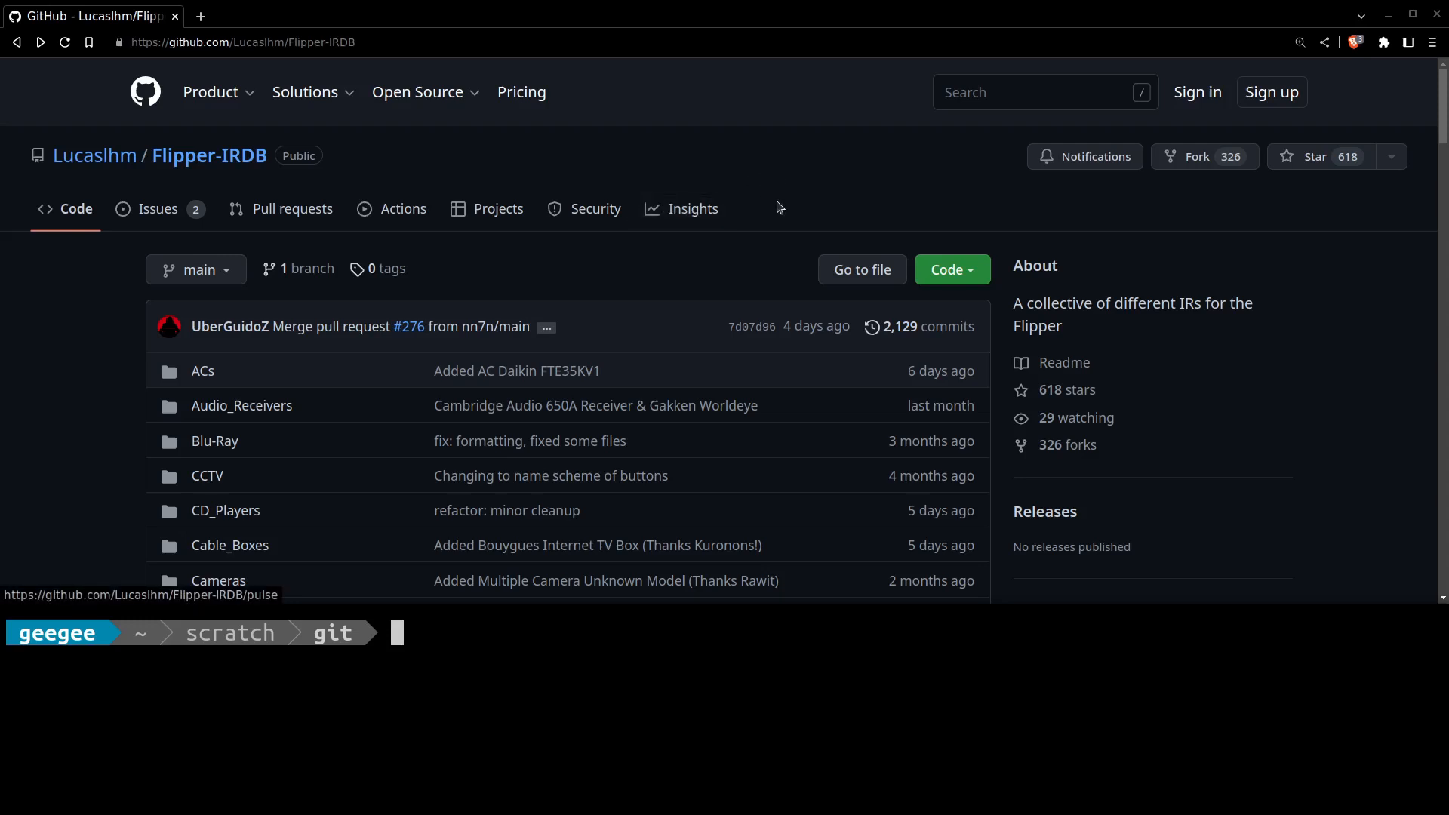
Read through the Flipper-IRDB README, scrolling down and back up to the file list.
scroll("down", 3)
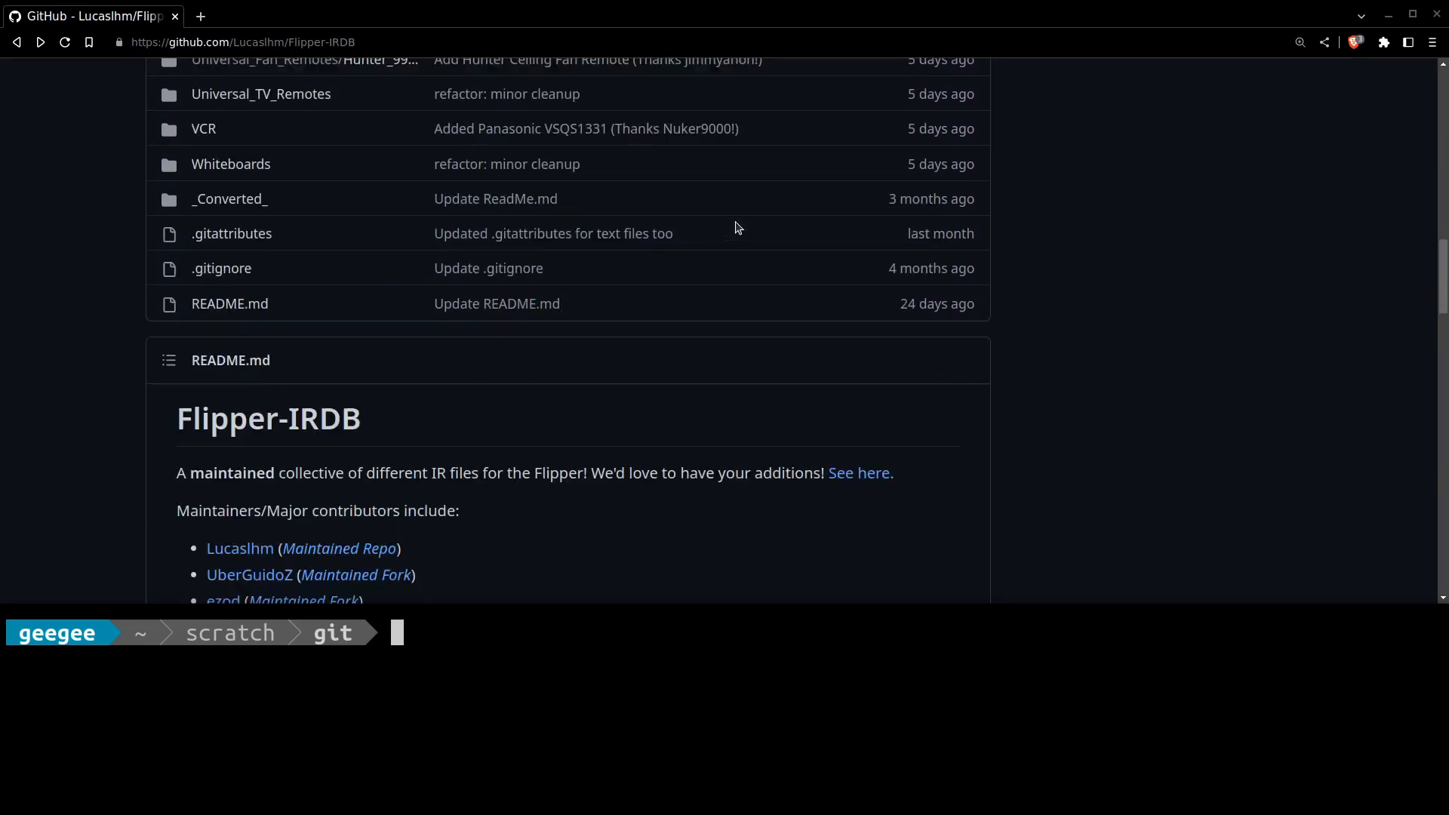
scroll("down", 3)
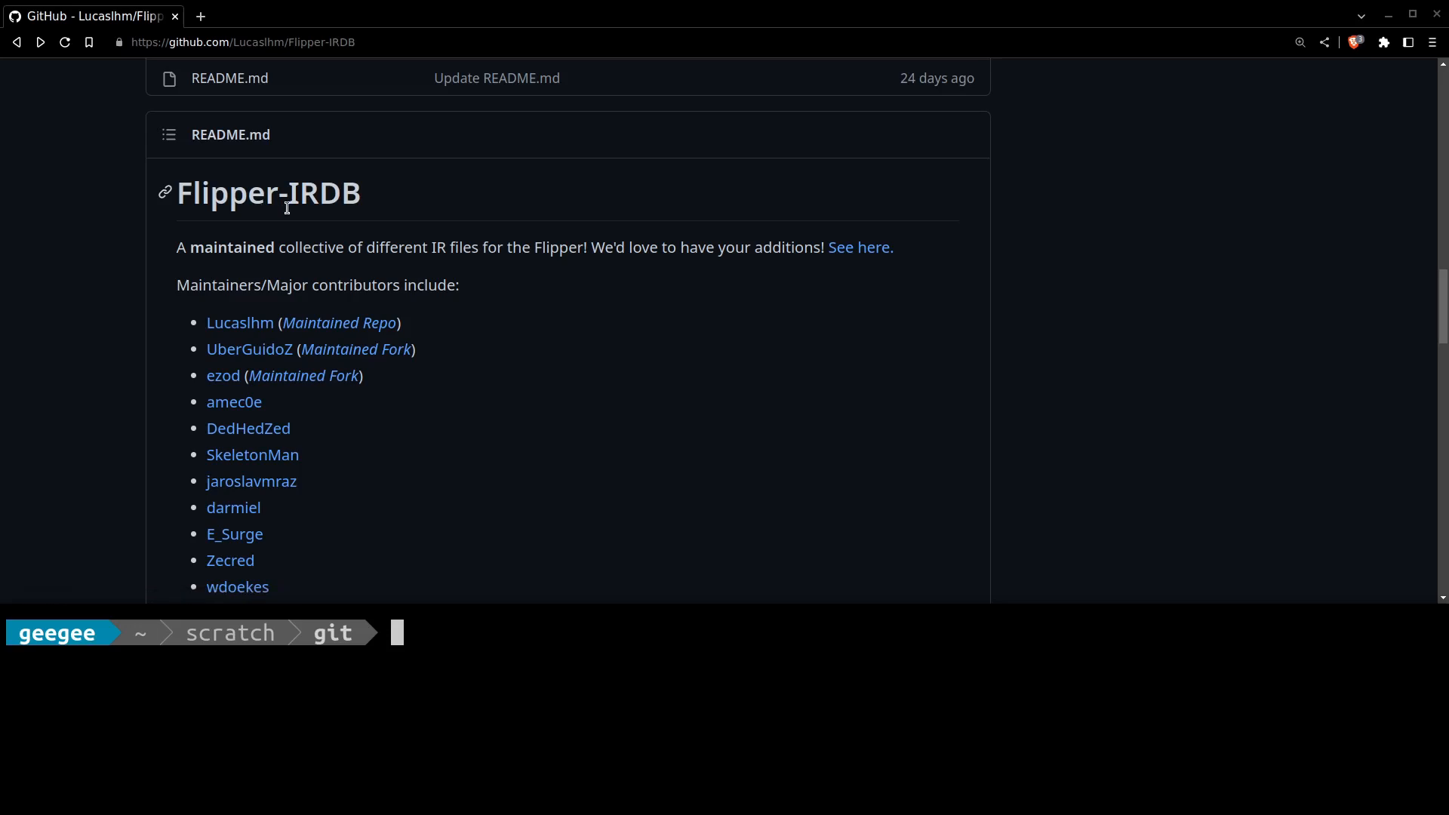
mouse_move(507, 229)
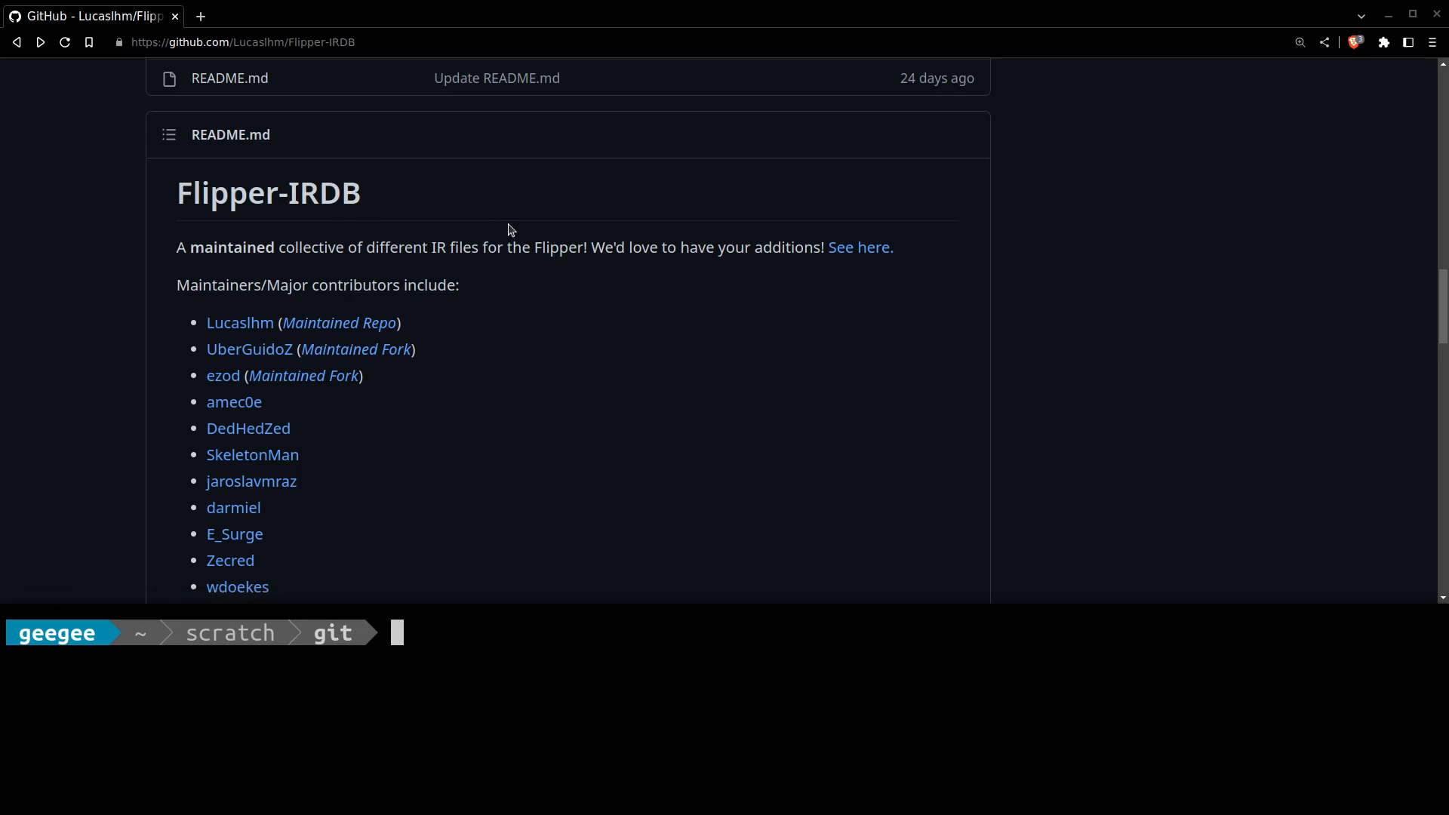
mouse_move(569, 263)
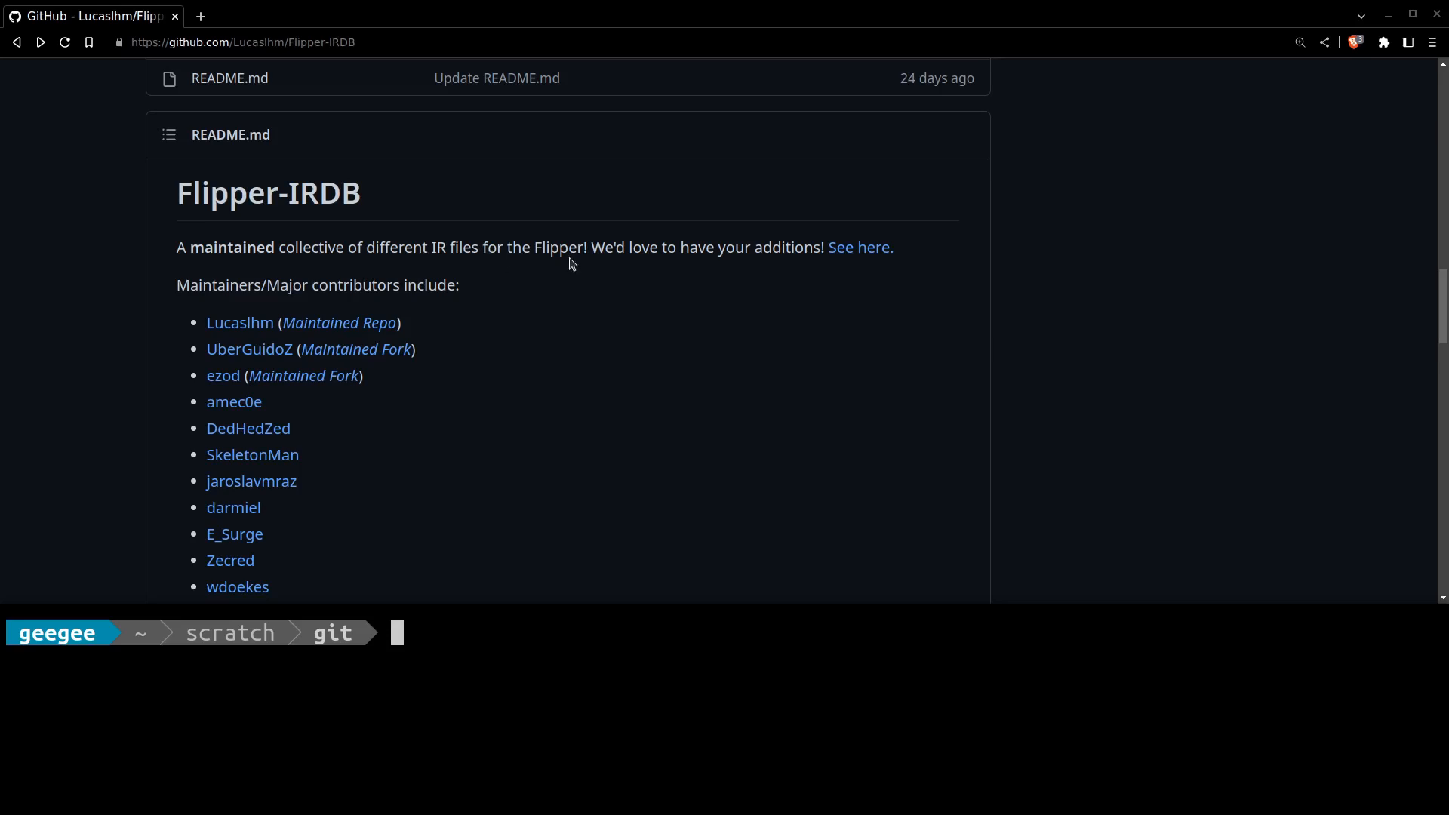
mouse_move(1163, 306)
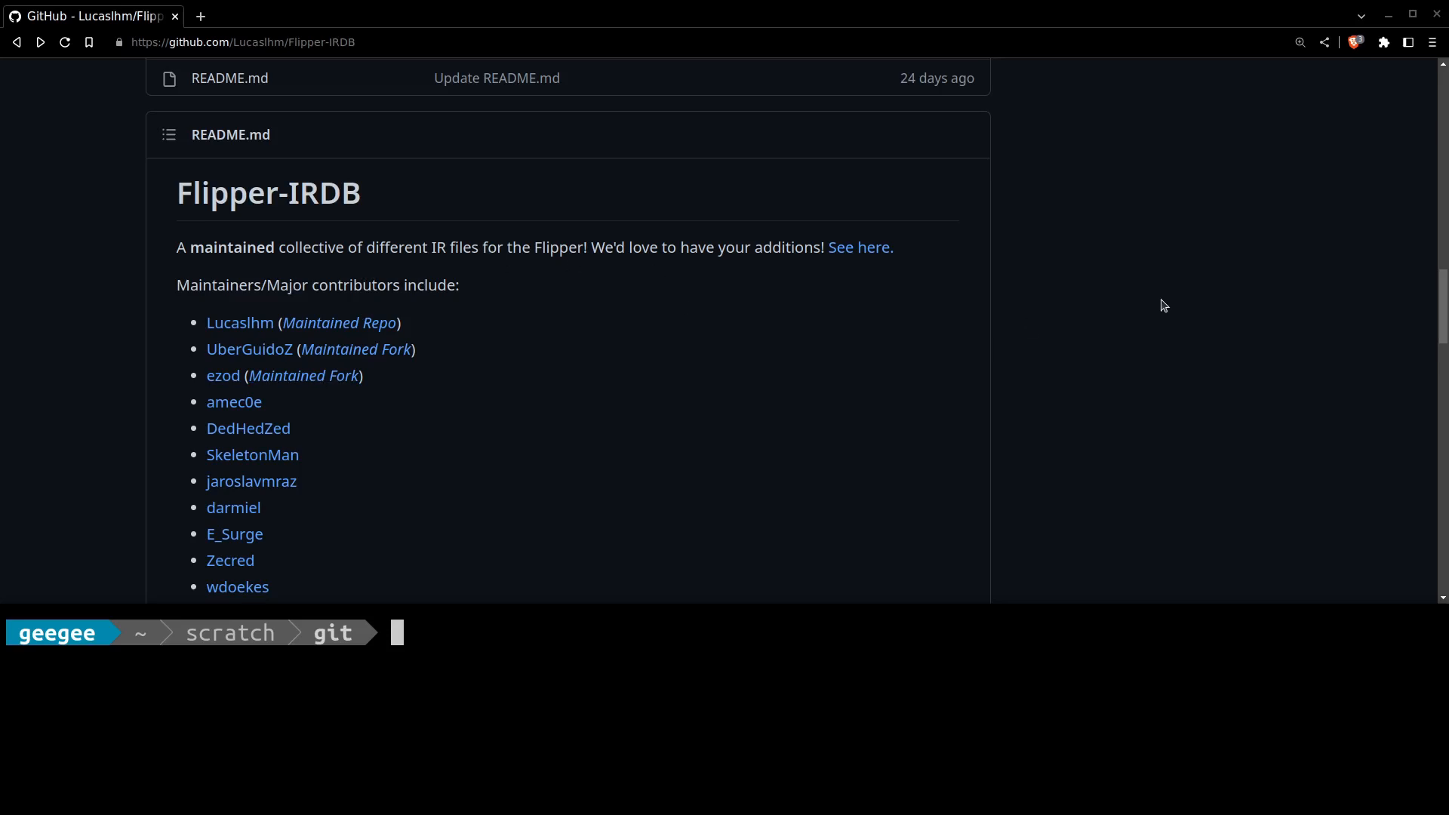
mouse_move(1152, 299)
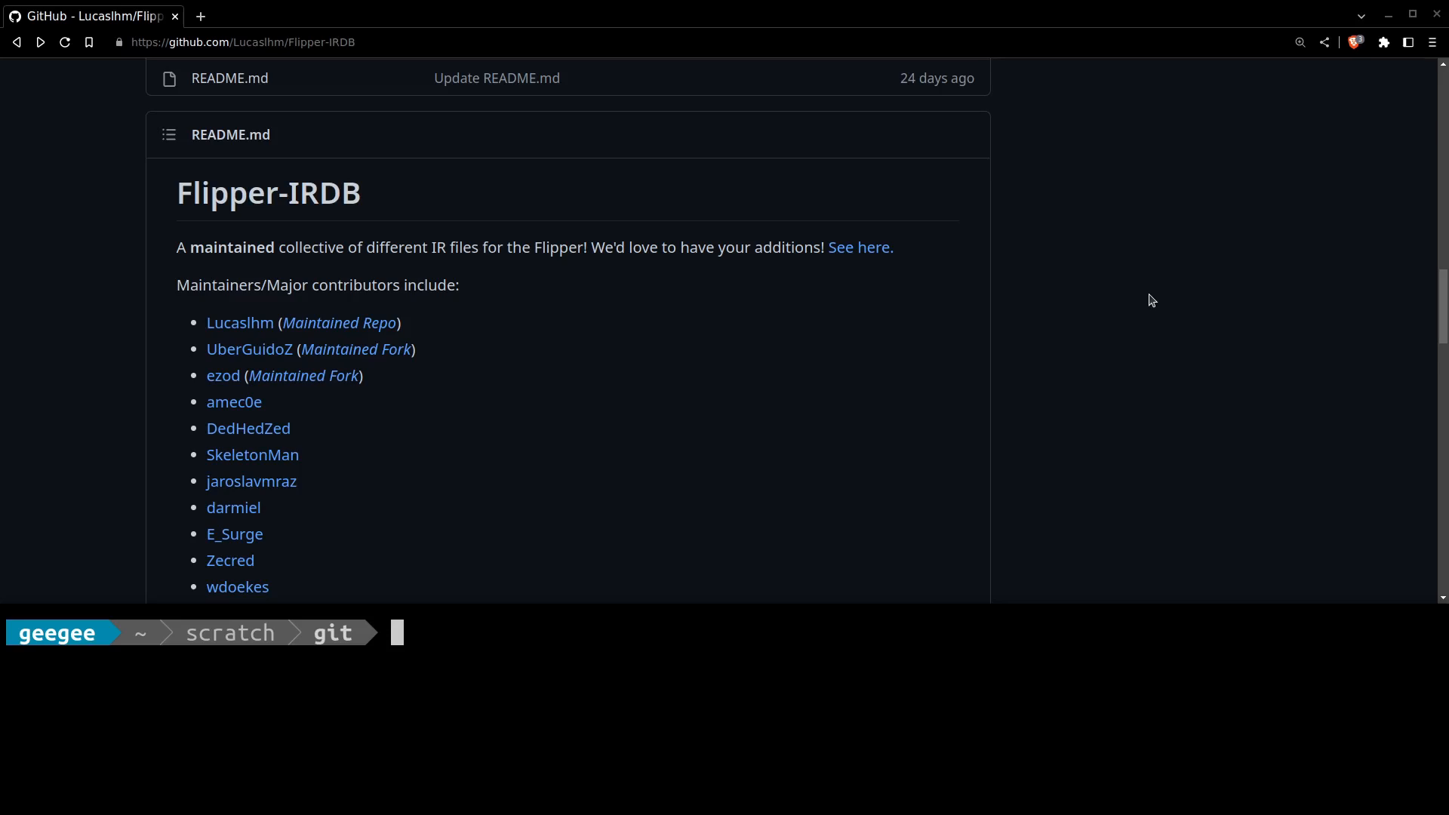
scroll("down", 3)
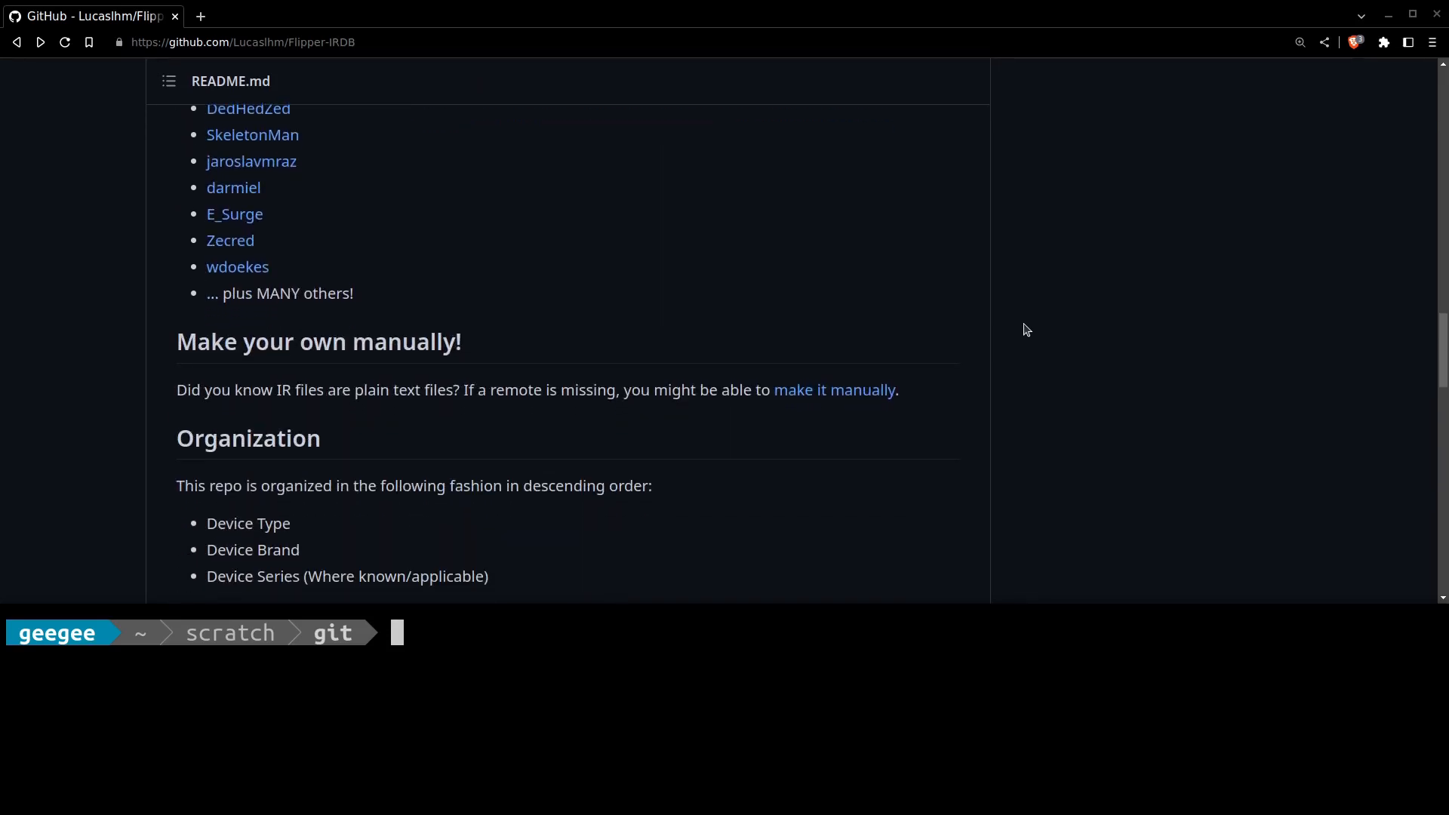
mouse_move(1023, 334)
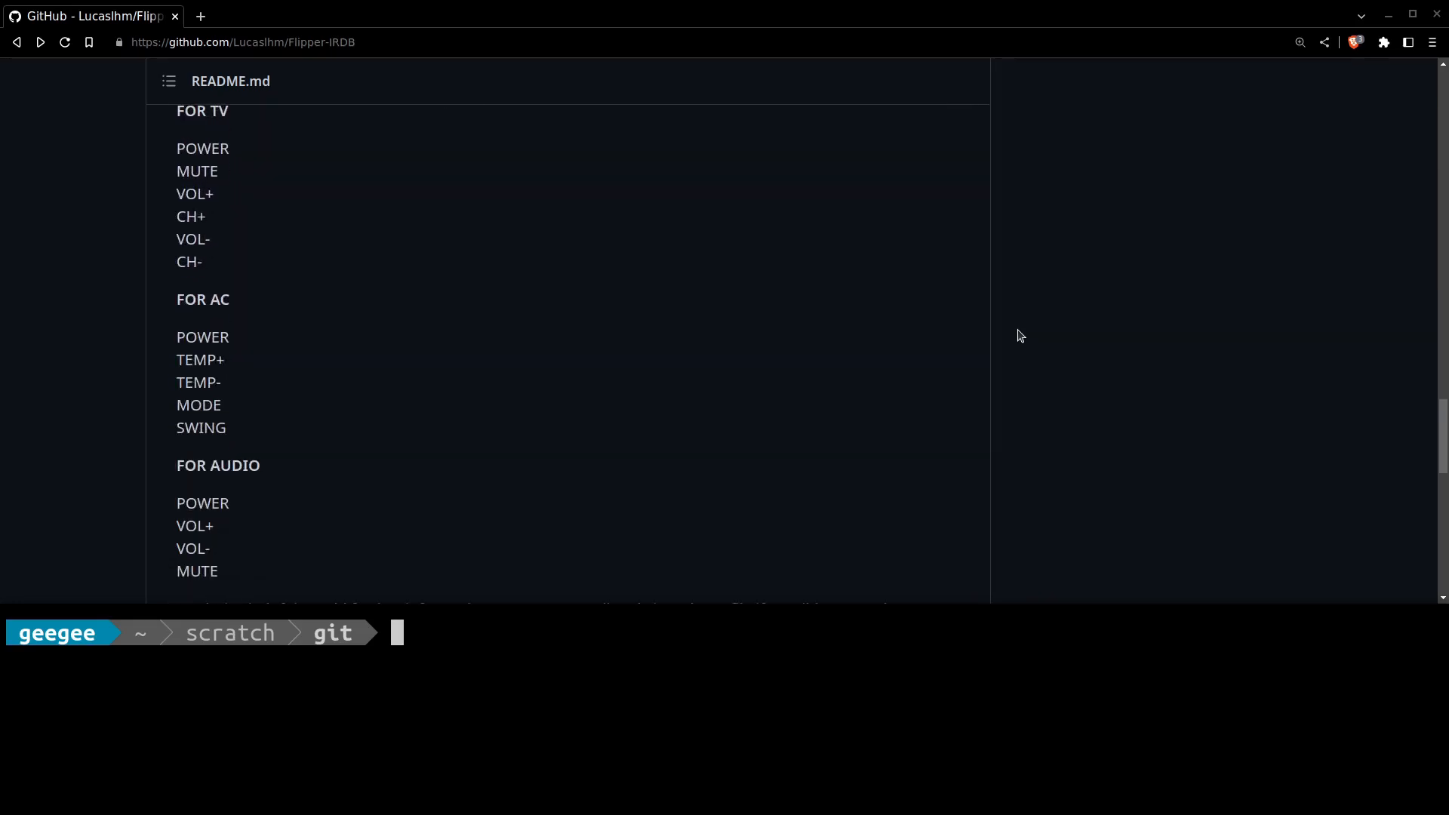
scroll("down", 3)
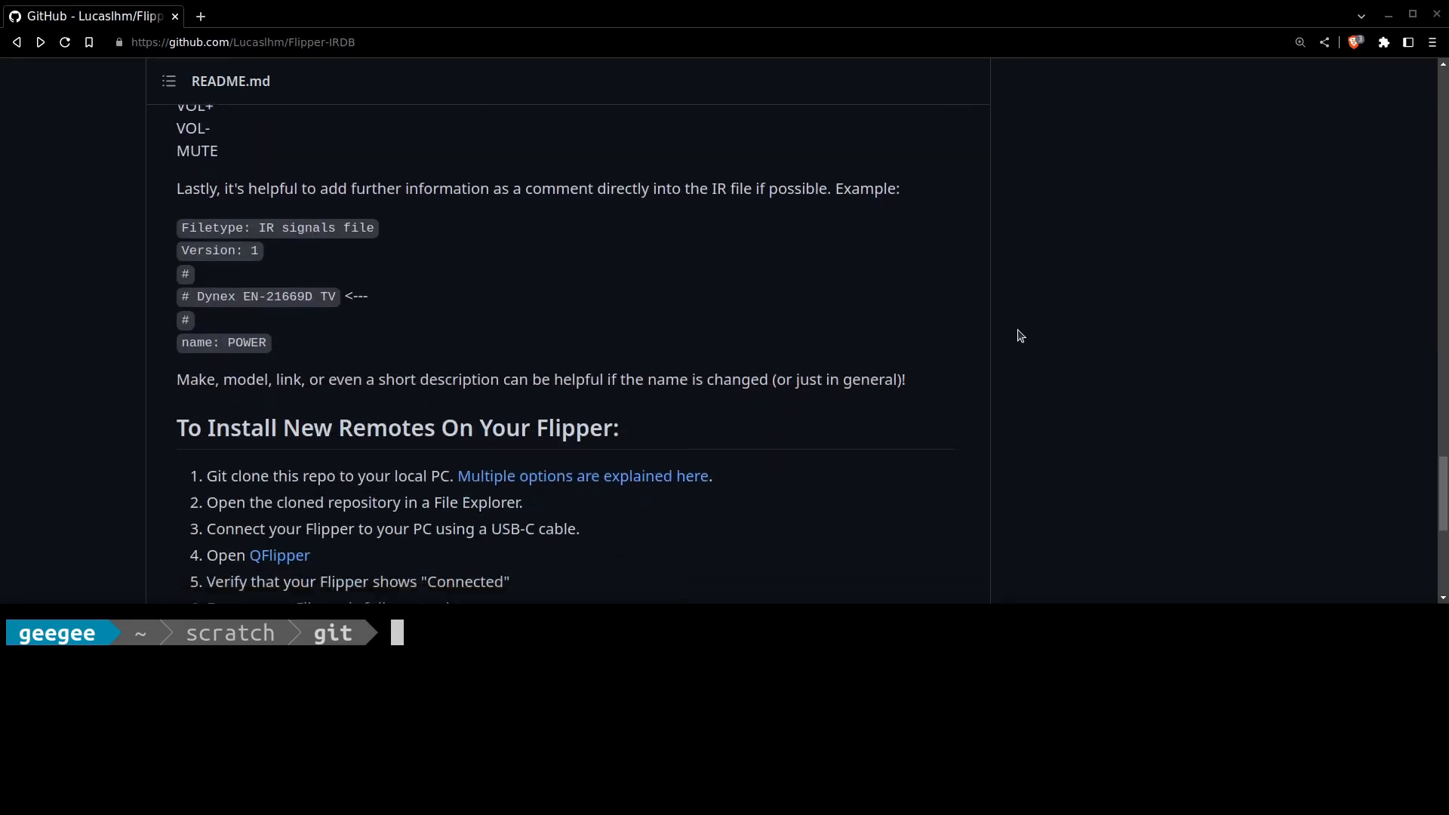
scroll("down", 3)
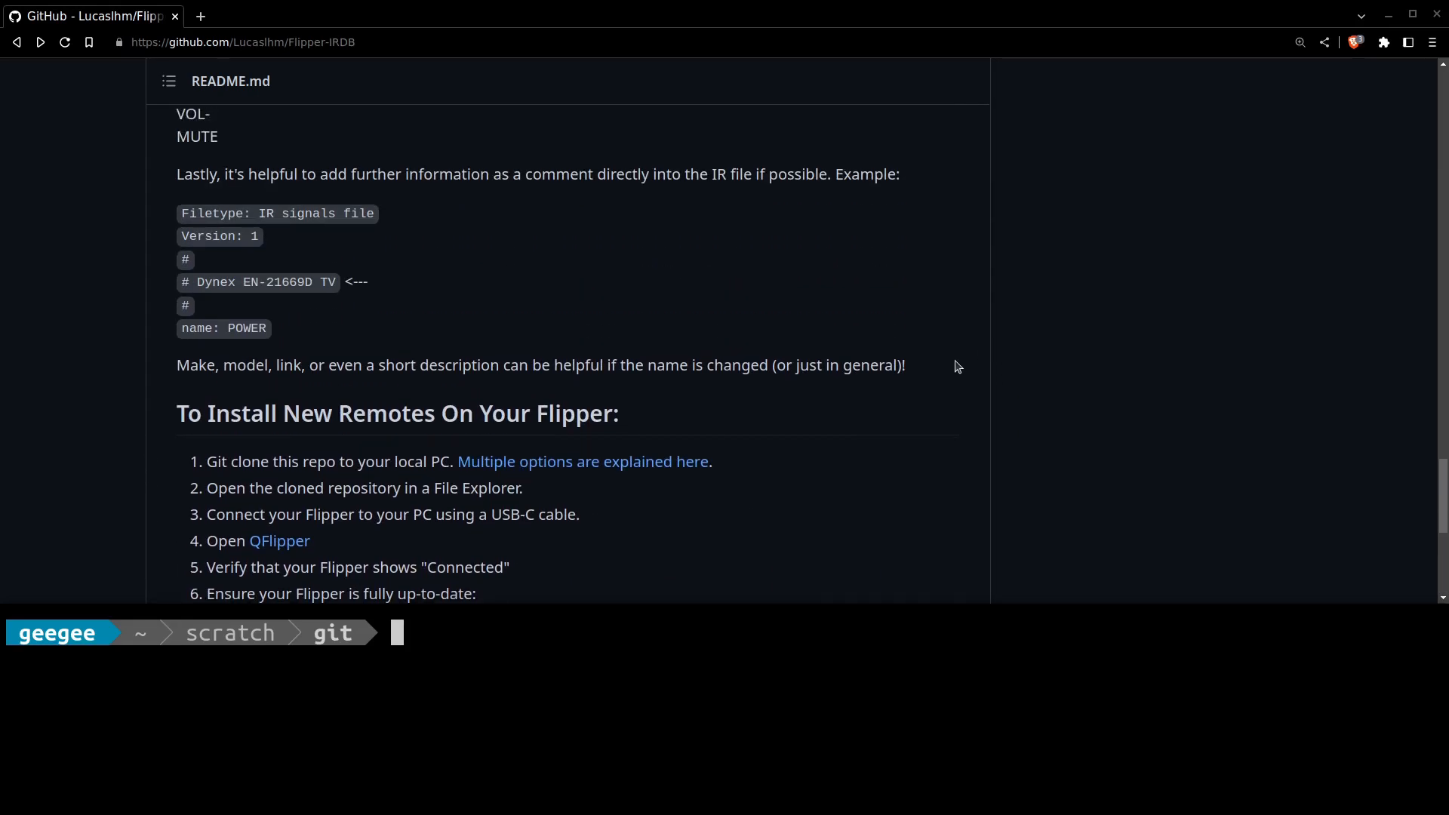
scroll("up", 3)
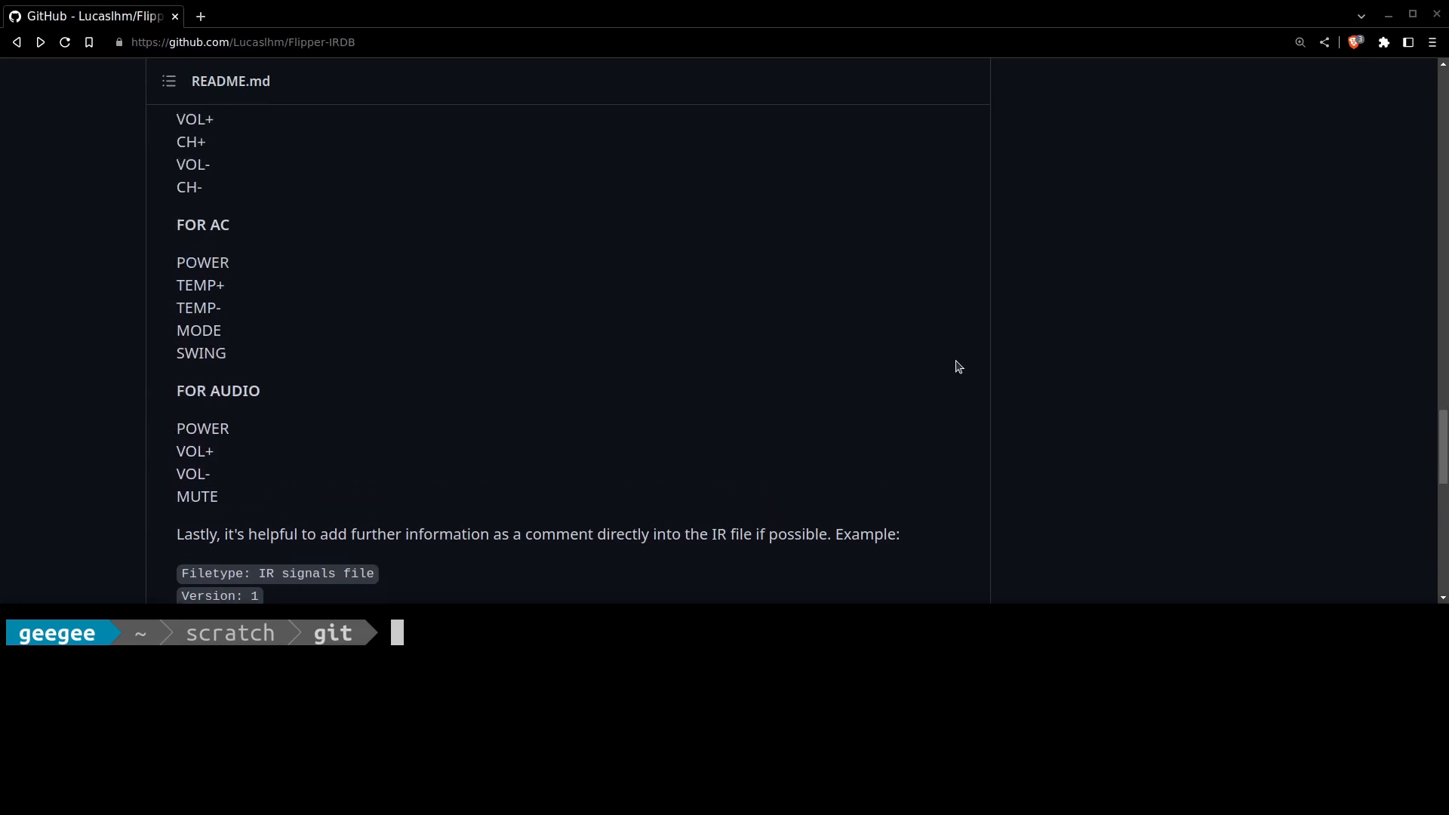
scroll("up", 3)
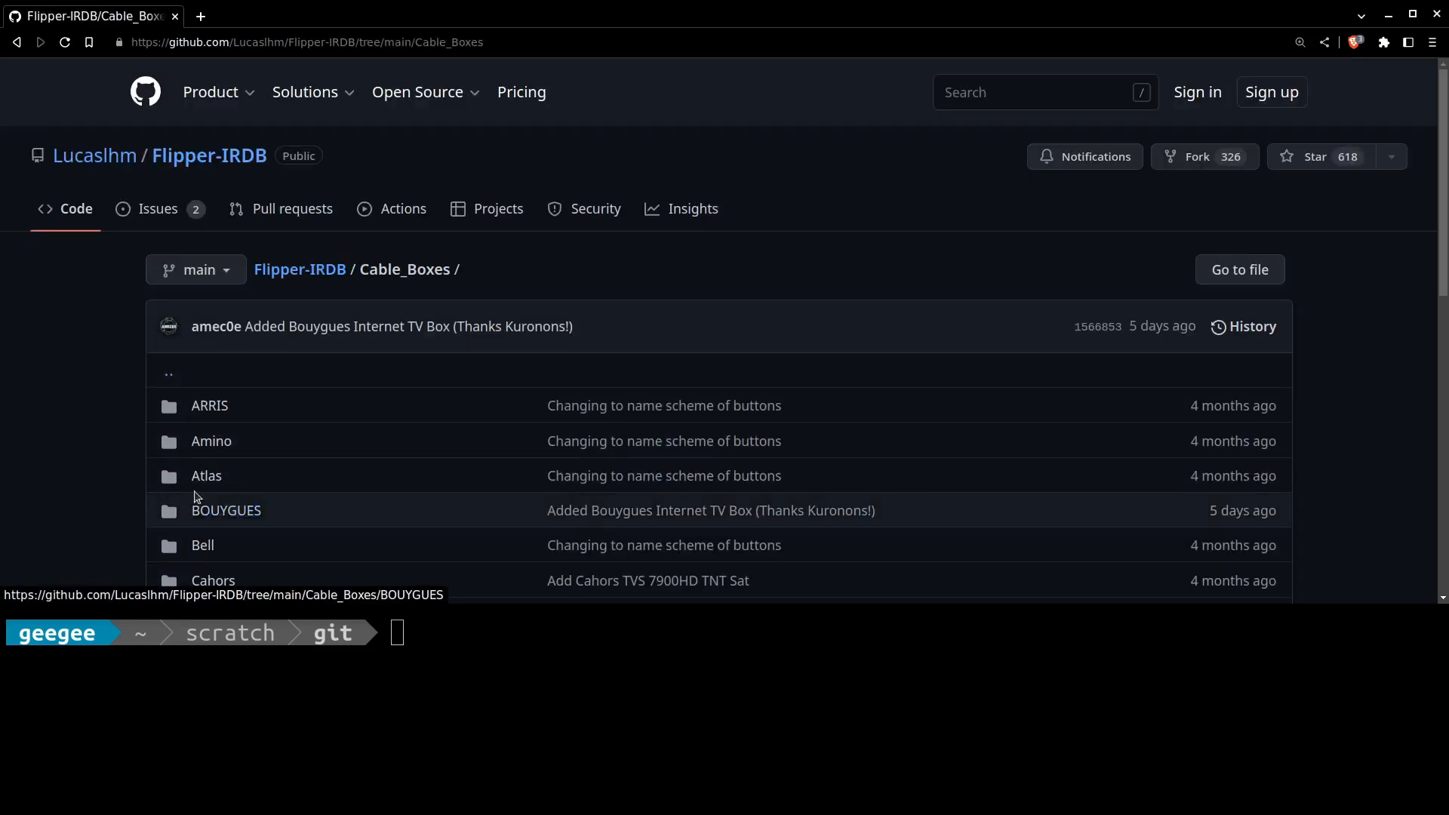
Open Cable_Boxes/Atlas/Atlas_URC1056.ir, copy its raw contents, and start vim ir.ir in the terminal.
left_click(206, 475)
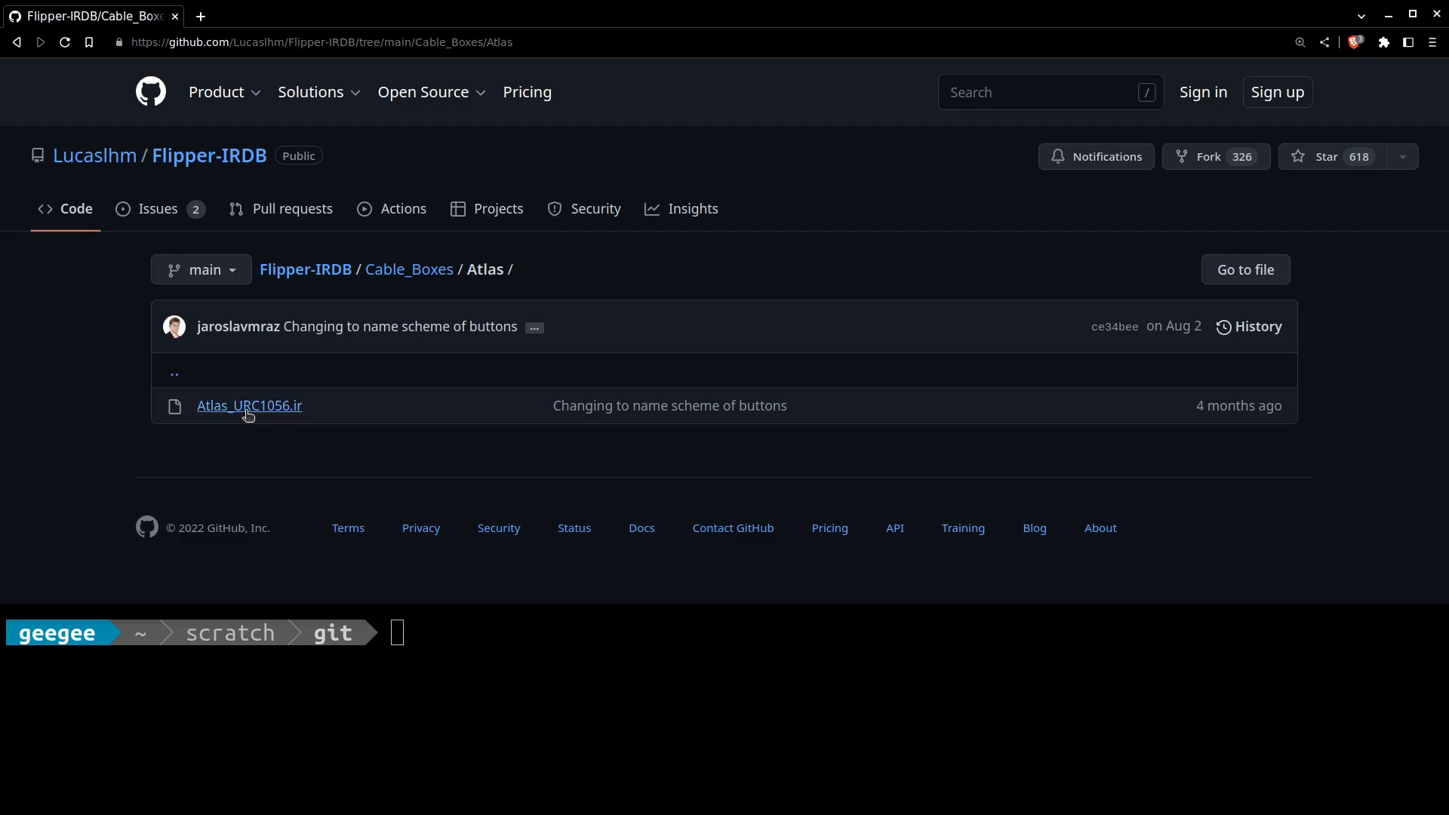
mouse_move(1141, 295)
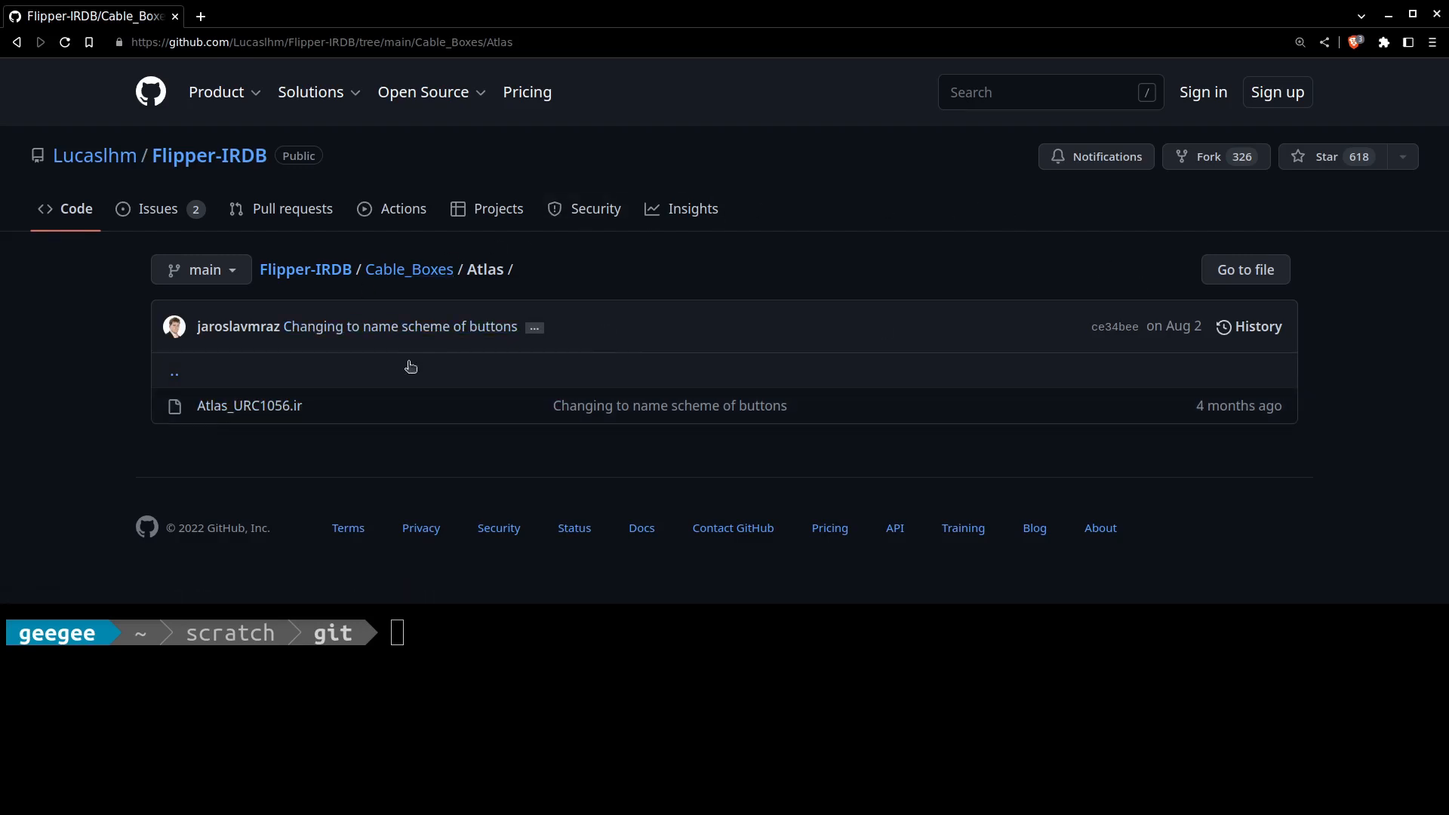
left_click(248, 404)
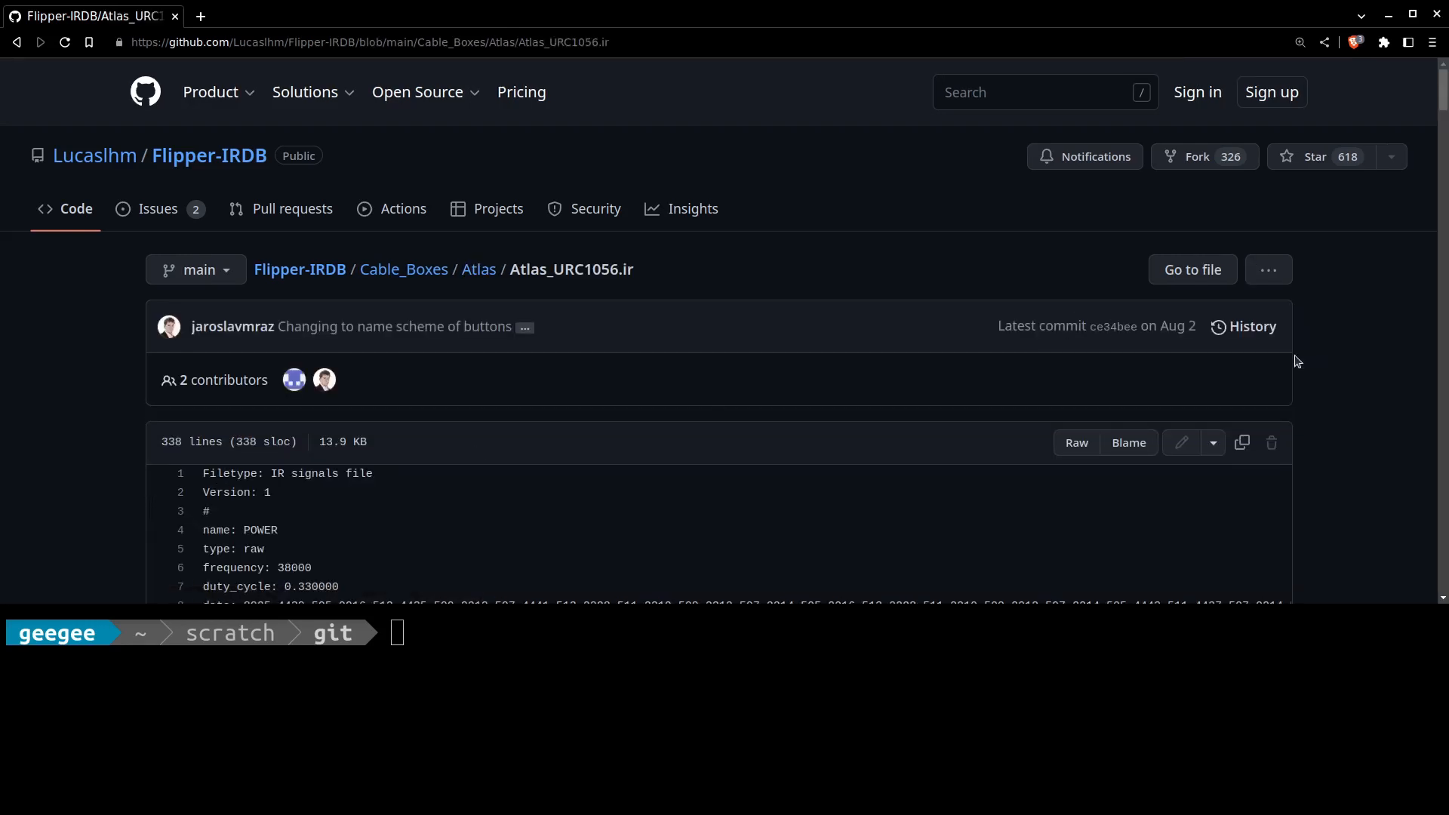
scroll("down", 3)
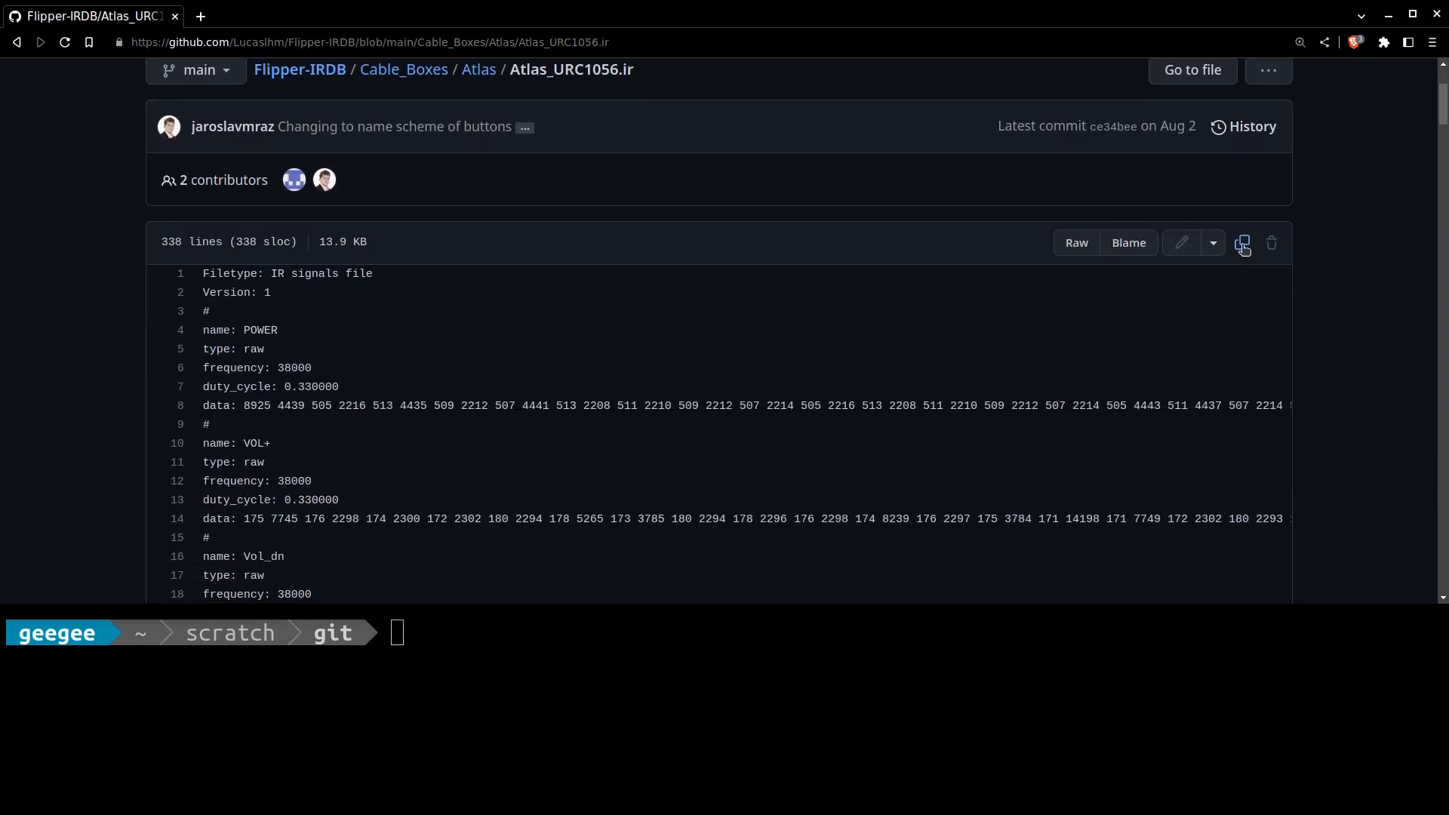
left_click(1244, 243)
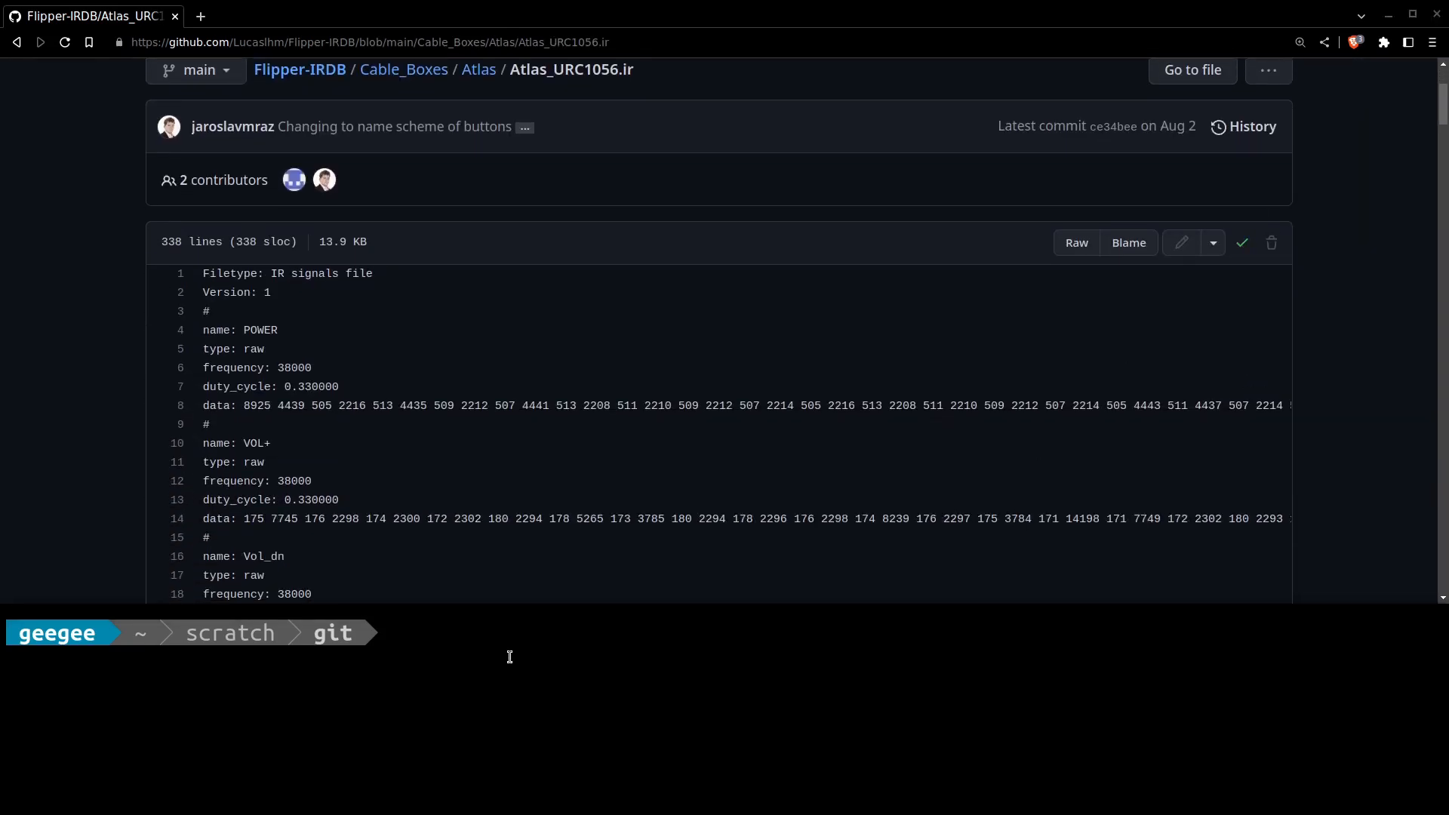
type("vim ir.ir")
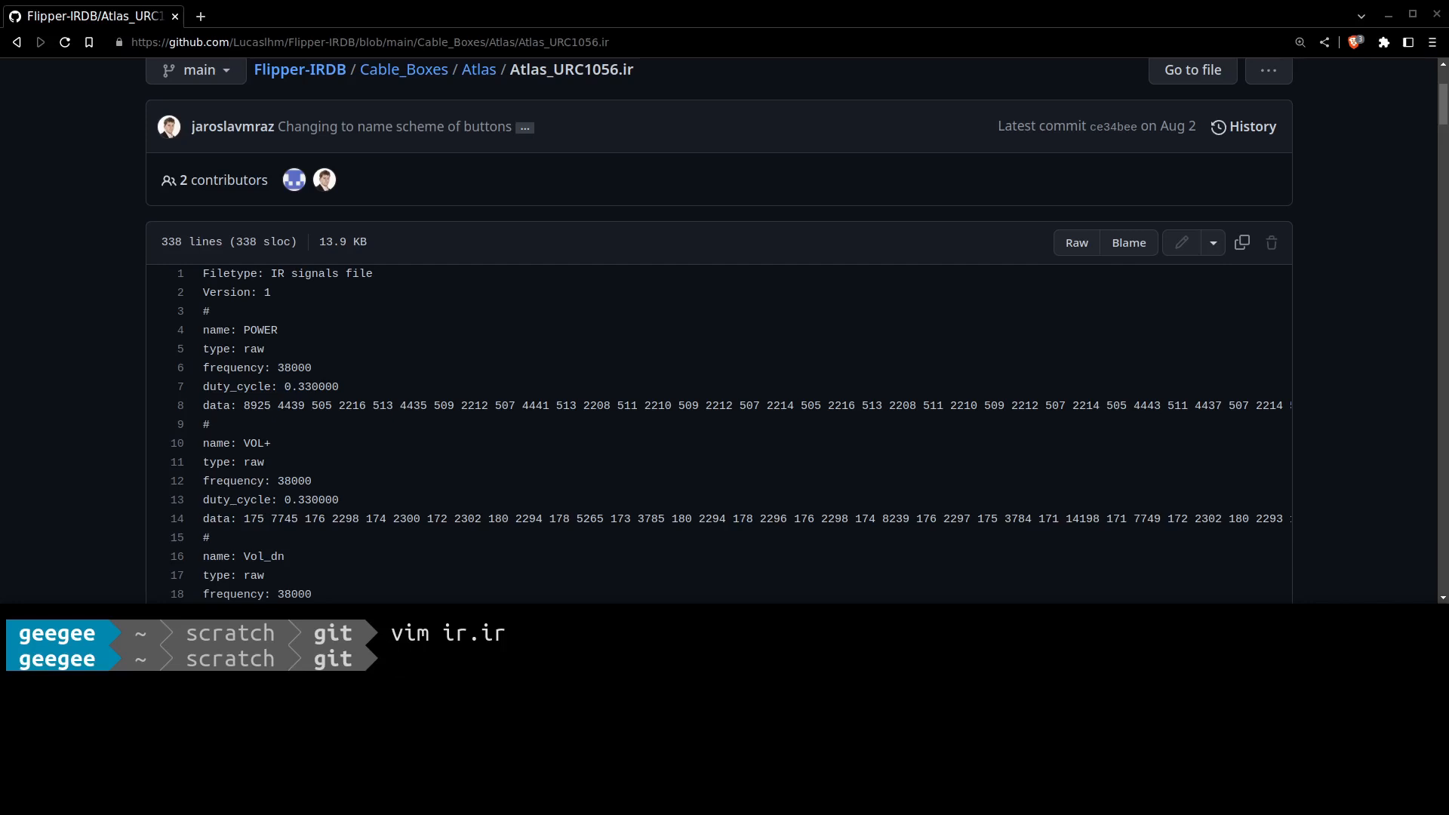
mouse_move(324, 309)
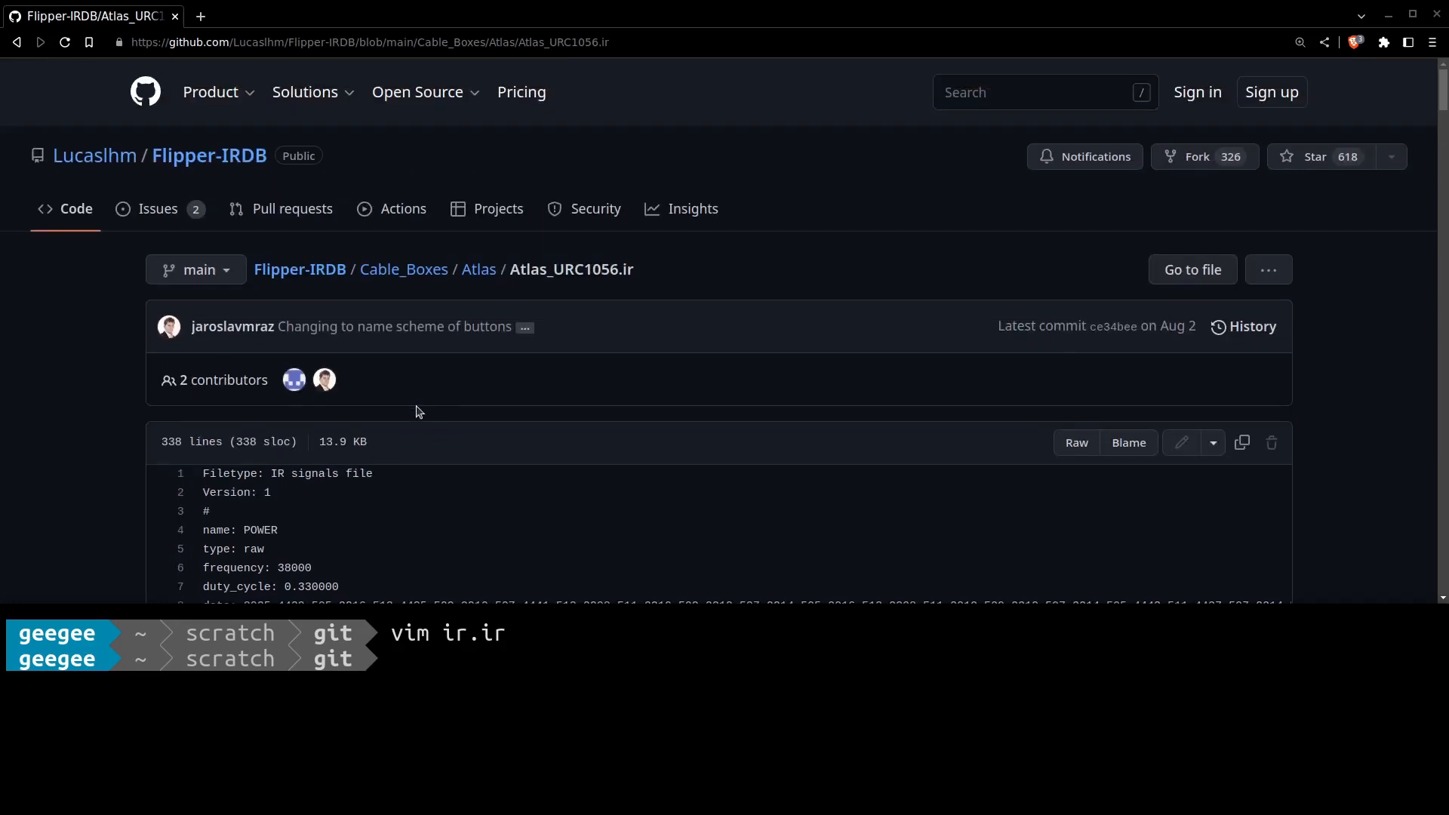
mouse_move(391, 506)
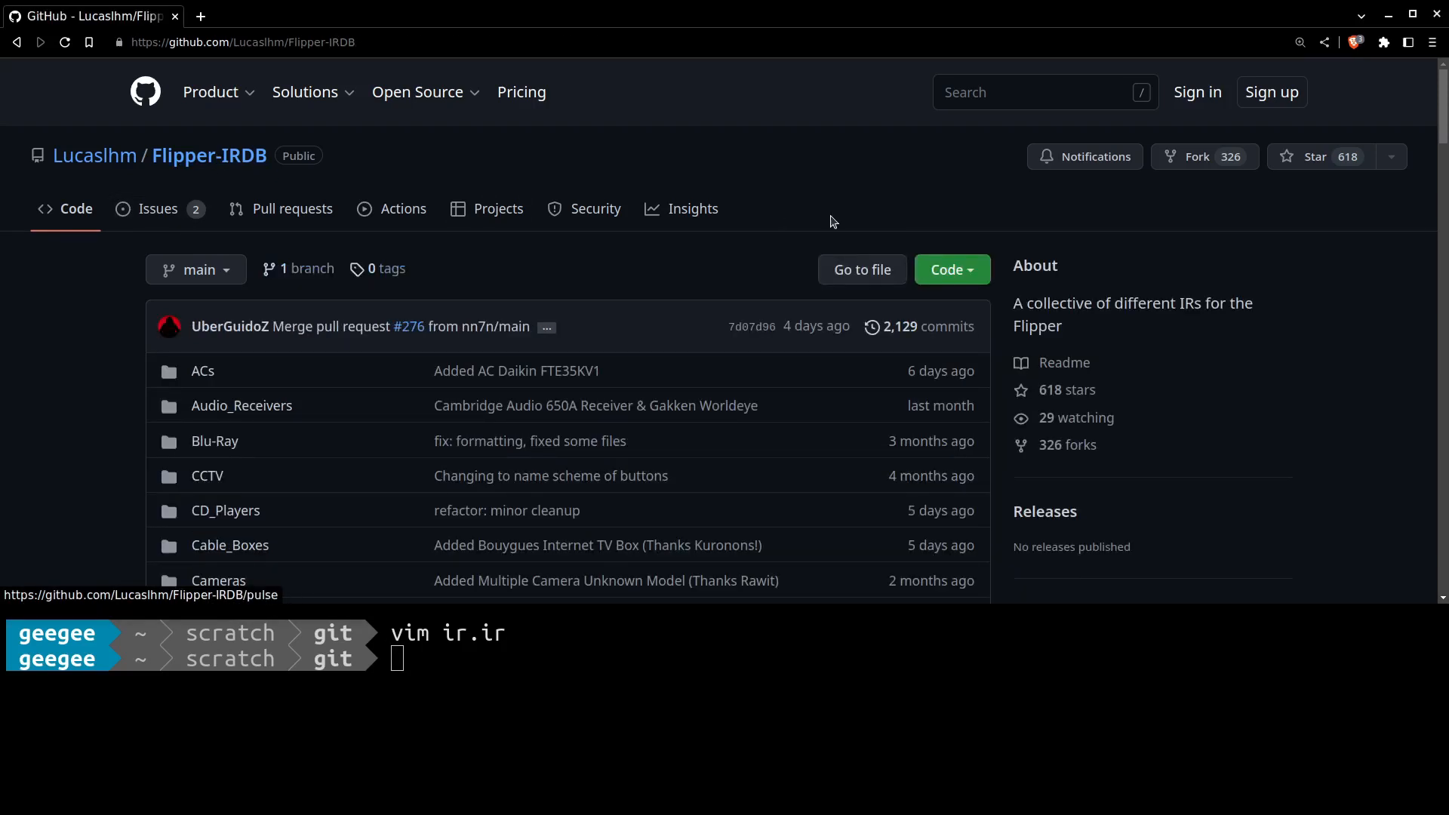
mouse_move(870, 228)
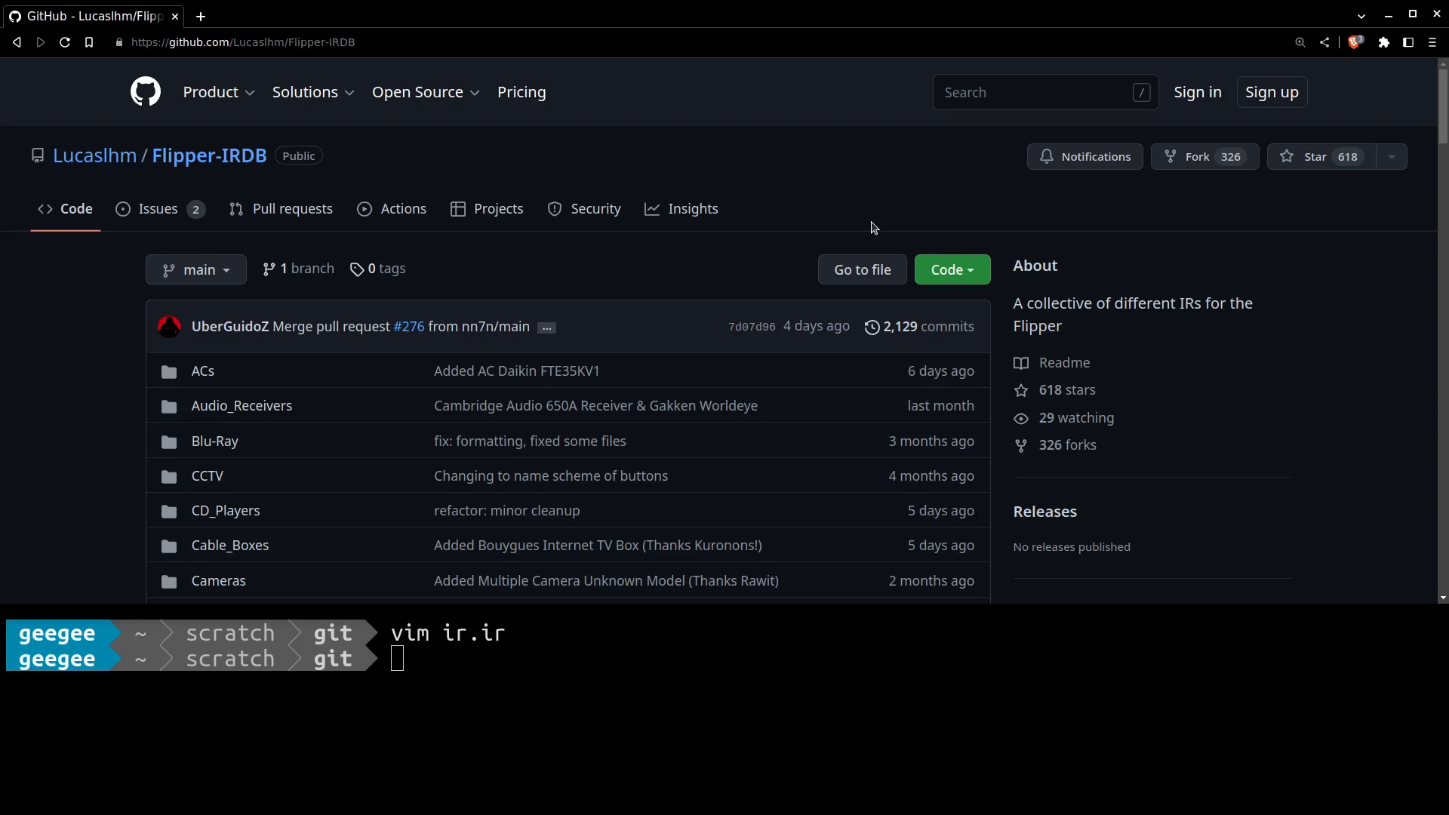
mouse_move(951, 269)
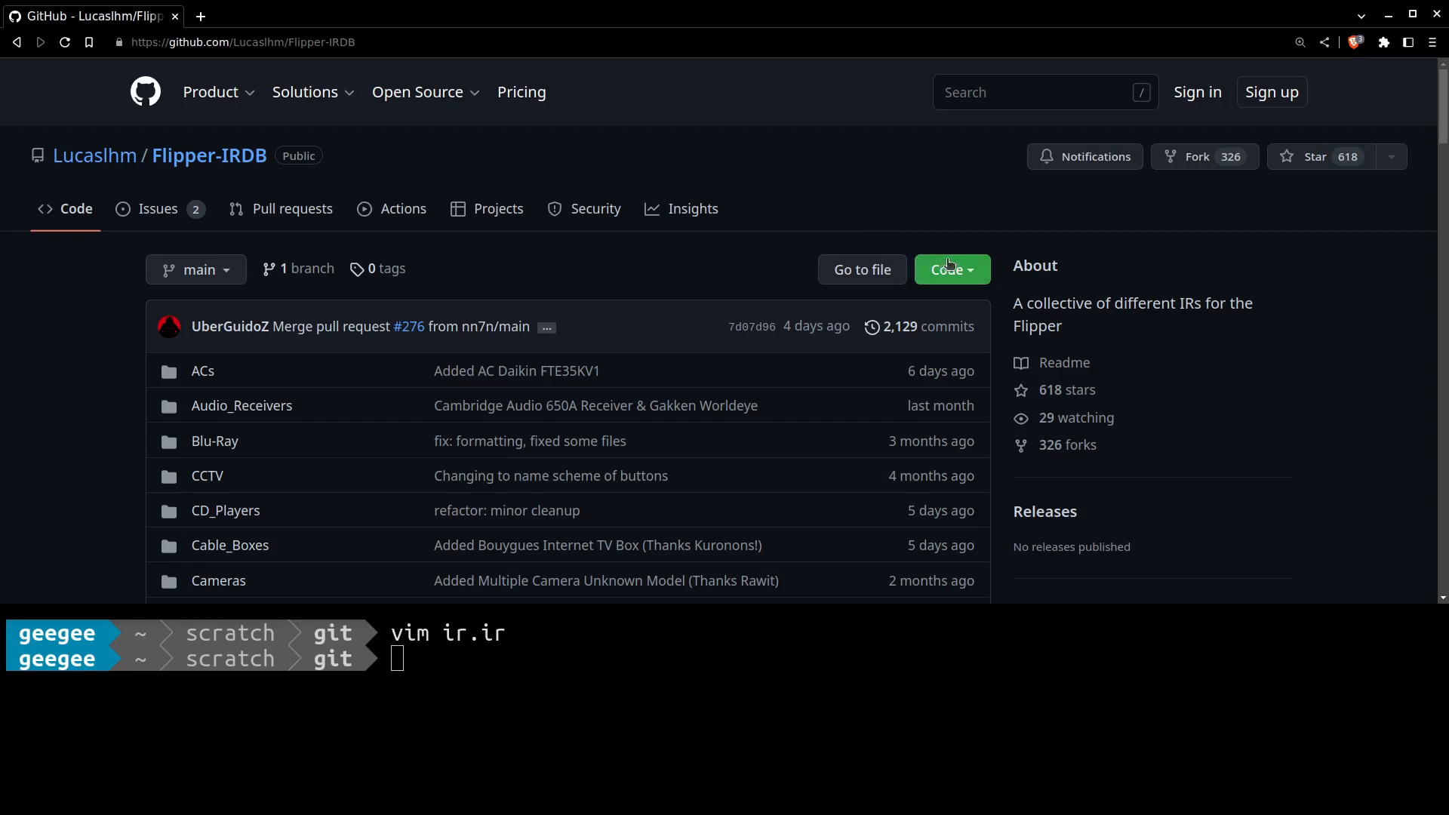
Download Flipper-IRDB as a ZIP into a new scratch/git/flipper_irdb folder.
left_click(951, 269)
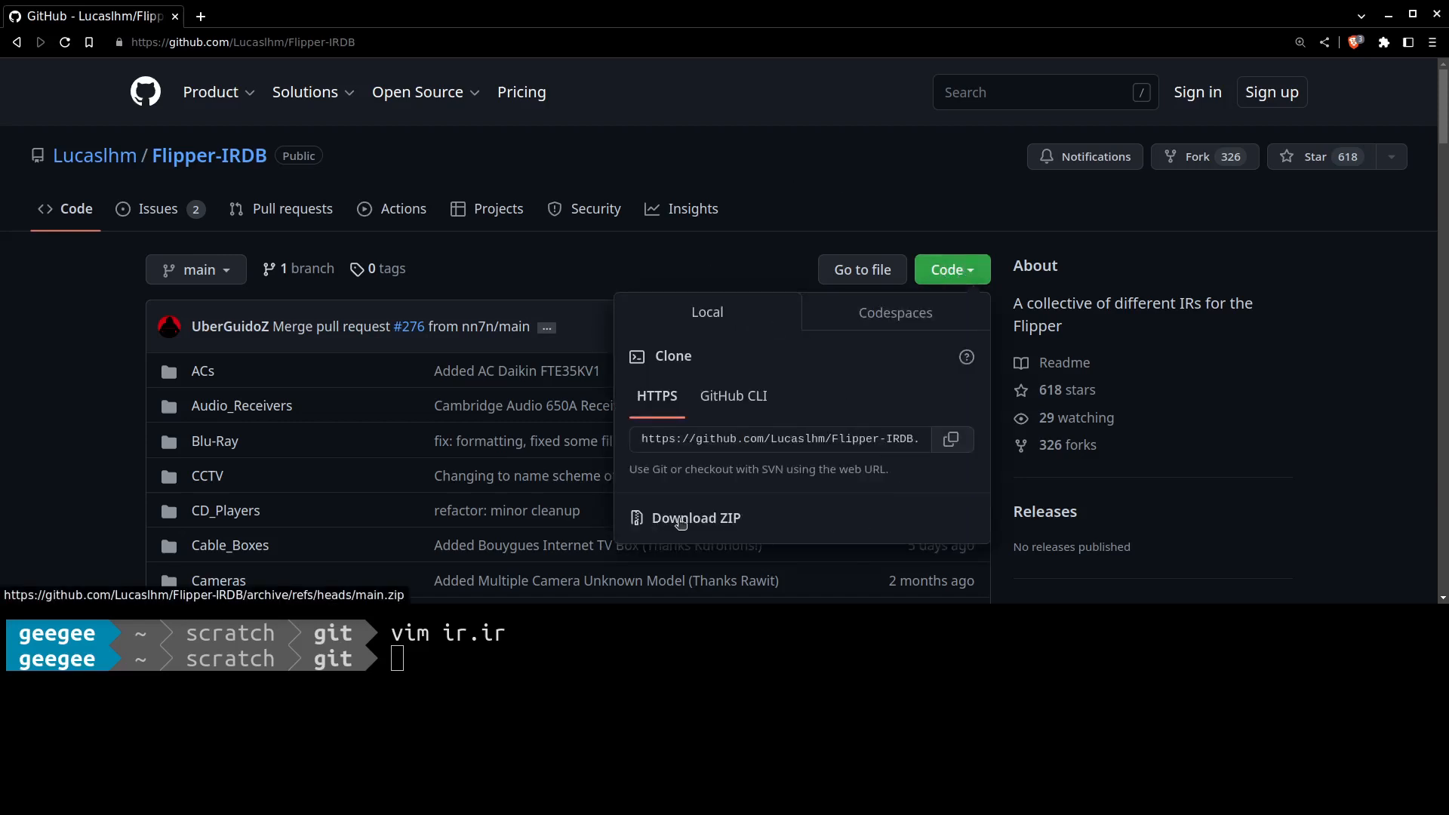
left_click(696, 518)
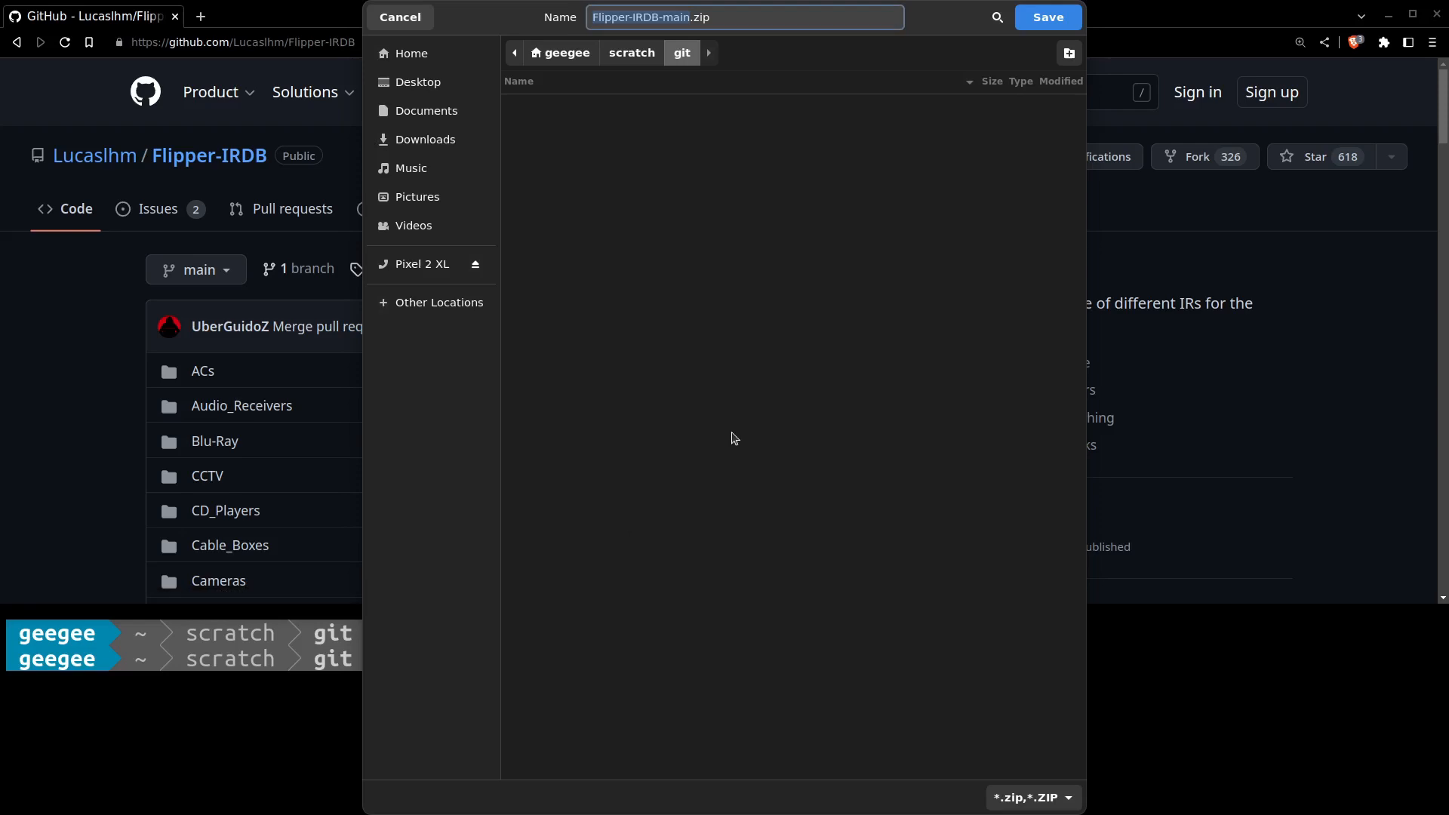
mouse_move(756, 326)
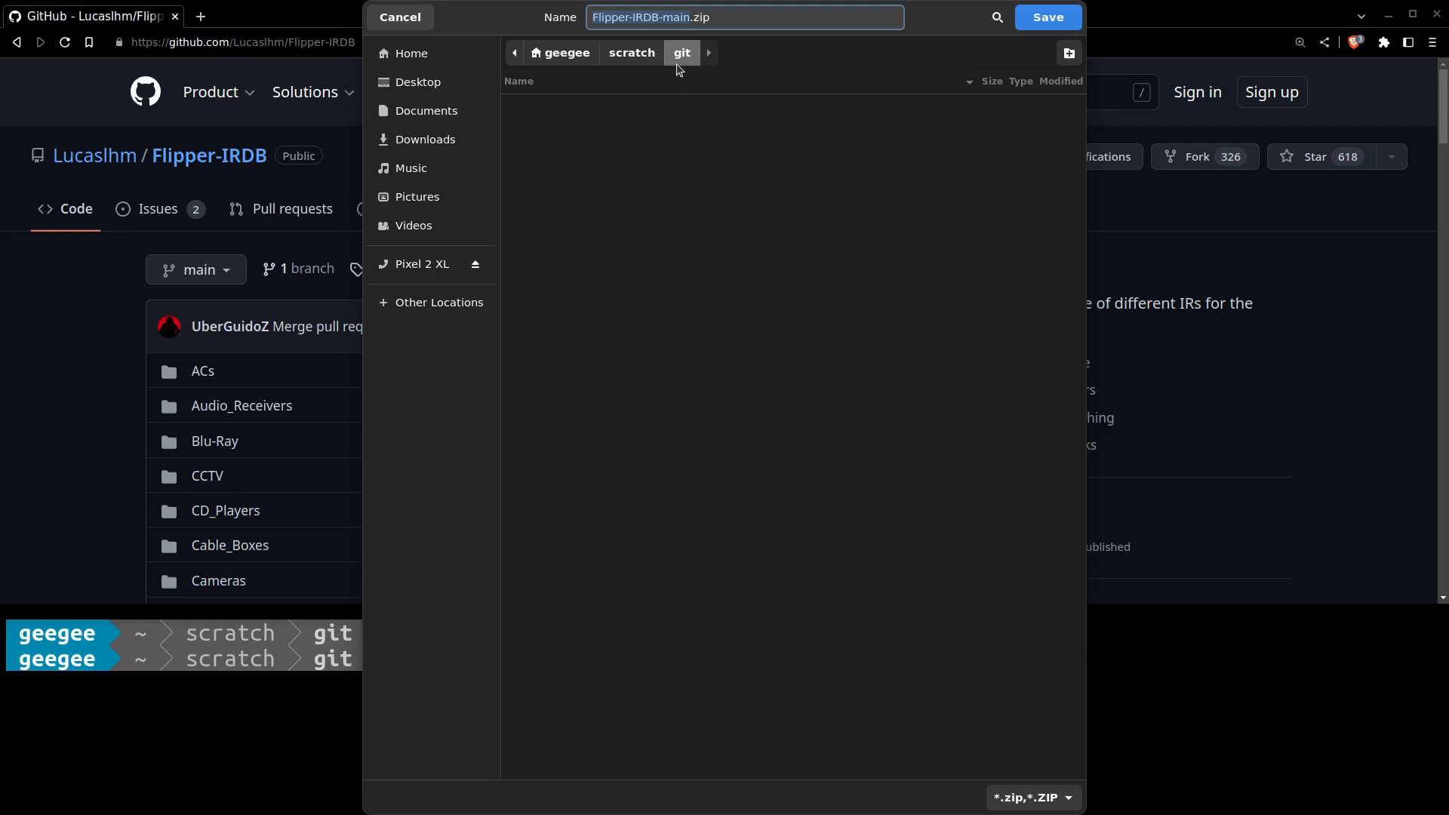
mouse_move(781, 560)
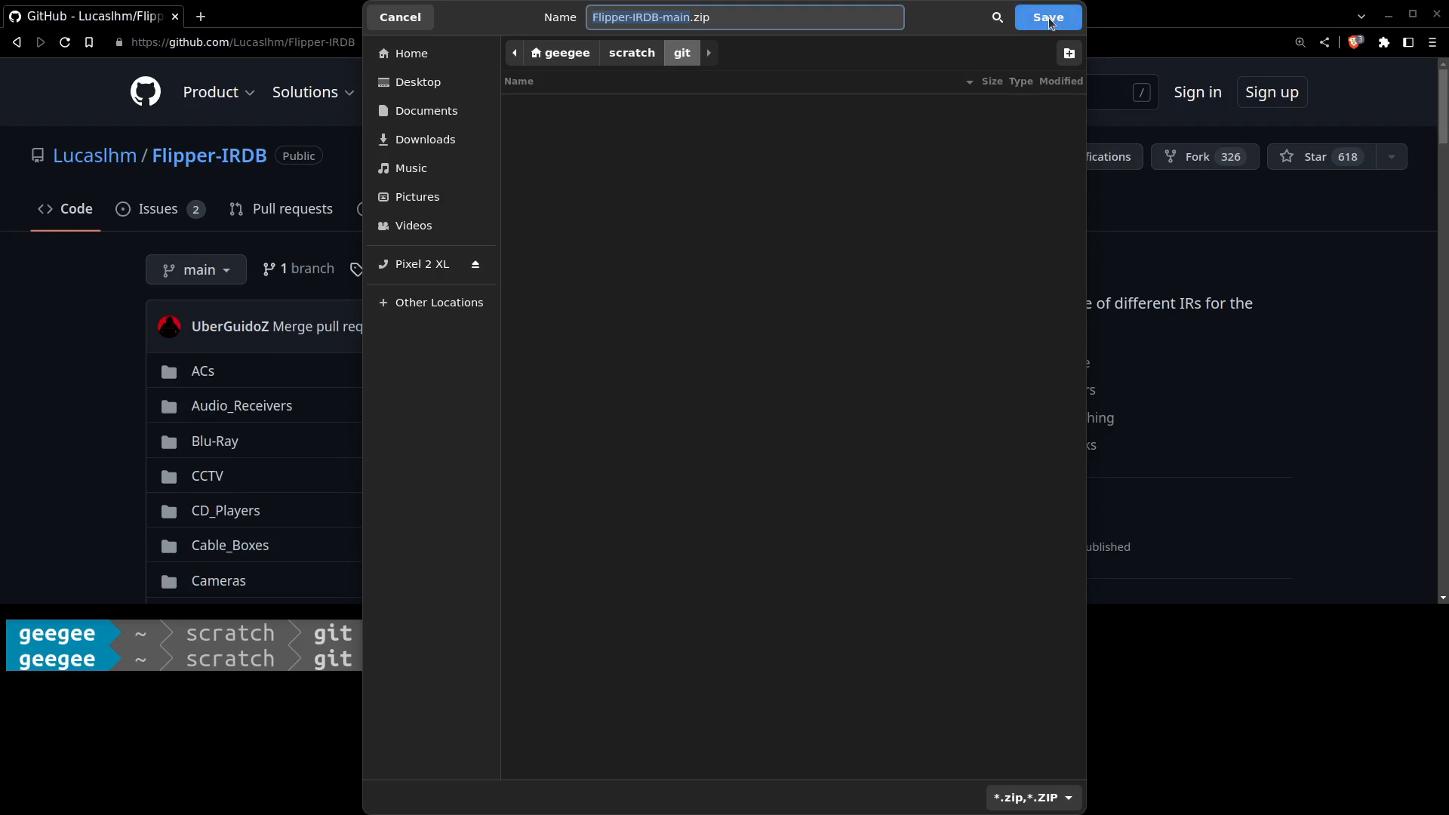
mouse_move(1062, 38)
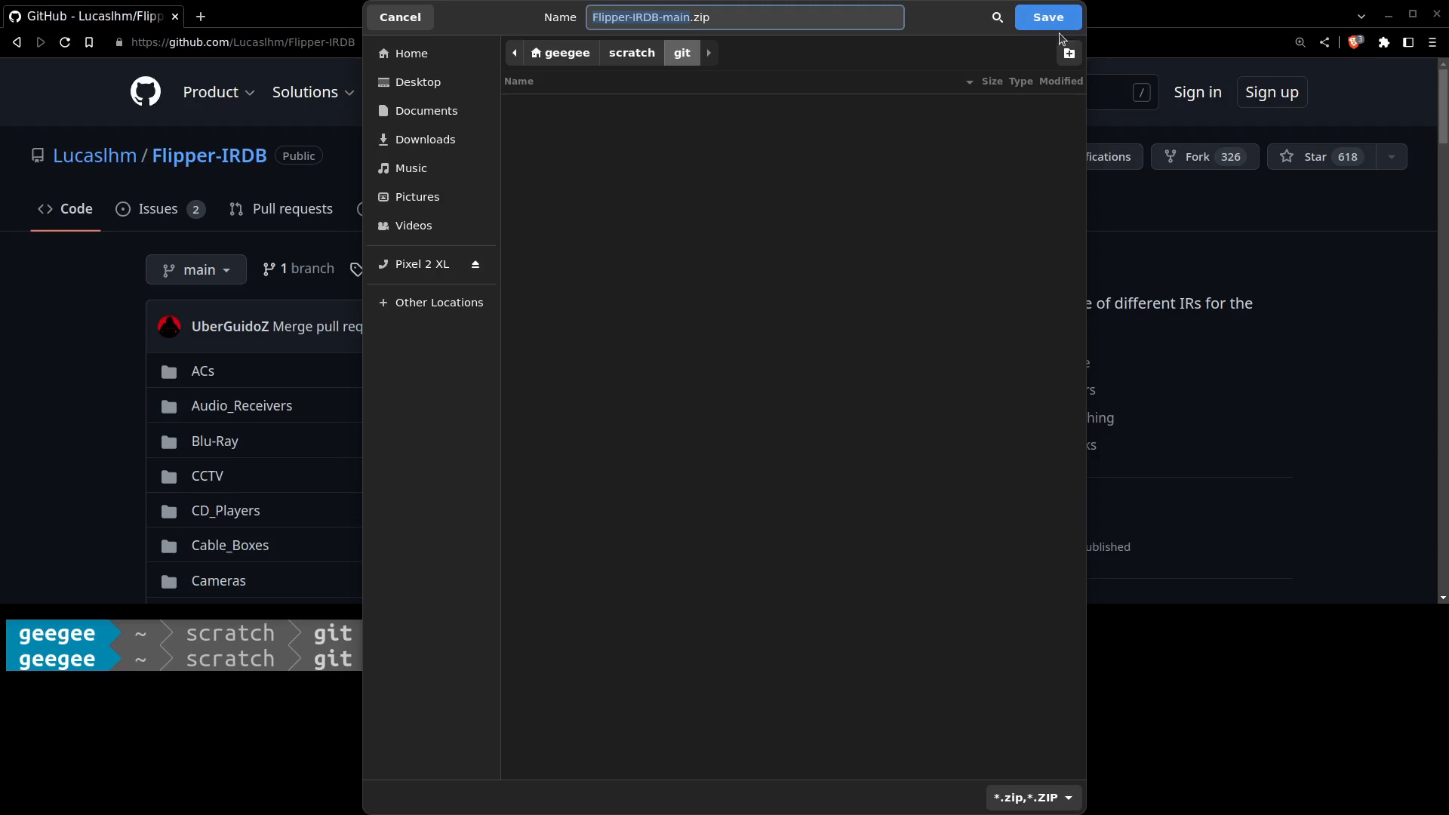
left_click(1069, 53)
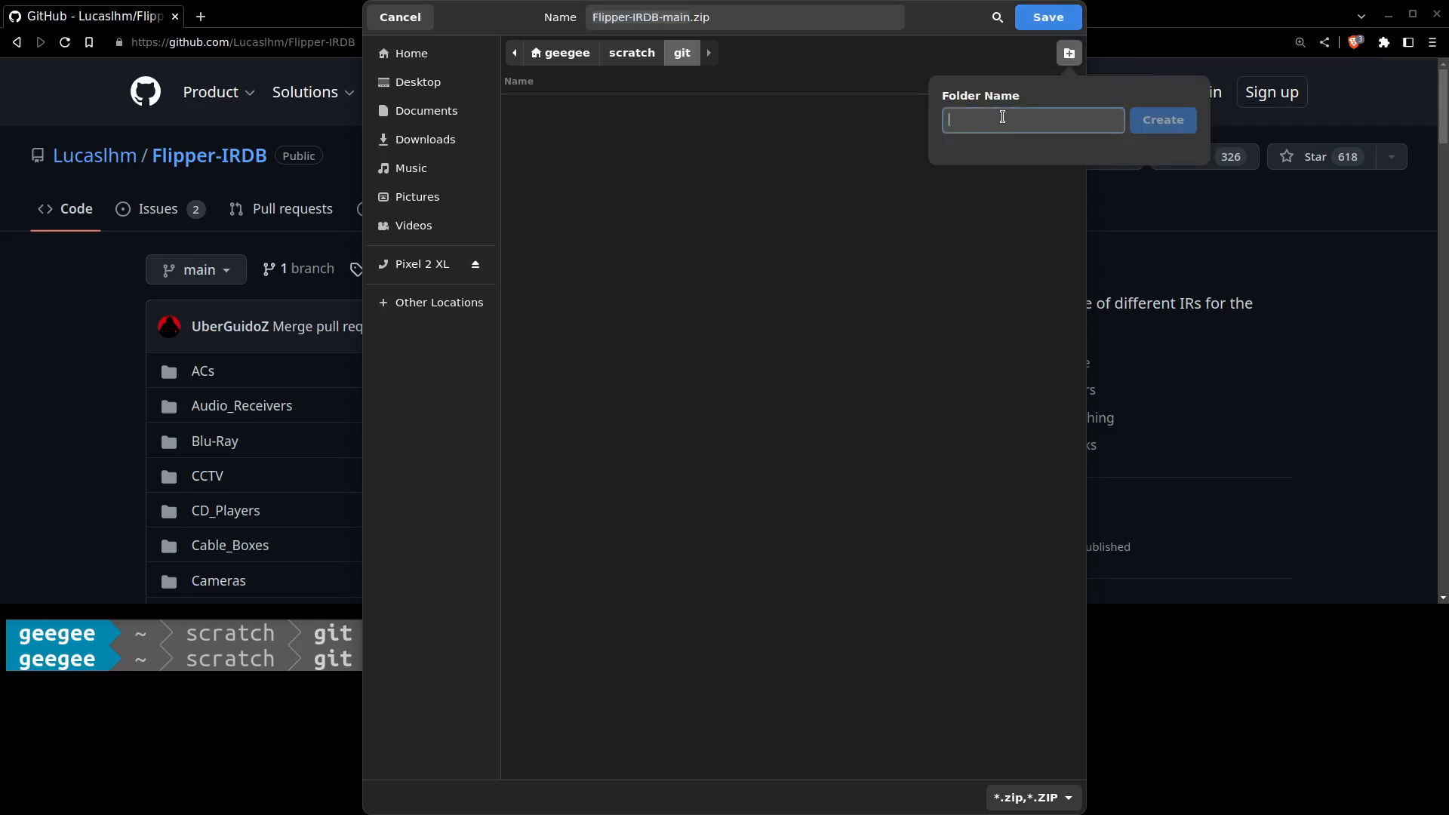
type("flipper_i")
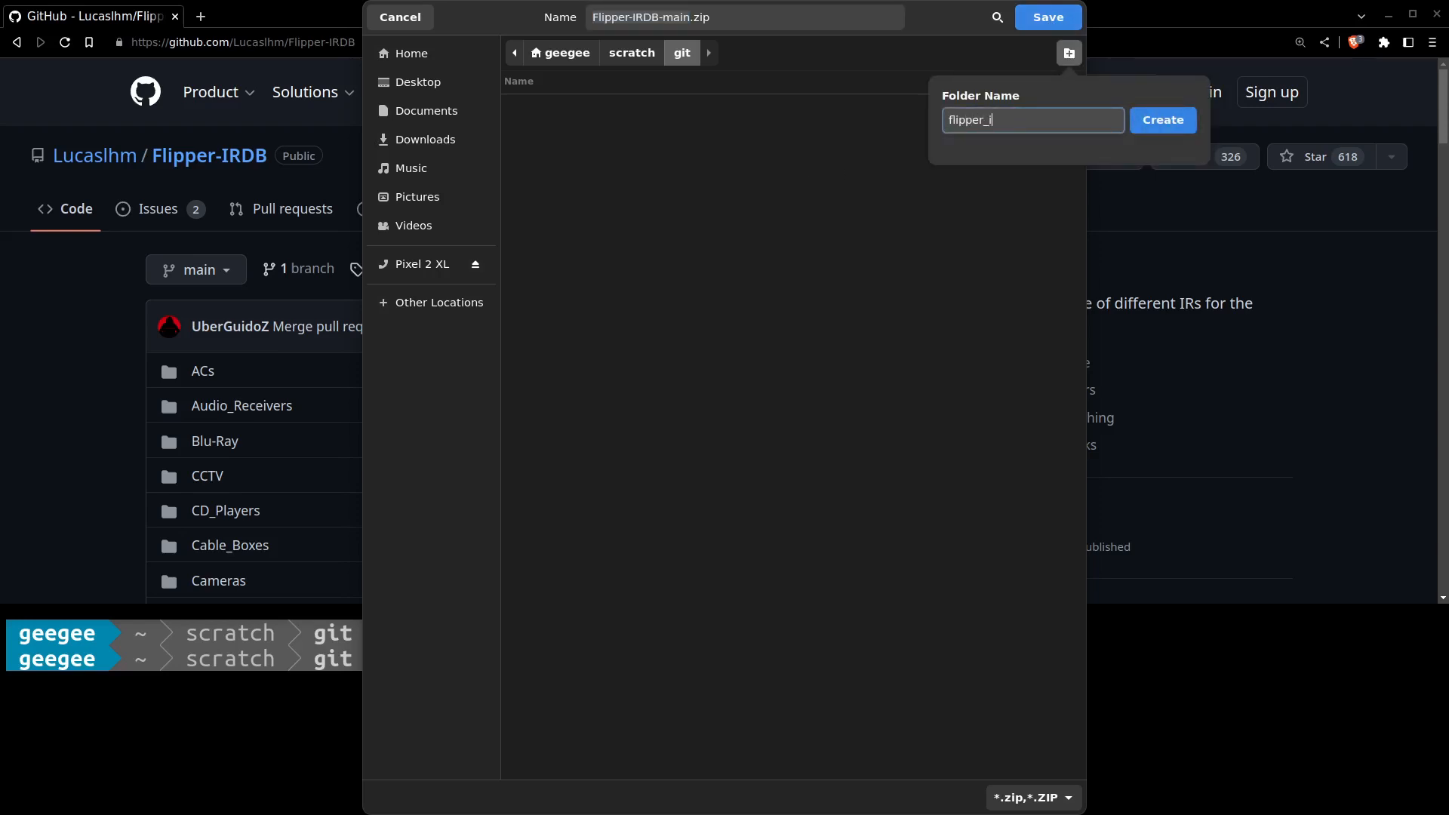
left_click(1162, 119)
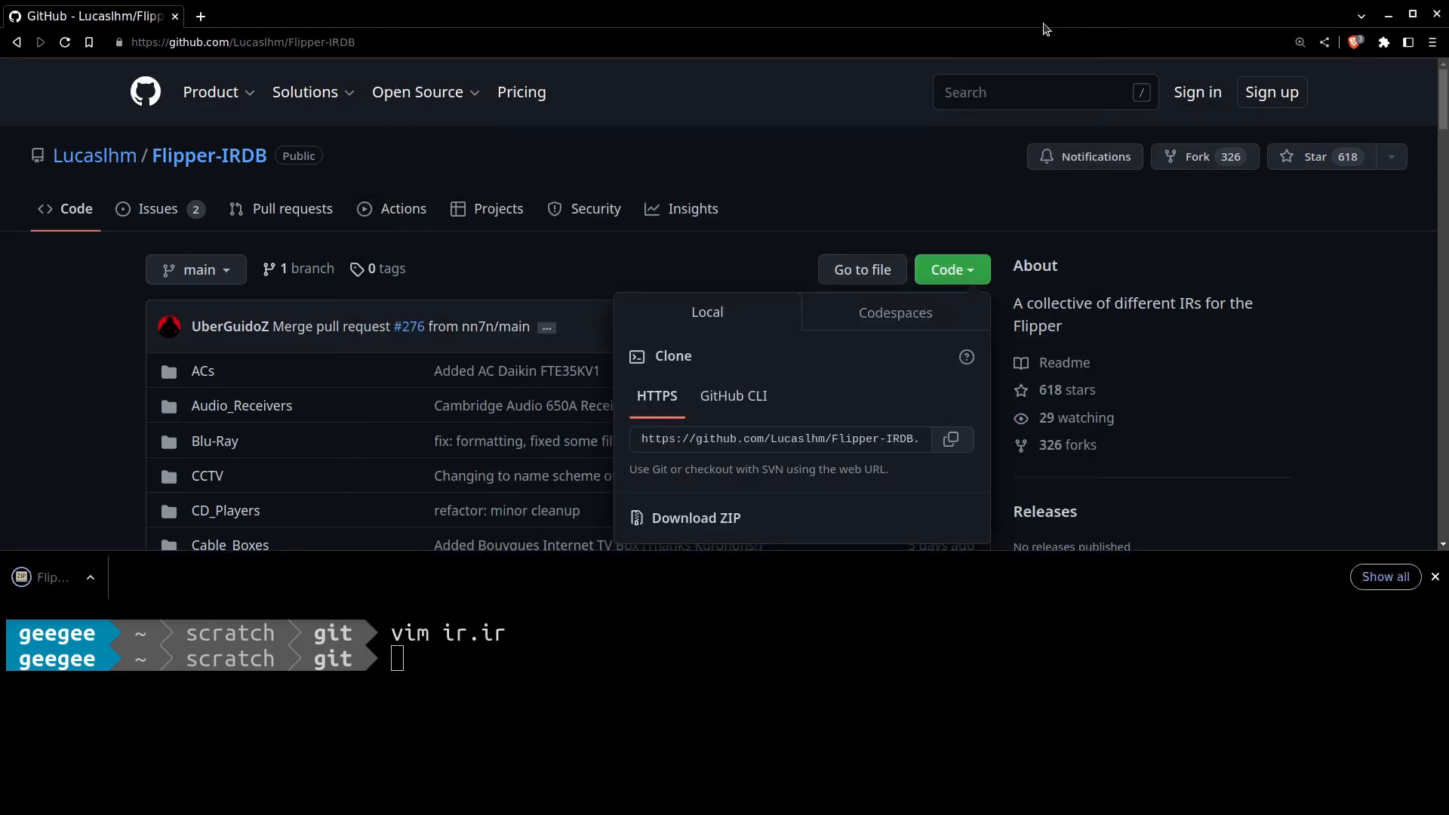
Enter flipper_irdb in the terminal and unzip Flipper-IRDB-main.zip.
left_click(695, 518)
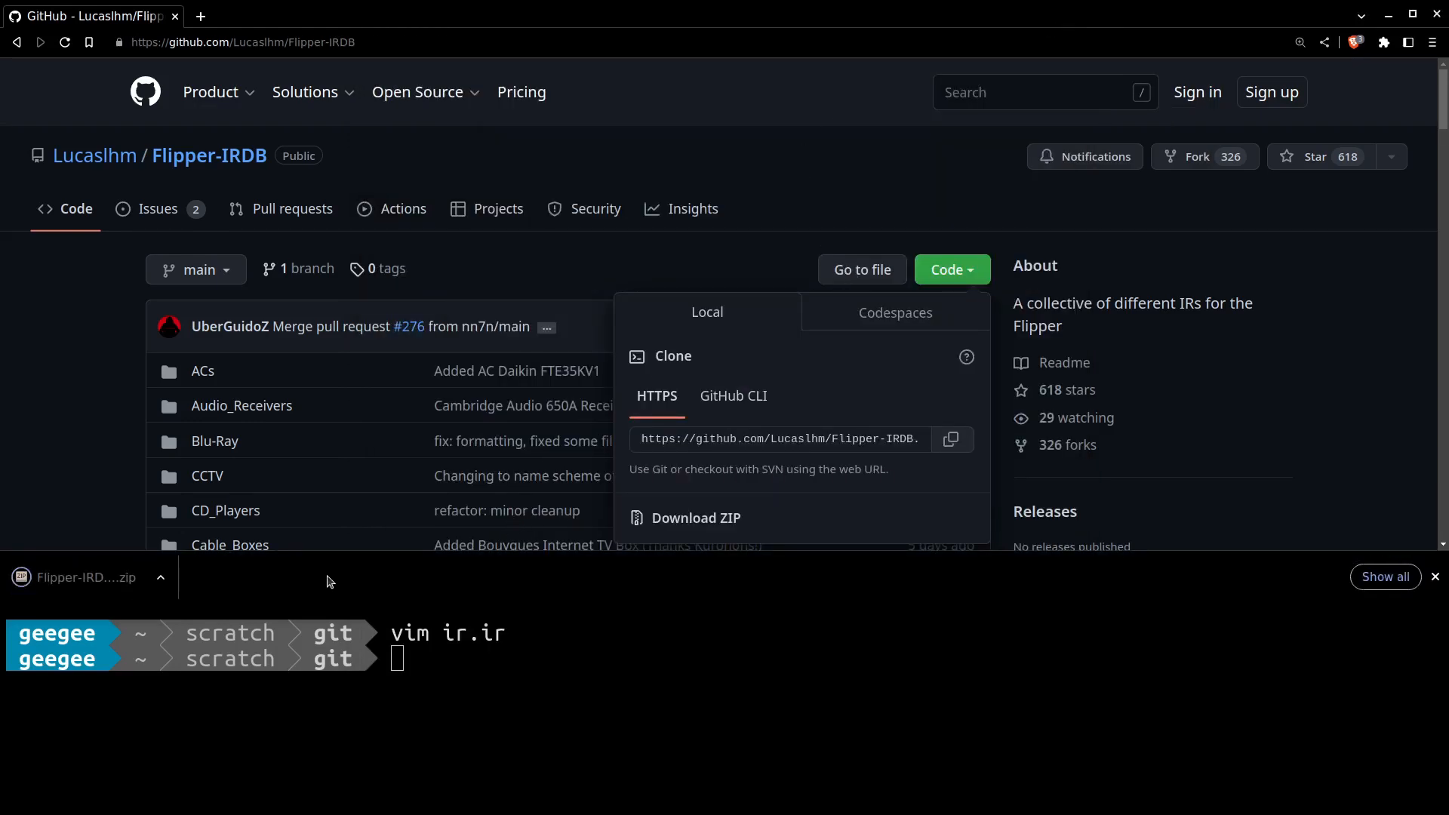
mouse_move(311, 557)
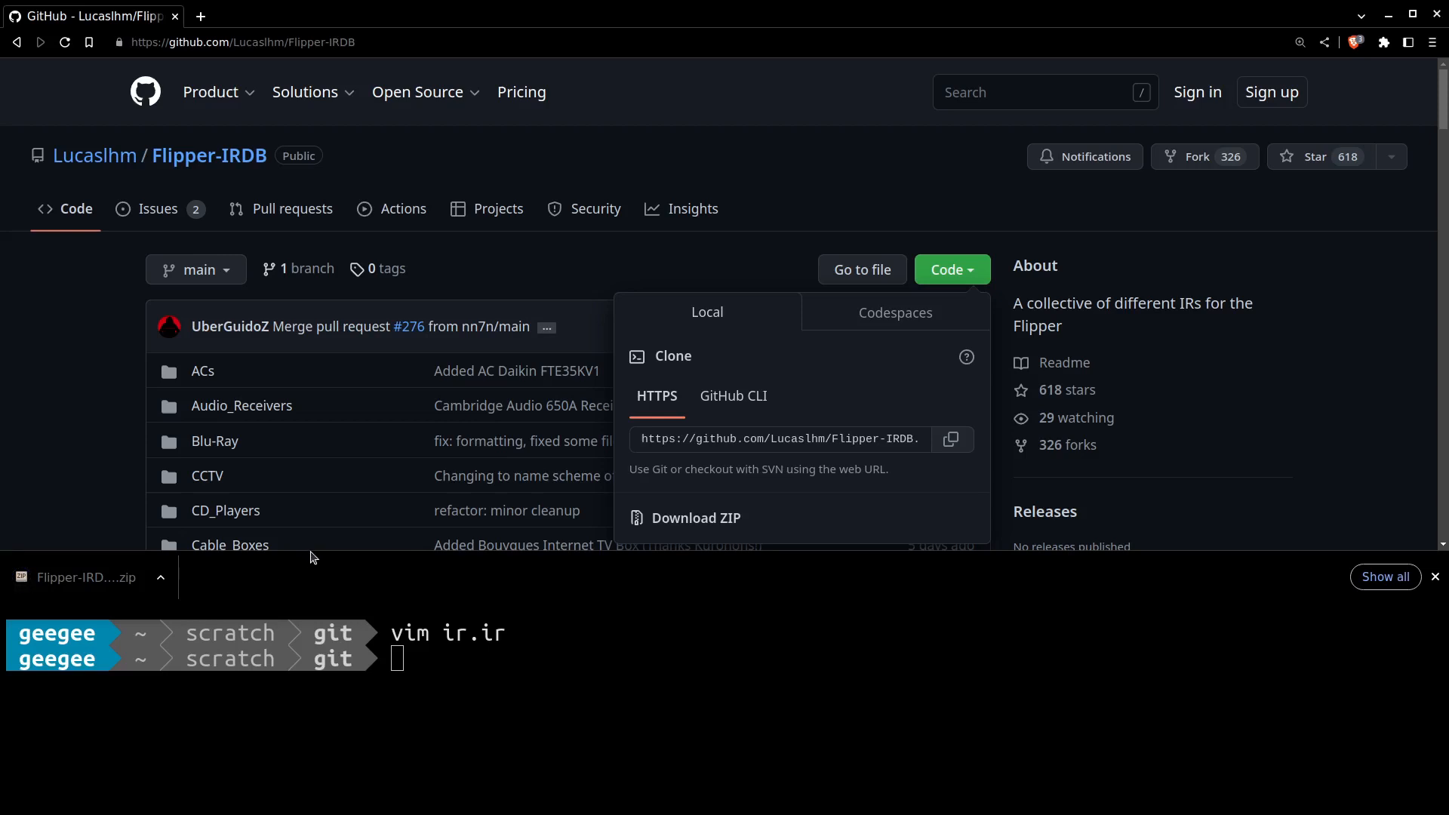
type("ls")
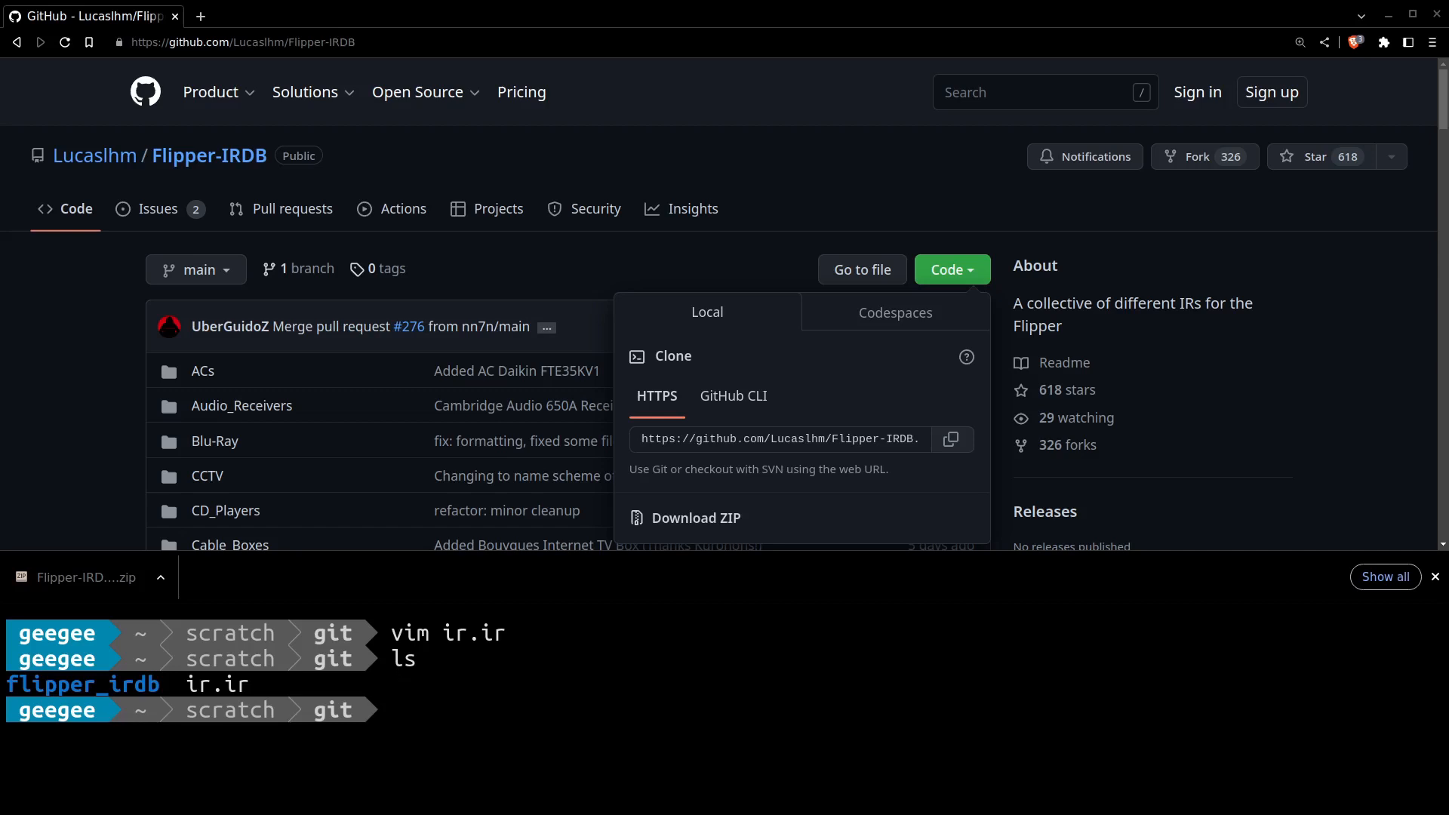
type("cd flipper_irdb/")
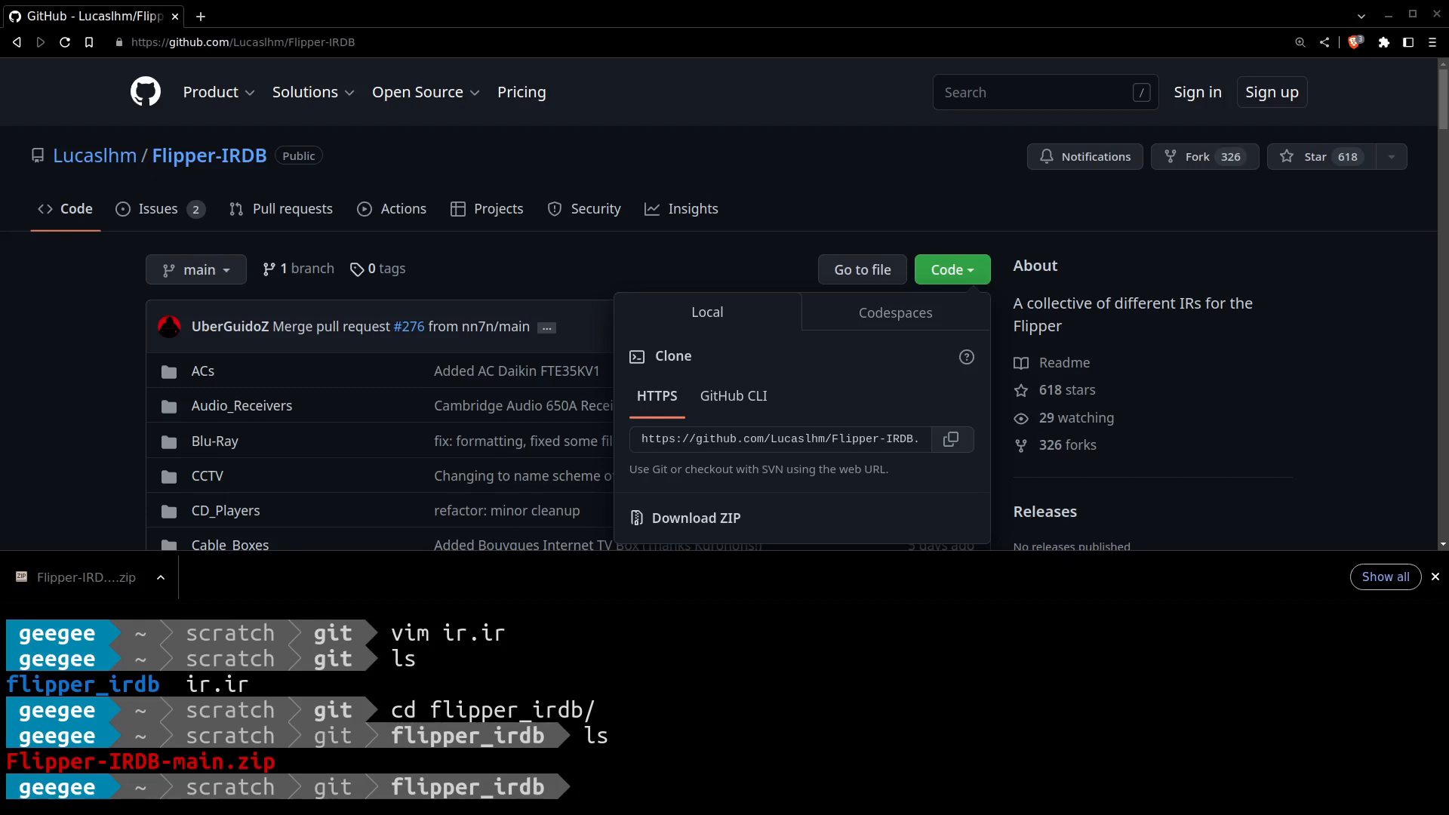
type("un")
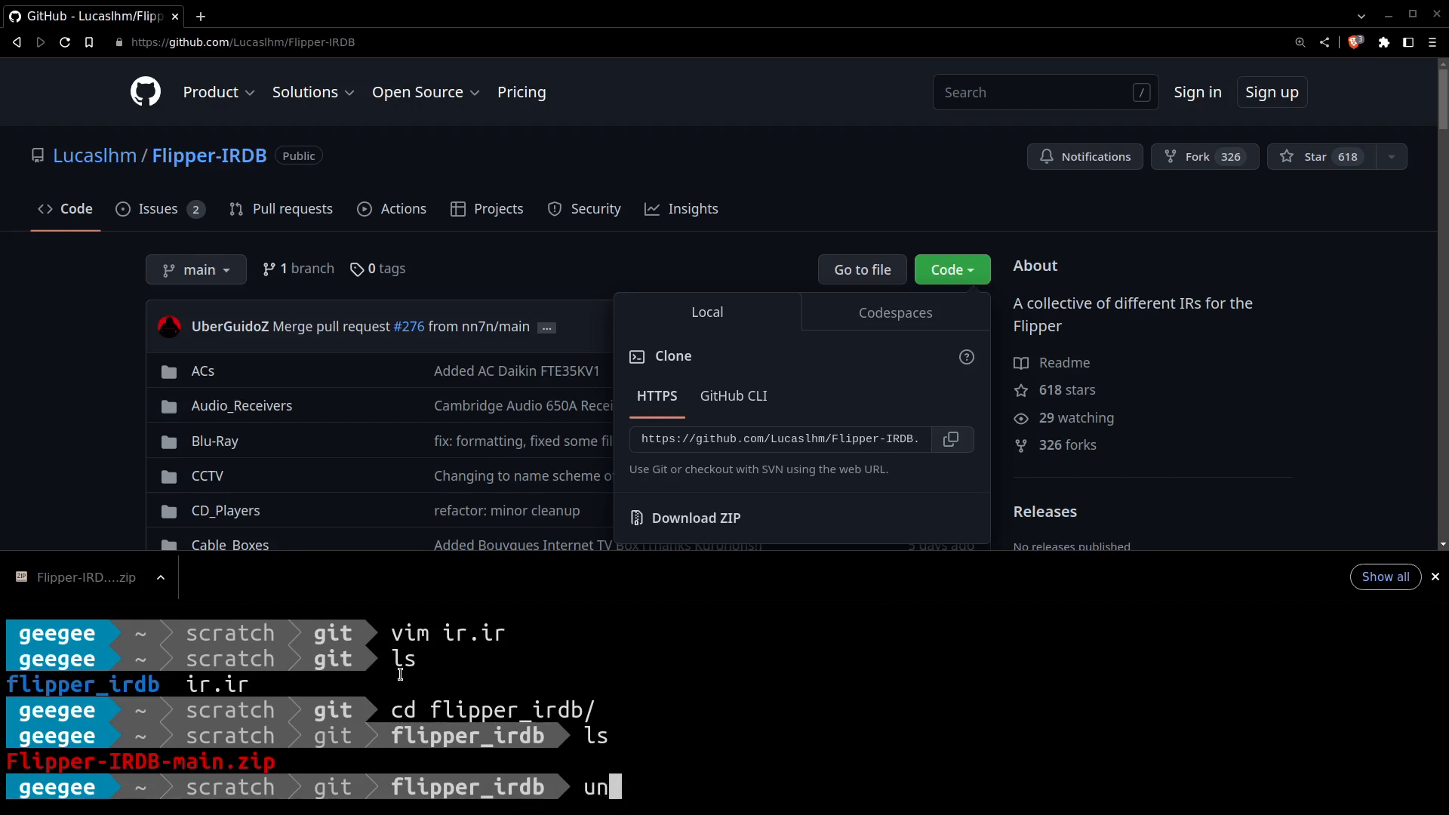
type("zip F")
type("~l")
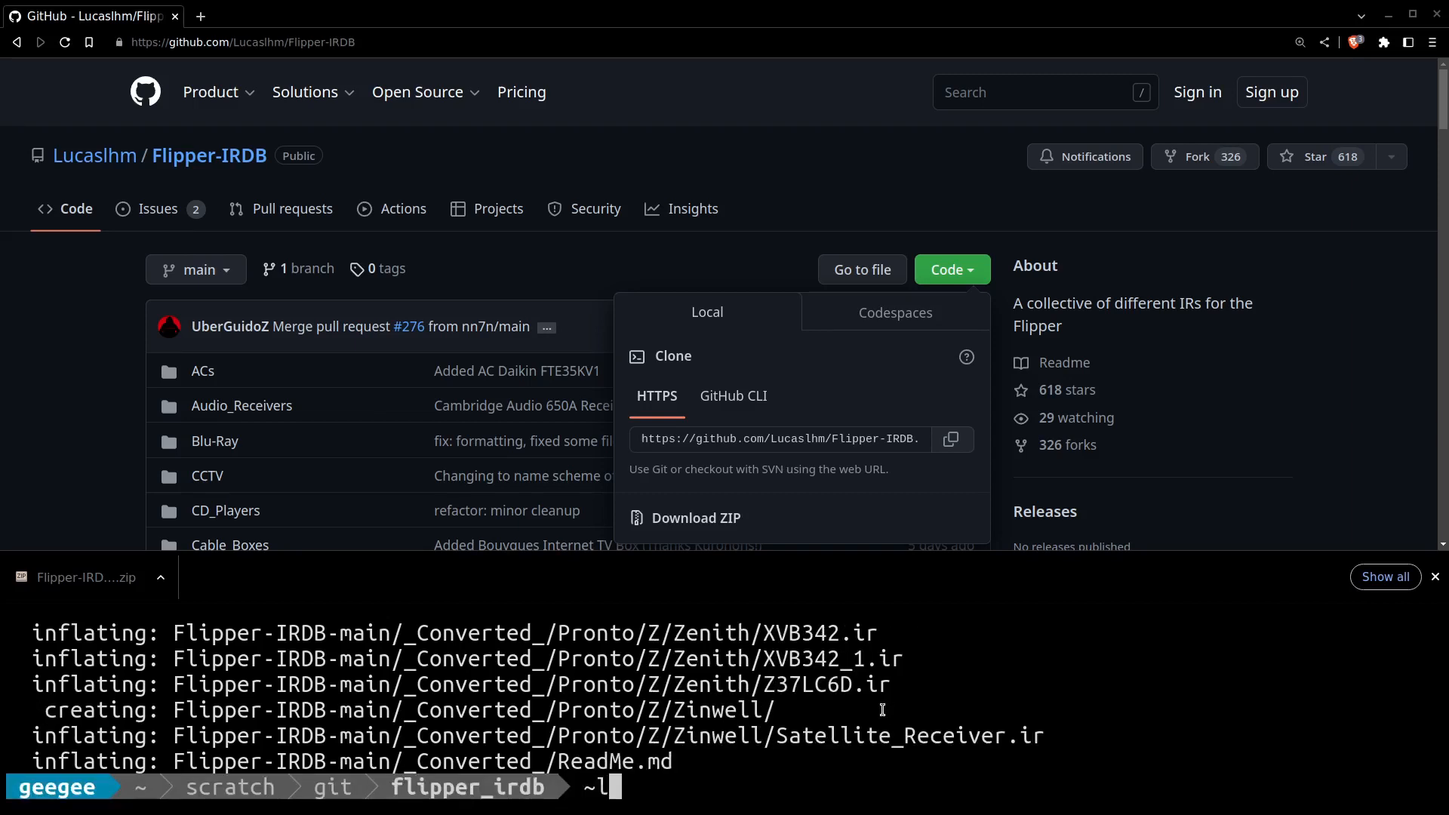
type("ks")
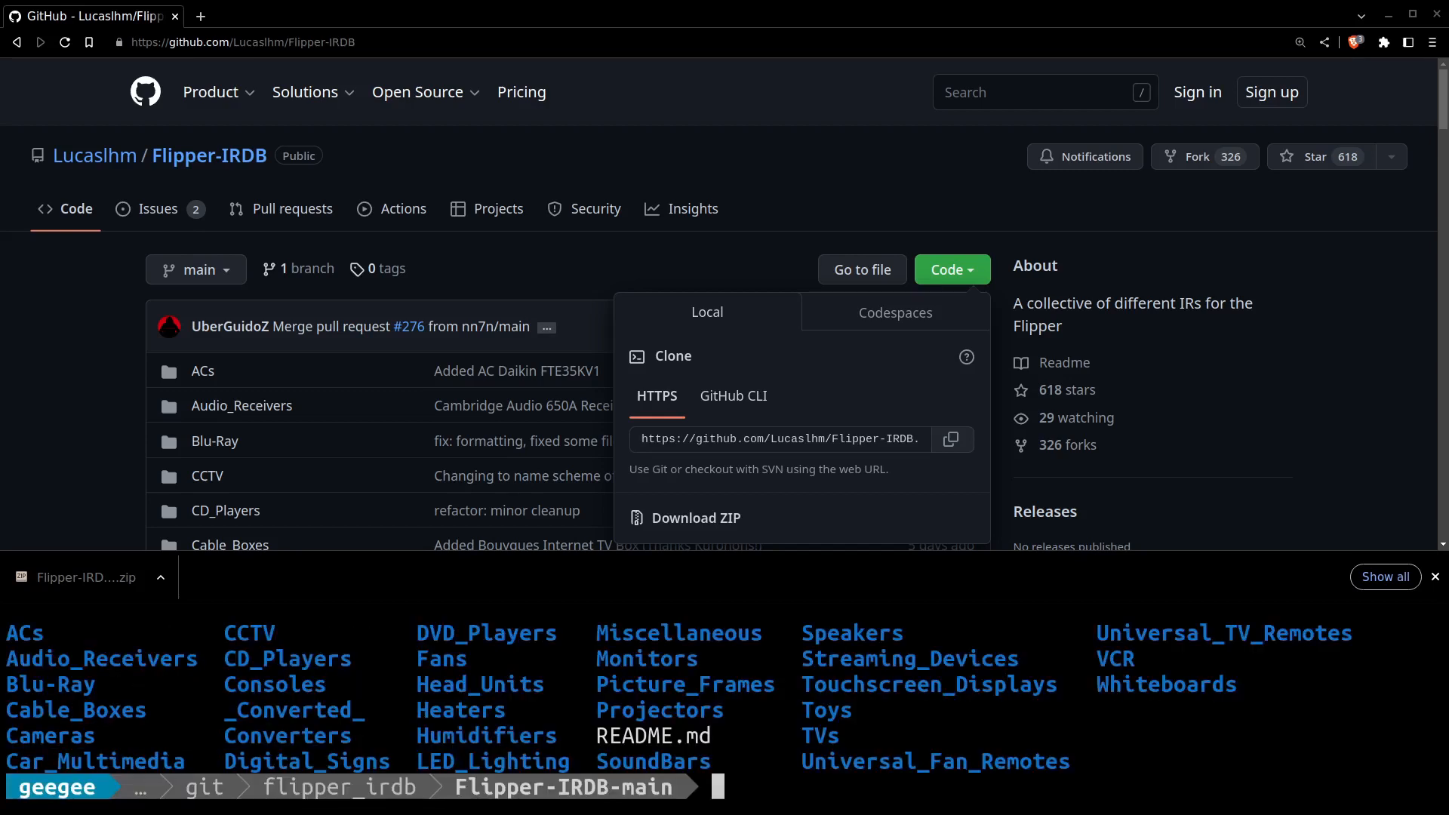
mouse_move(763, 696)
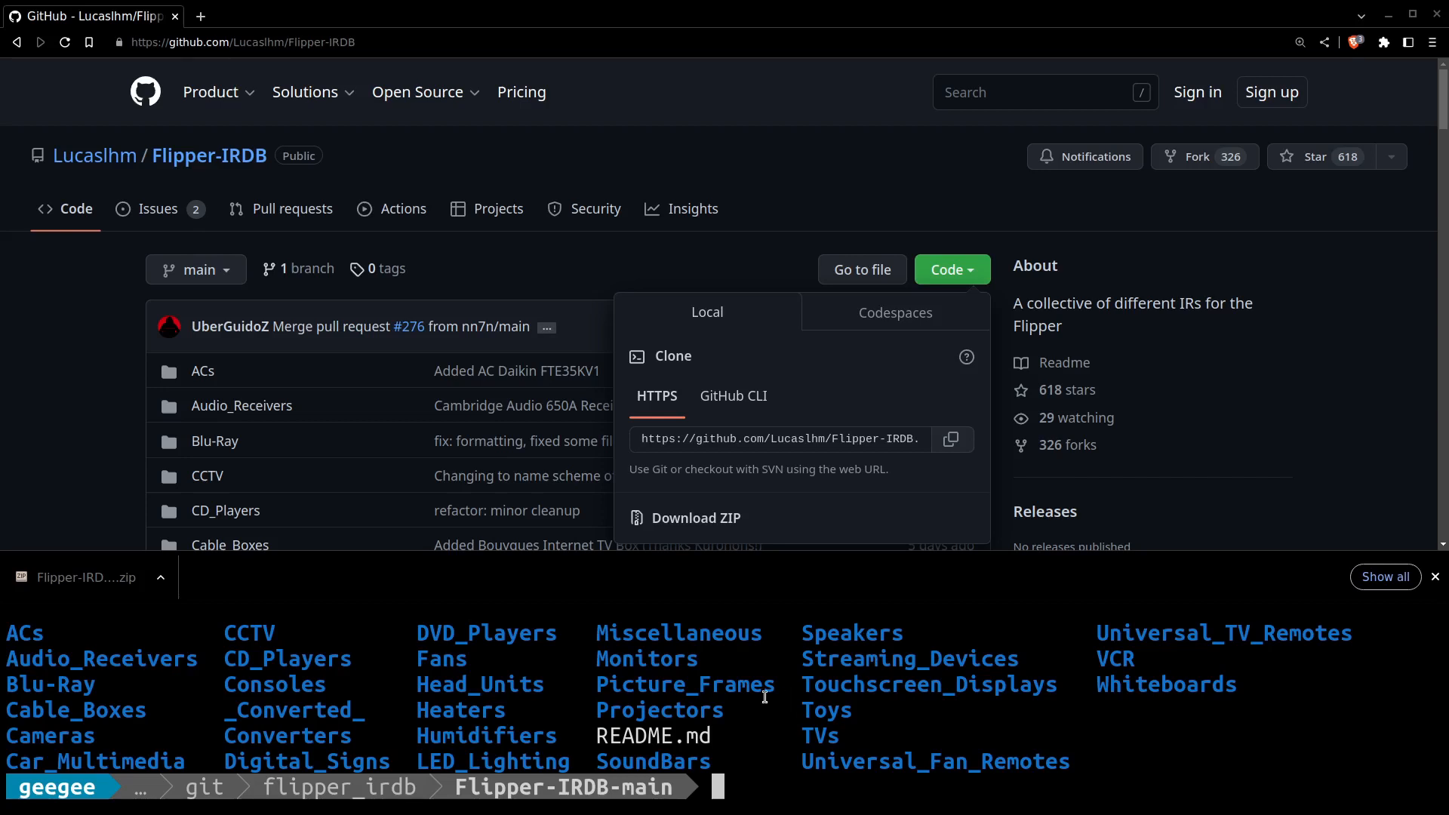
mouse_move(112, 668)
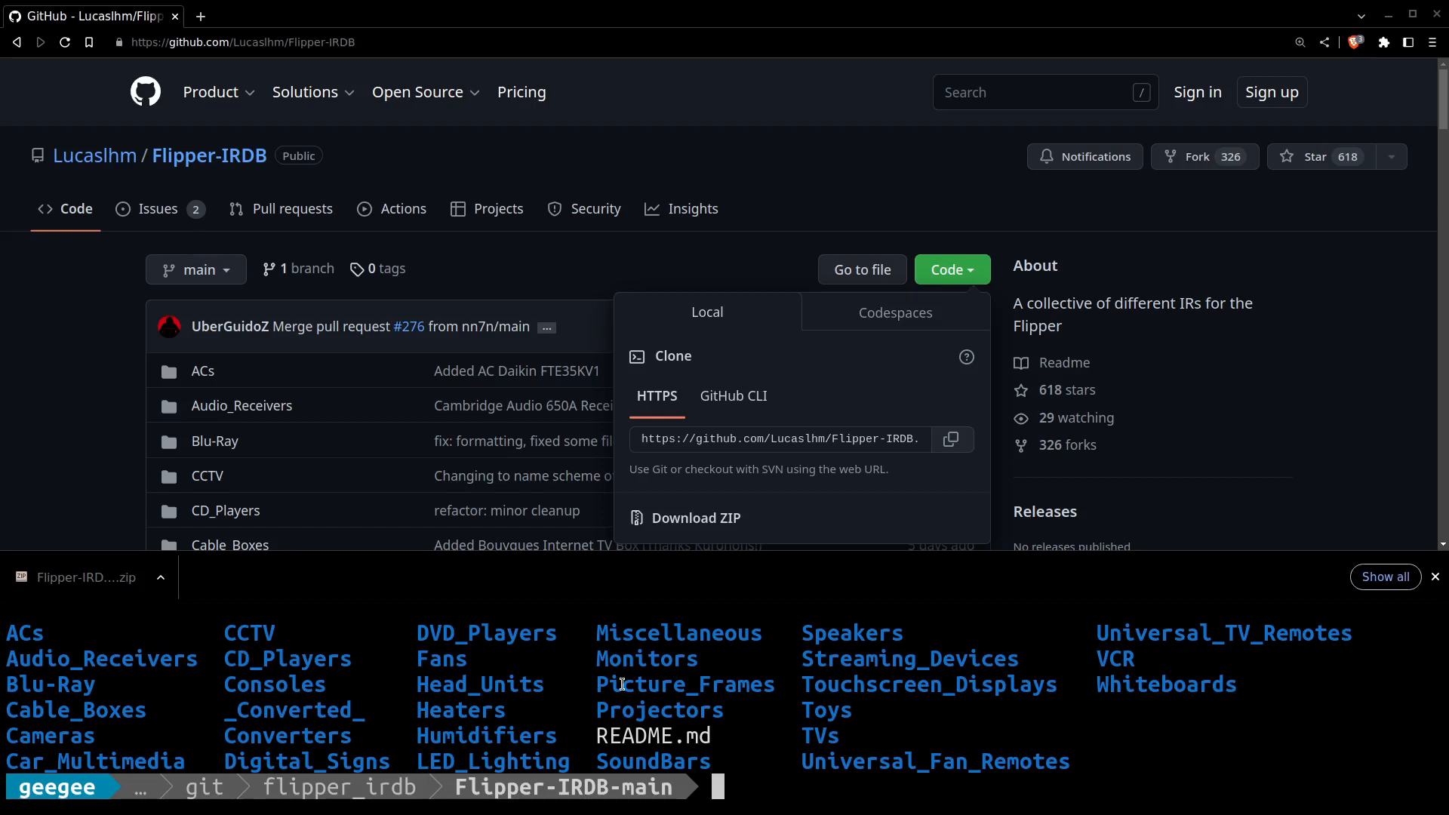
mouse_move(652, 667)
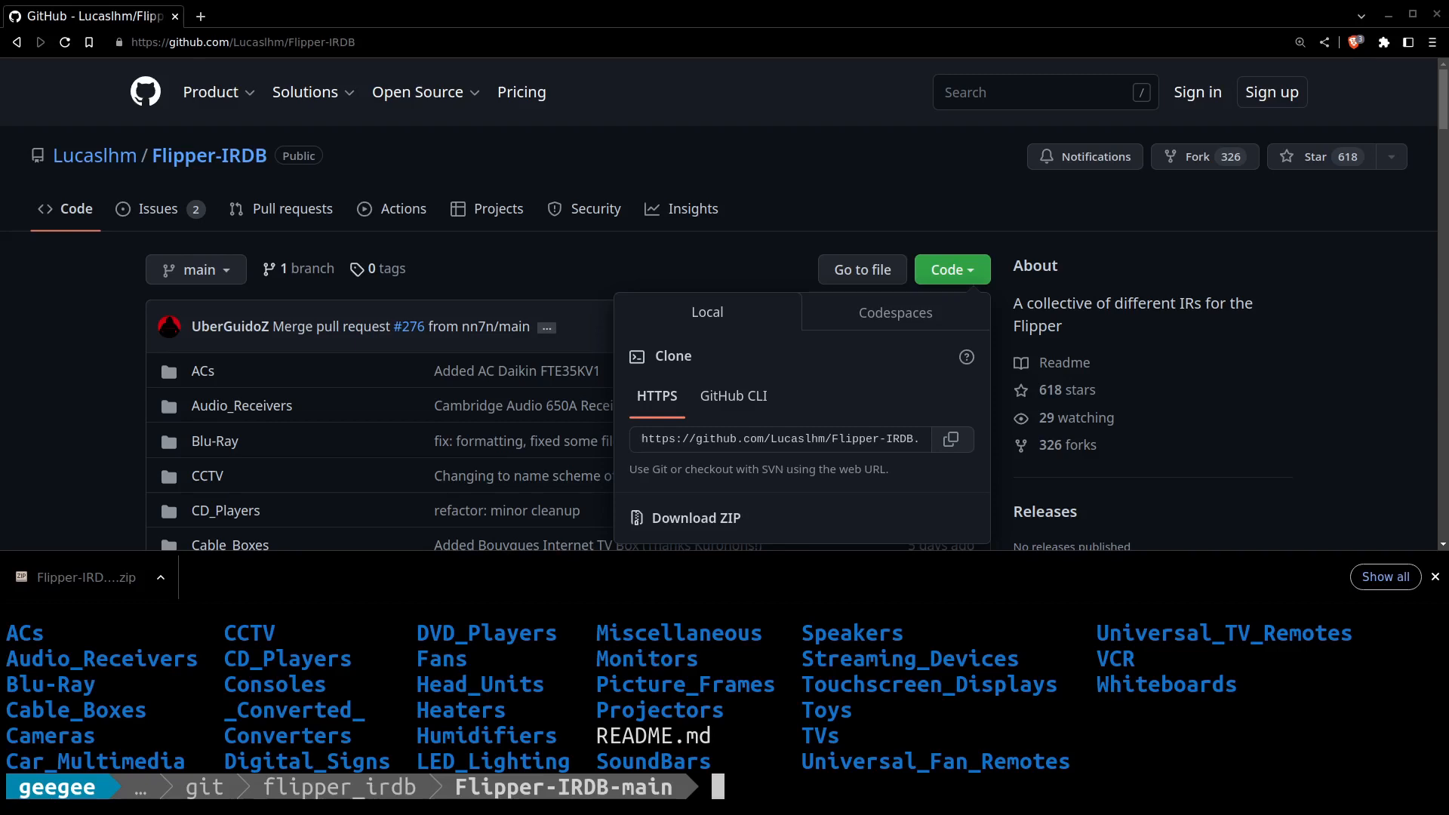
mouse_move(630, 663)
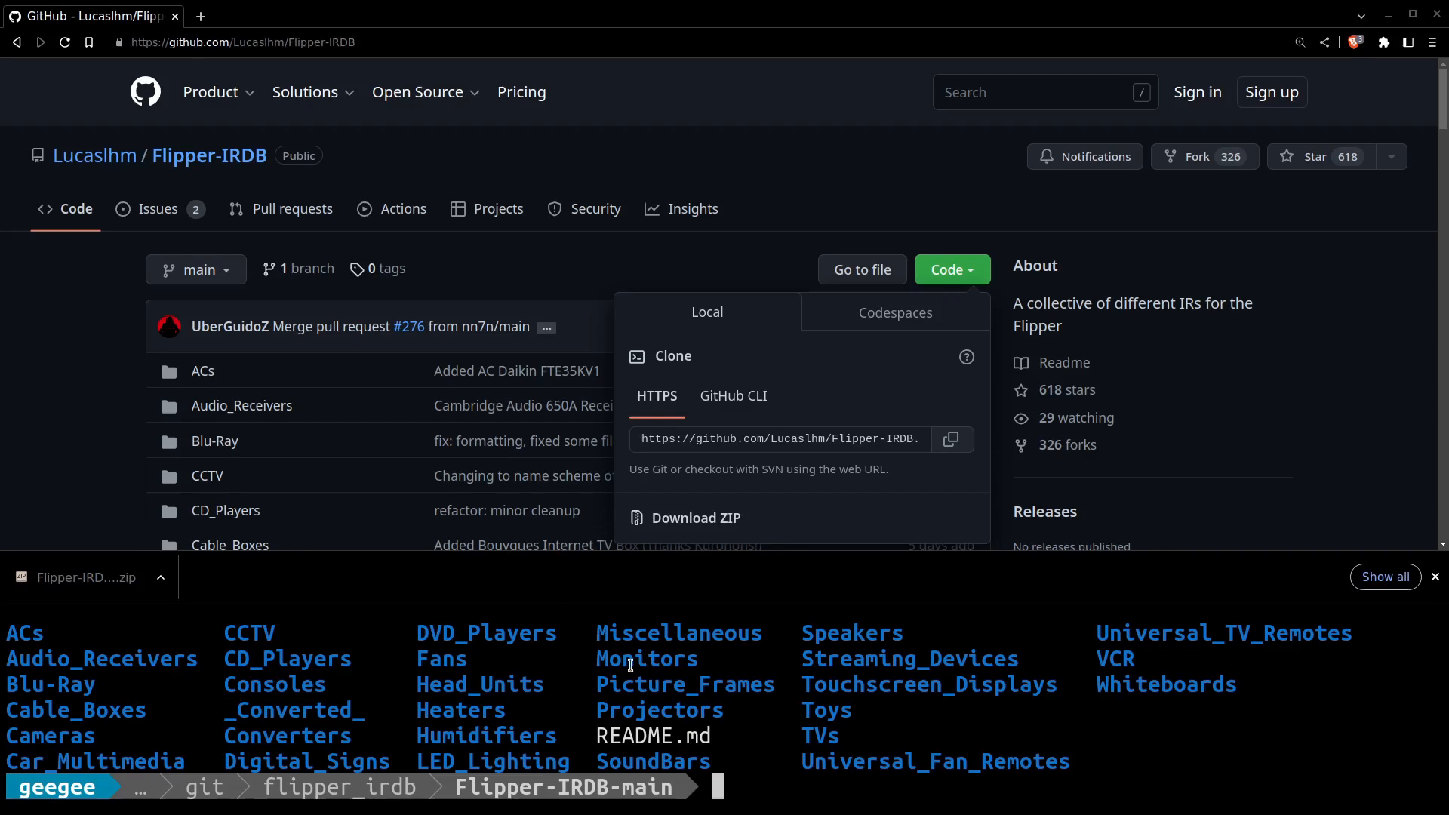
mouse_move(855, 670)
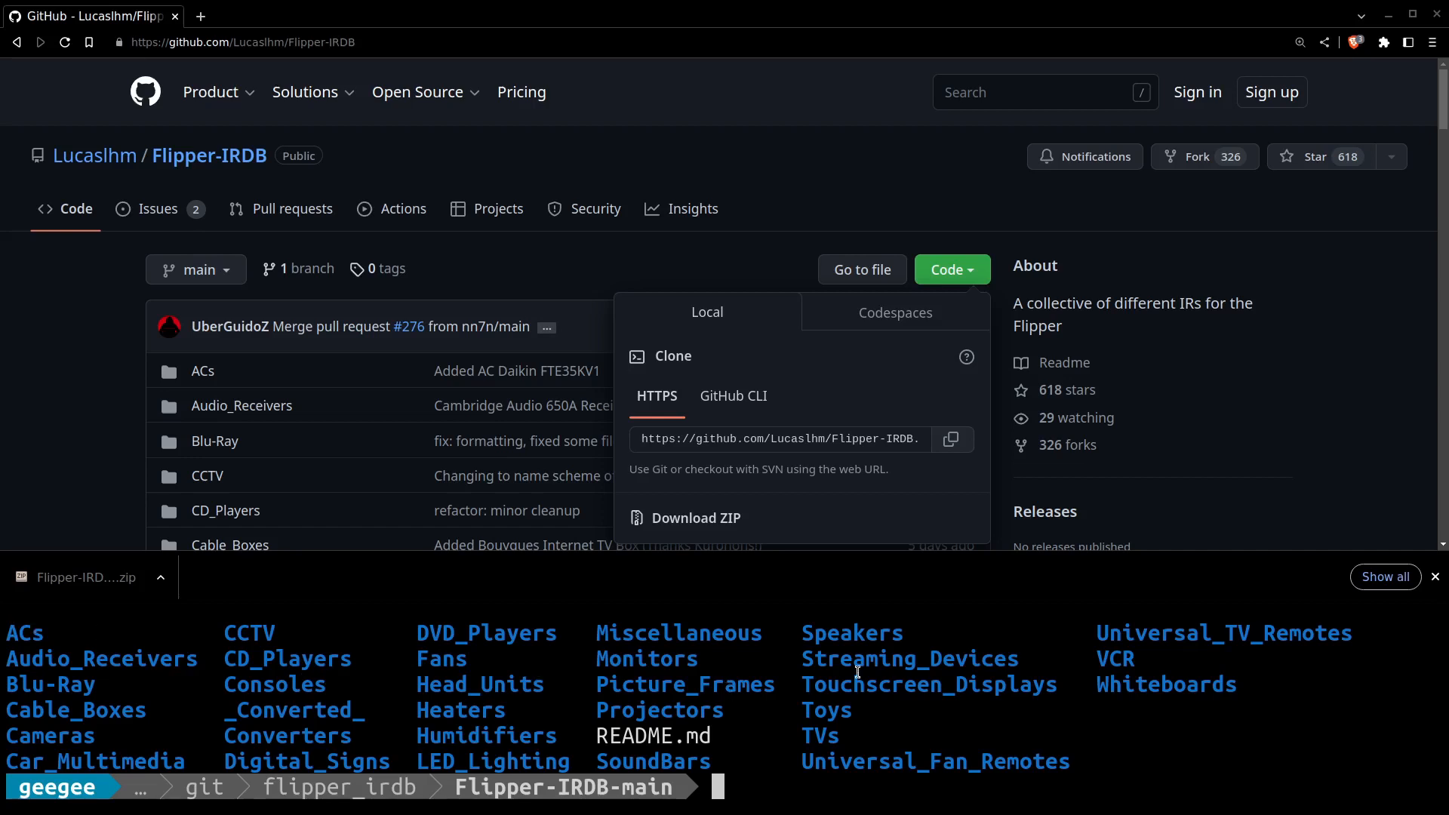
mouse_move(885, 761)
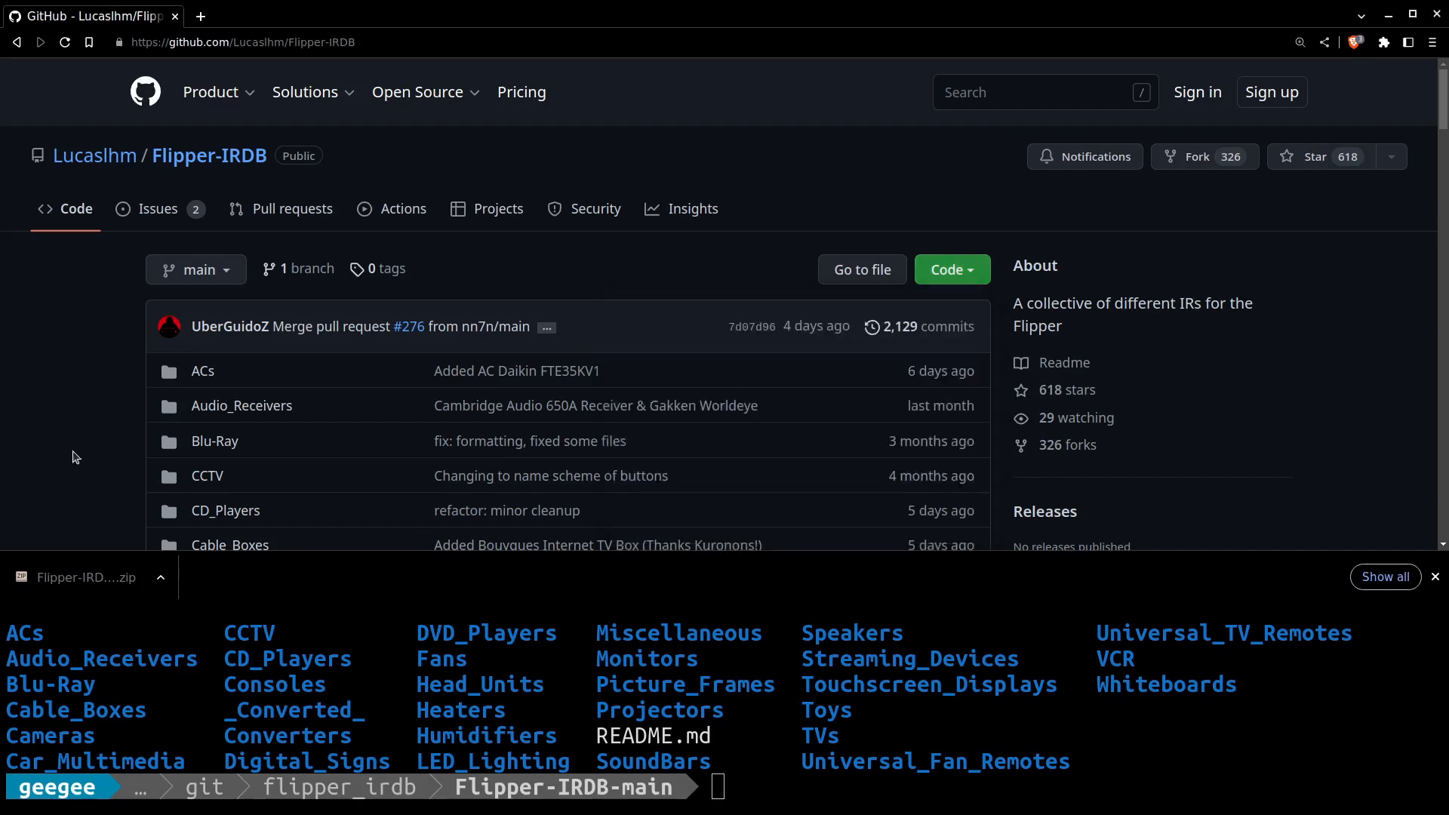
scroll("down", 3)
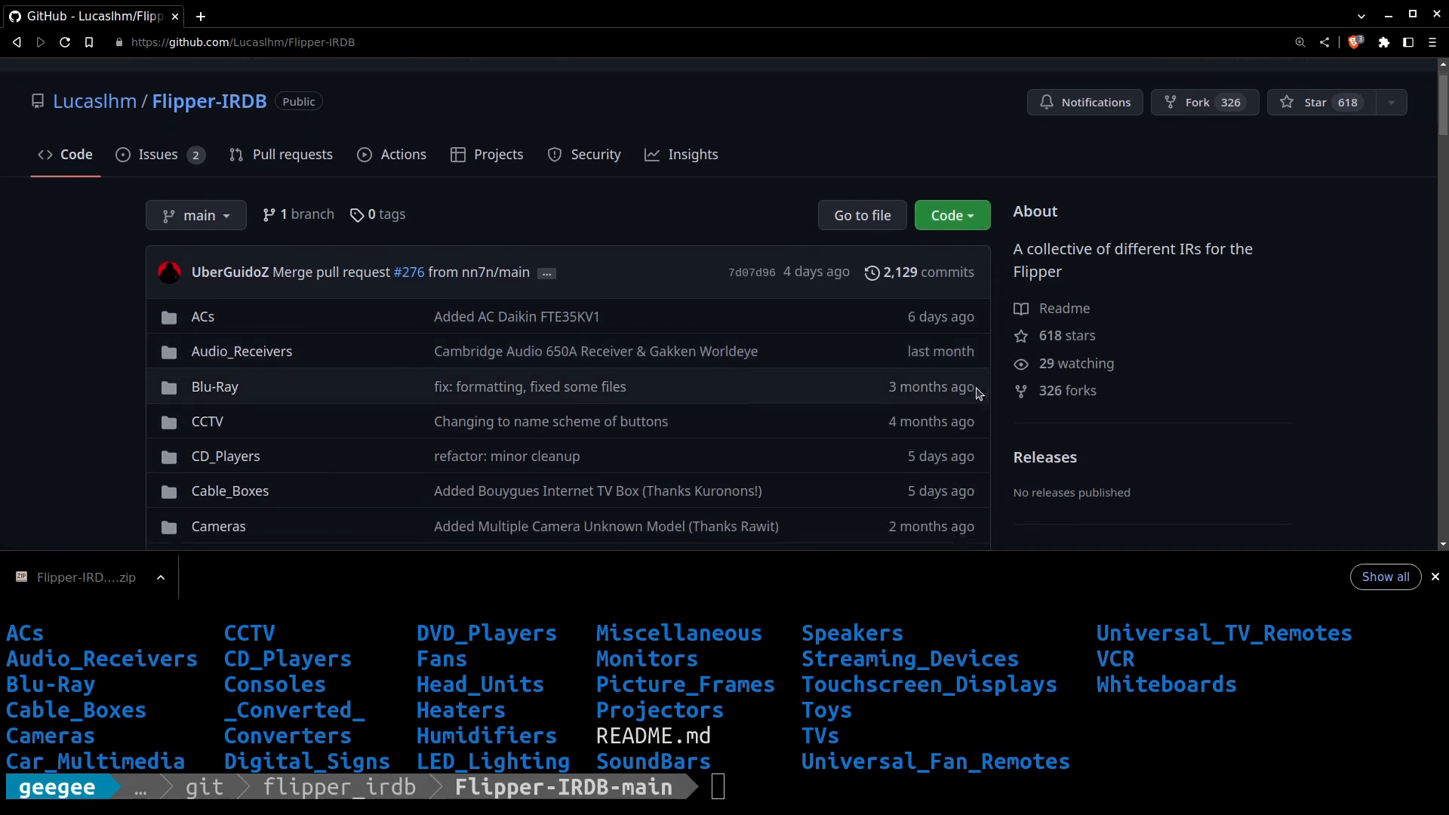
scroll("down", 3)
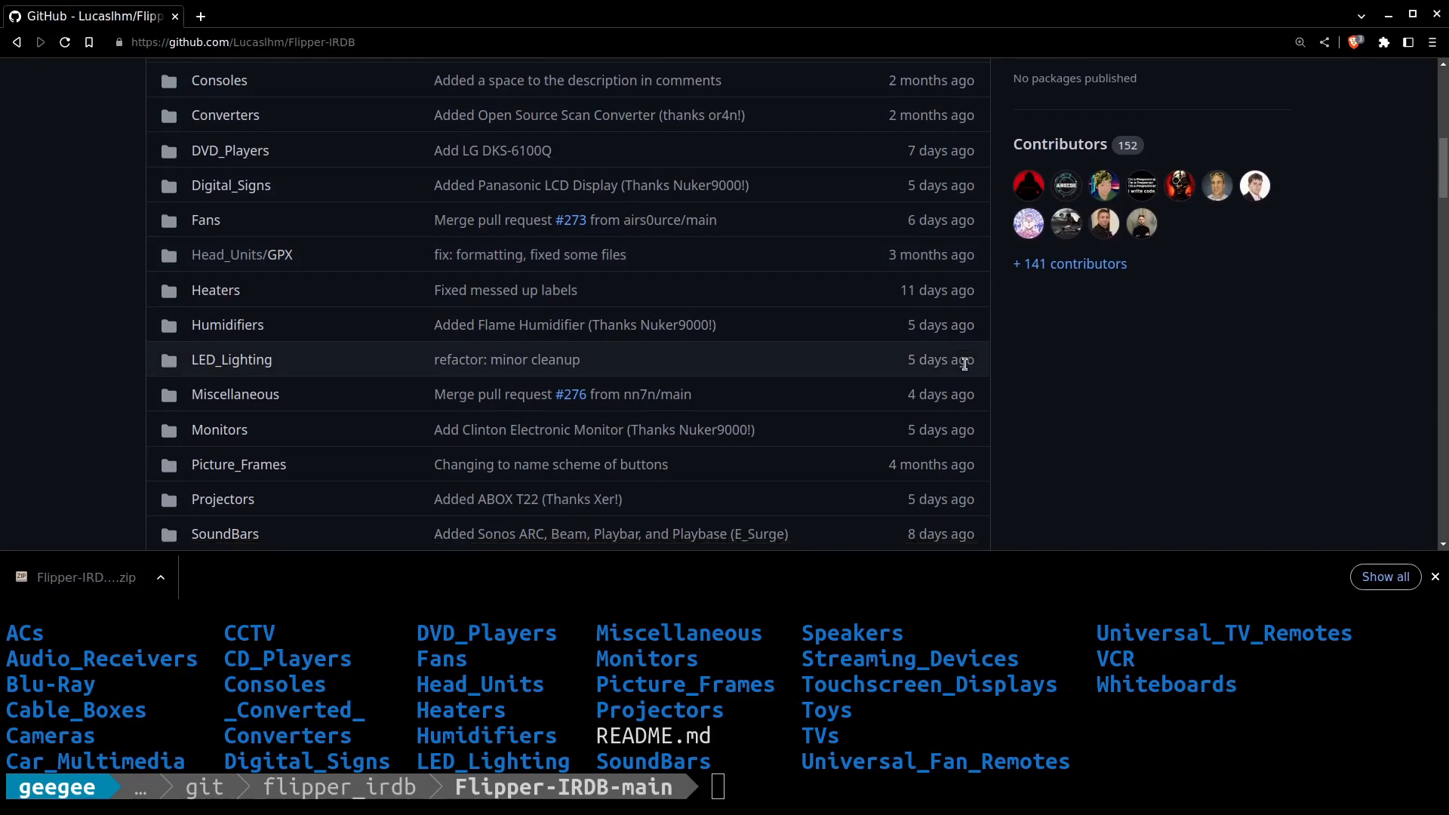
scroll("down", 3)
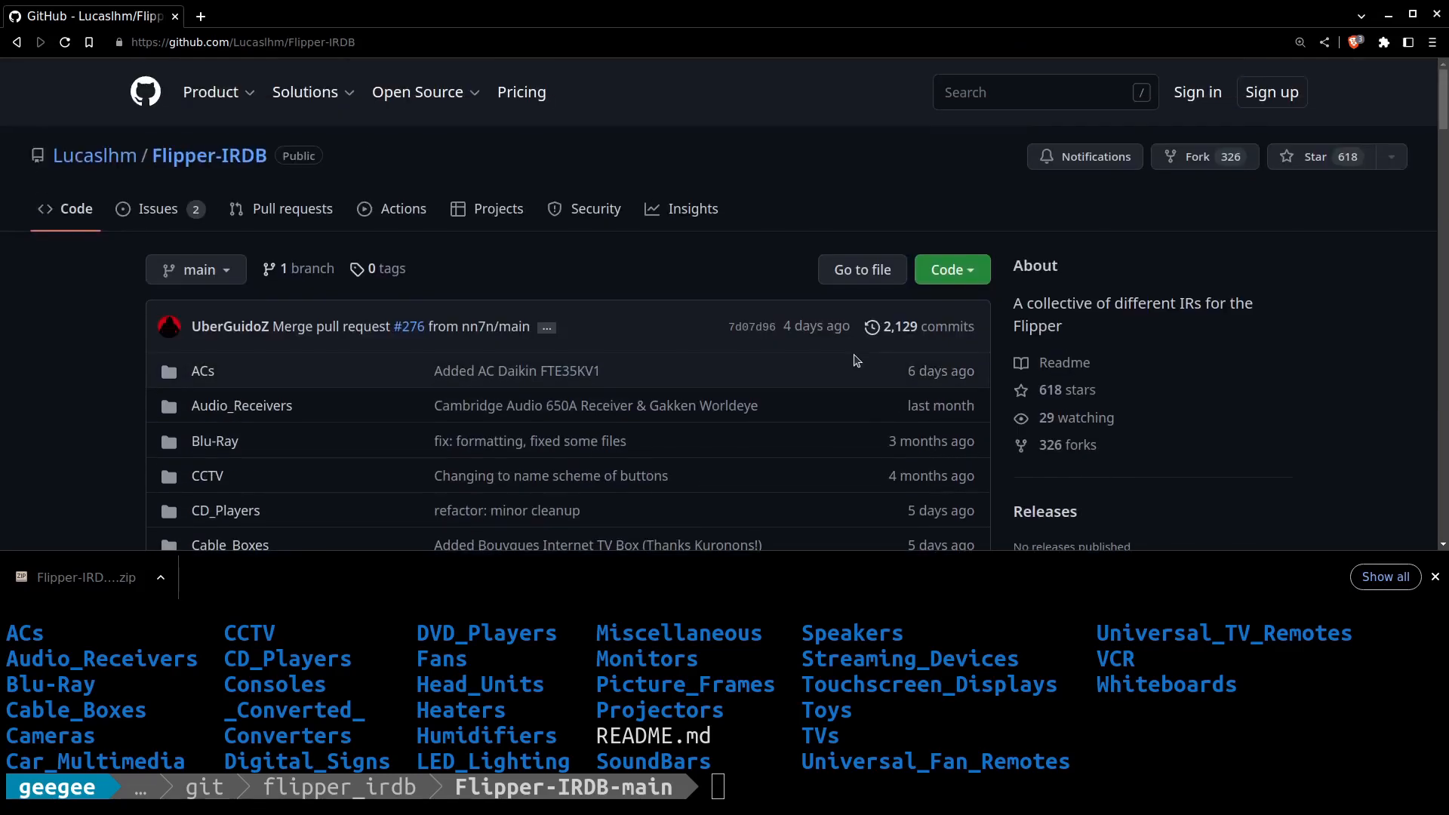
mouse_move(49, 398)
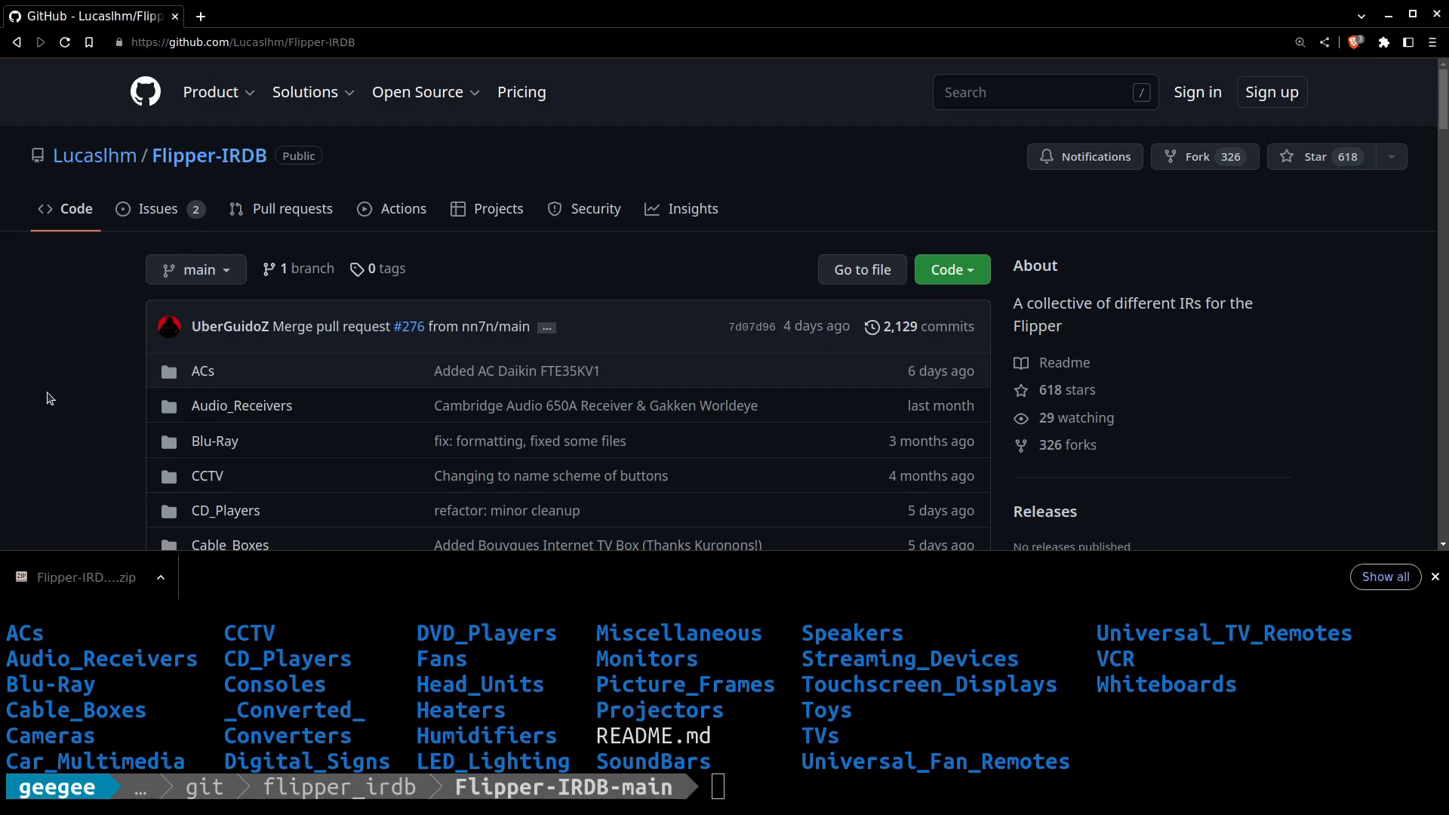
mouse_move(139, 374)
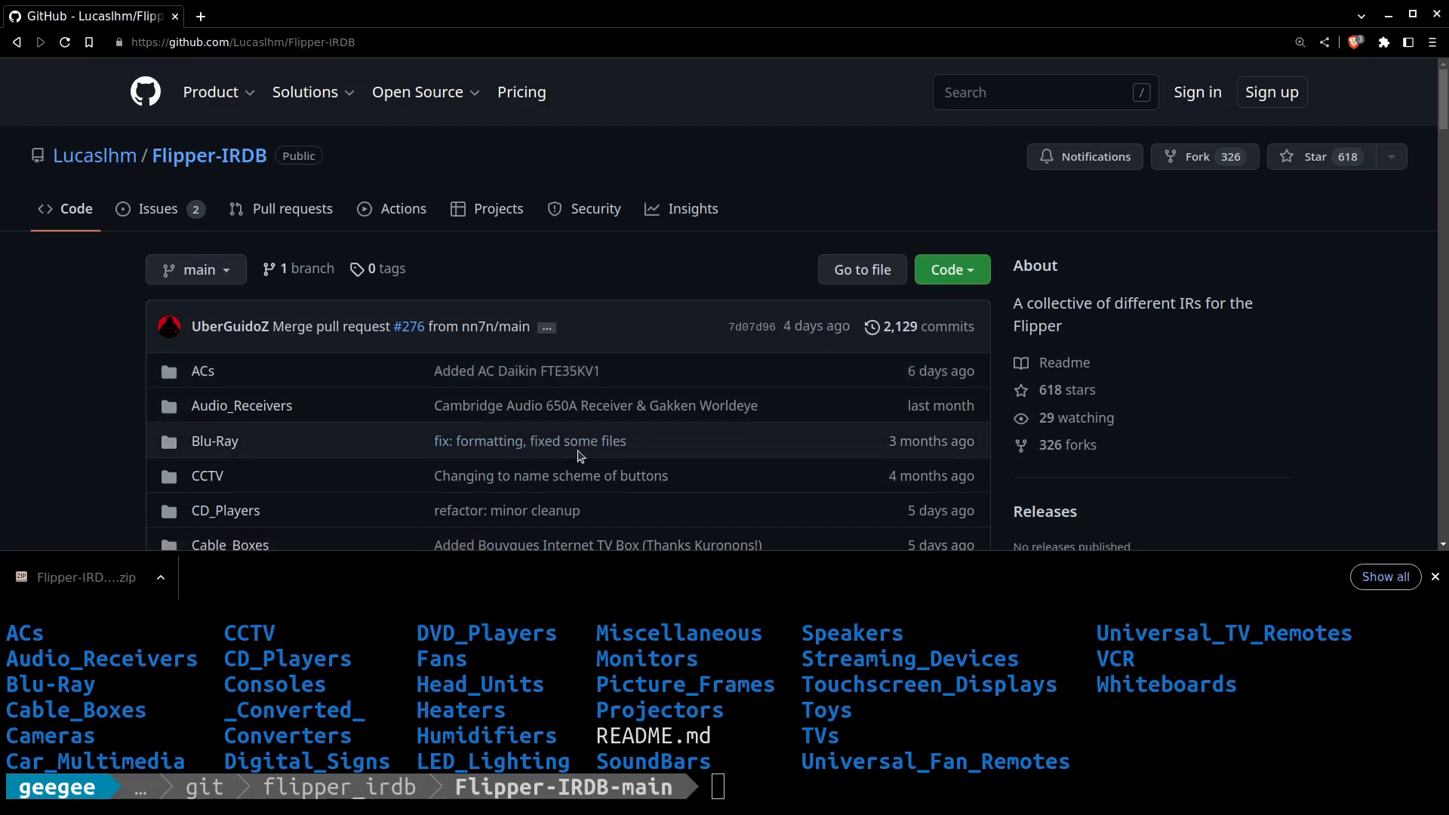
mouse_move(981, 516)
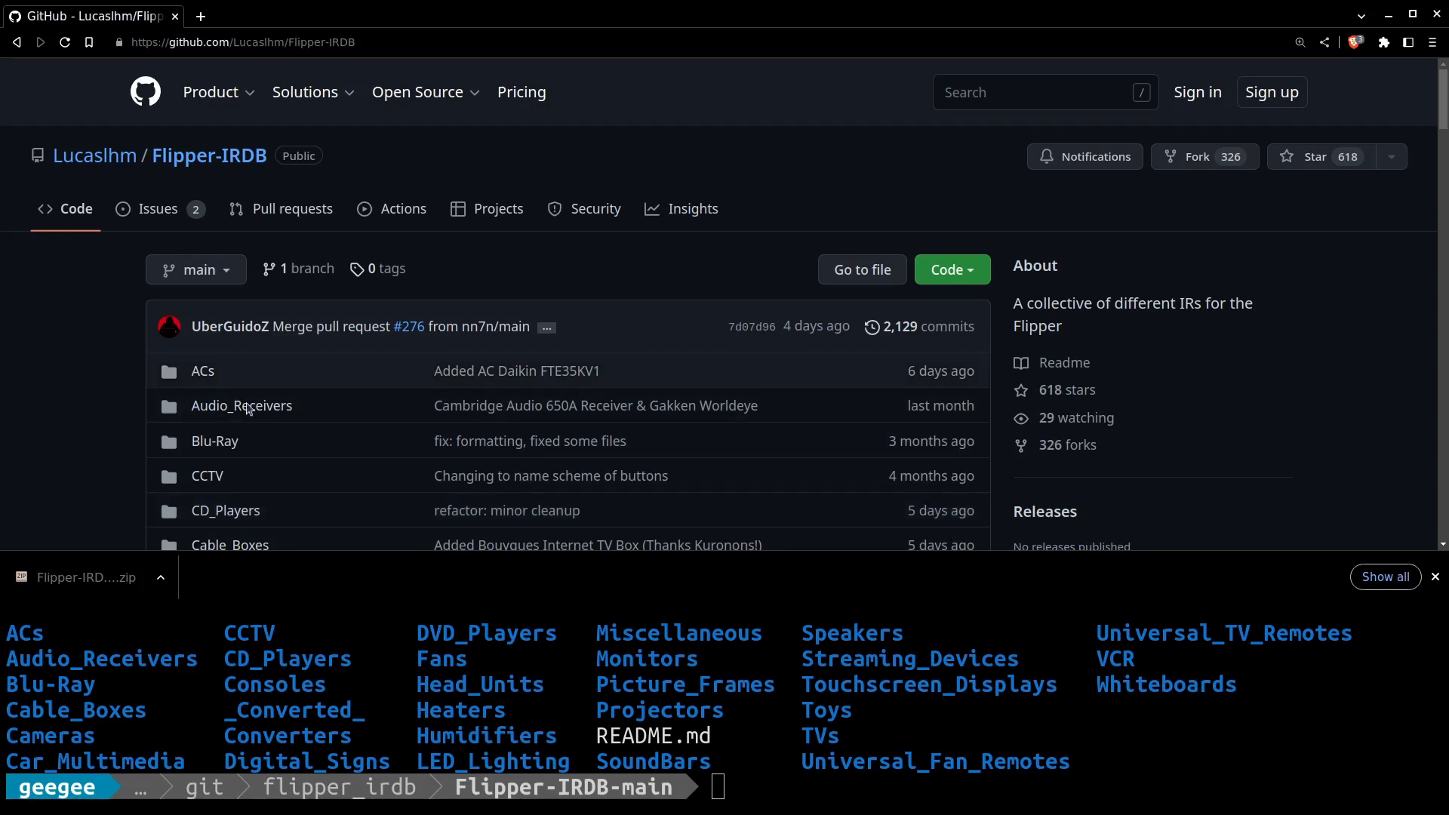
left_click(951, 269)
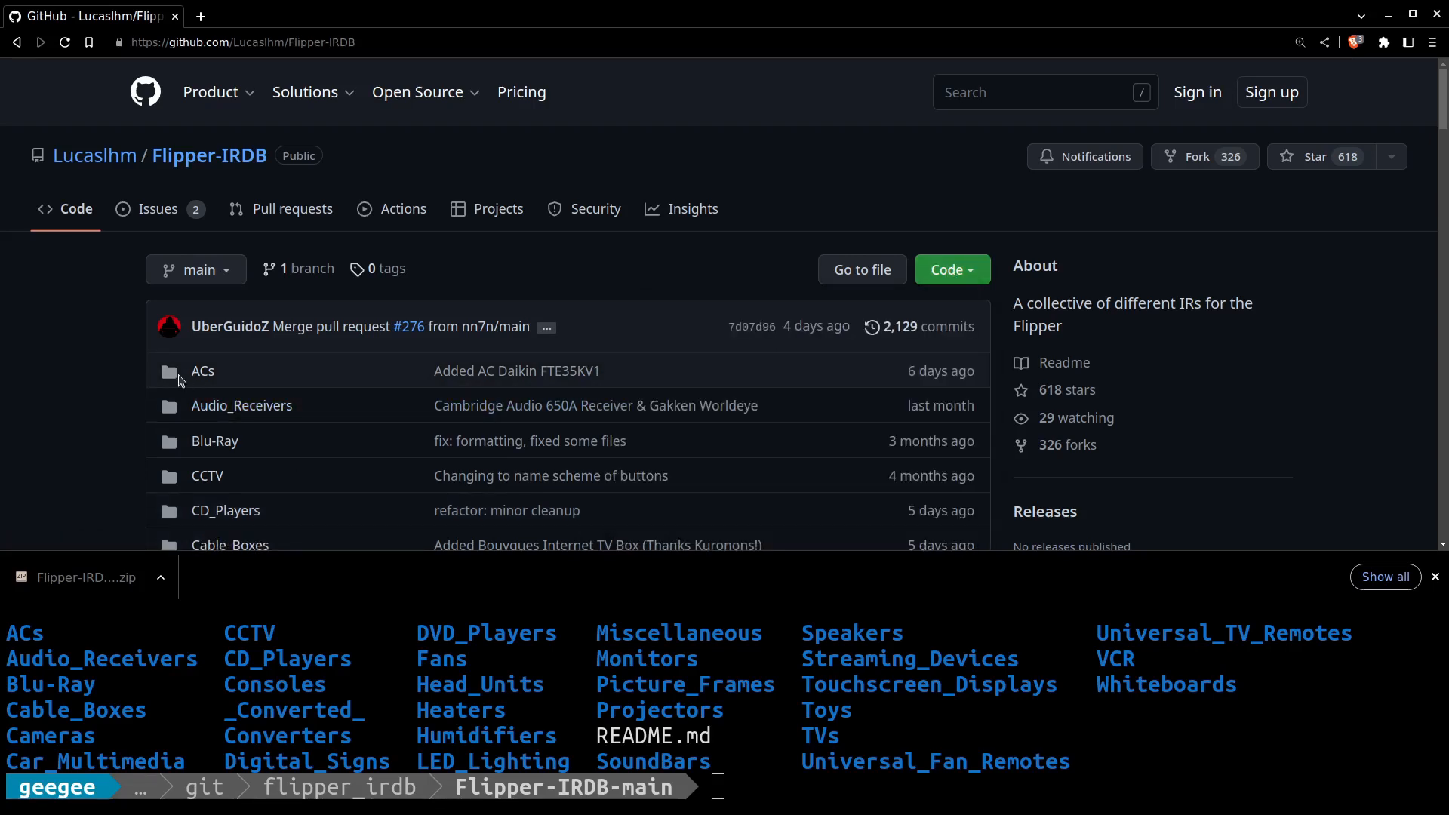
mouse_move(165, 392)
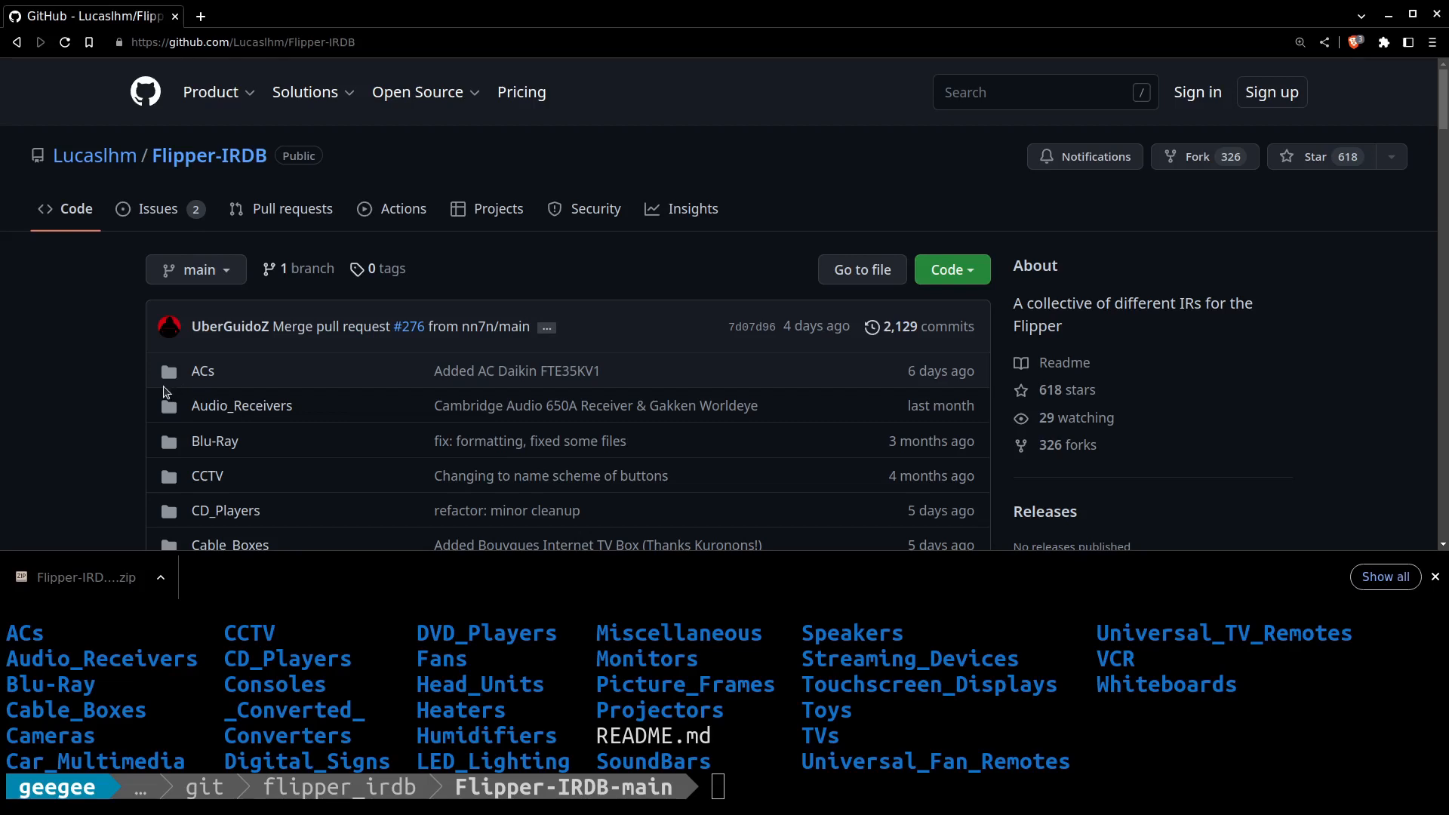
mouse_move(65, 394)
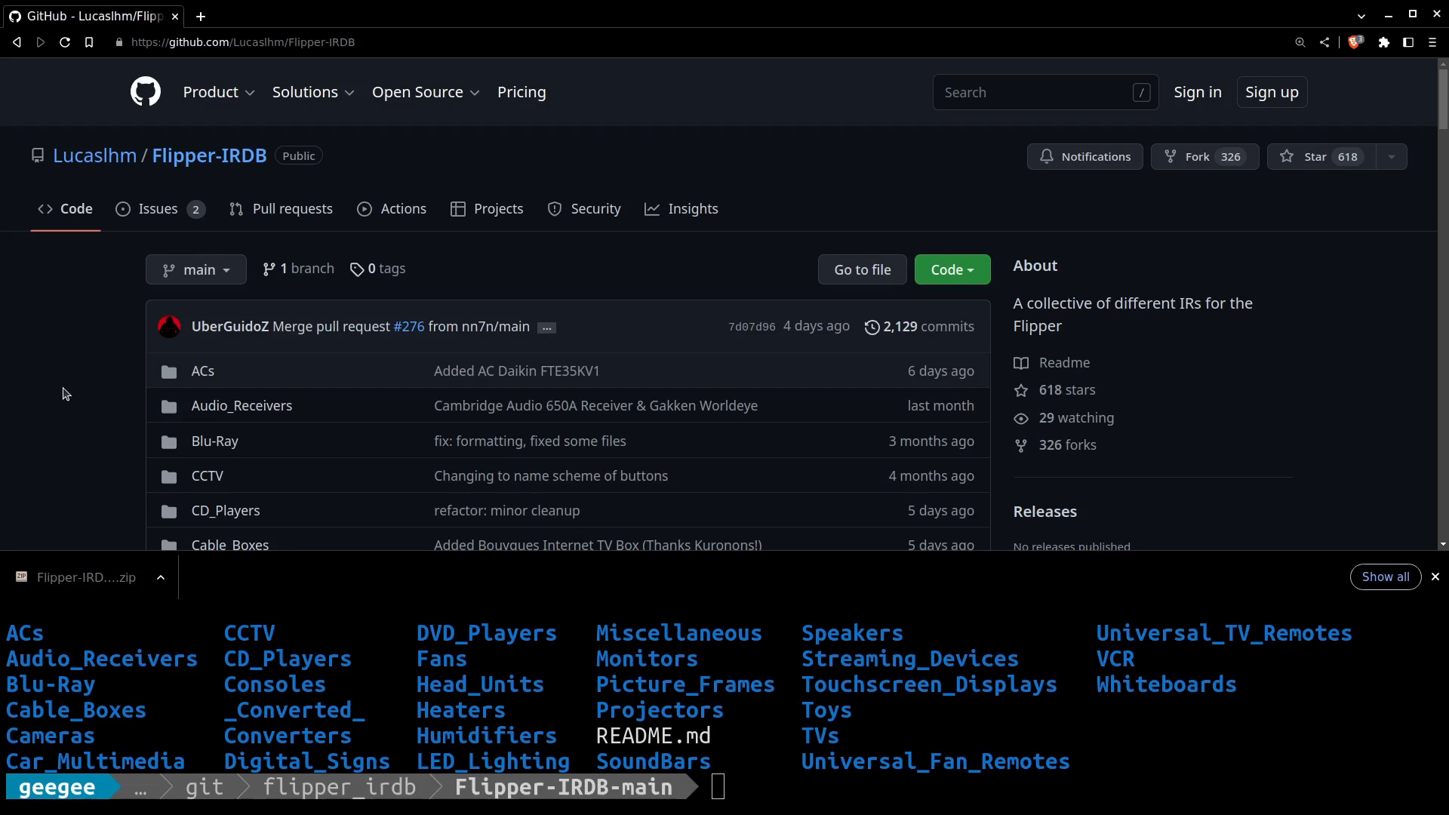
mouse_move(114, 372)
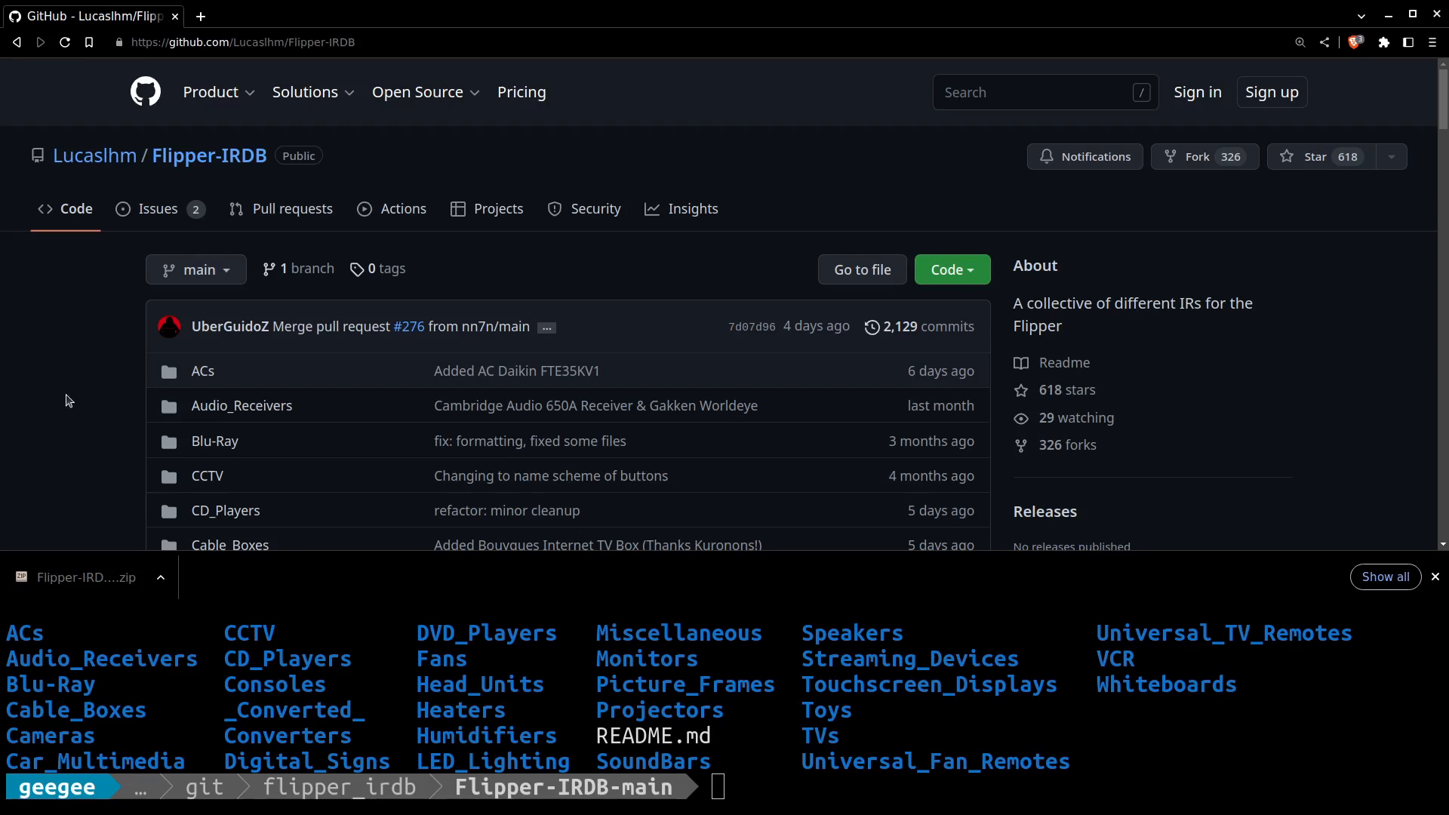
mouse_move(82, 395)
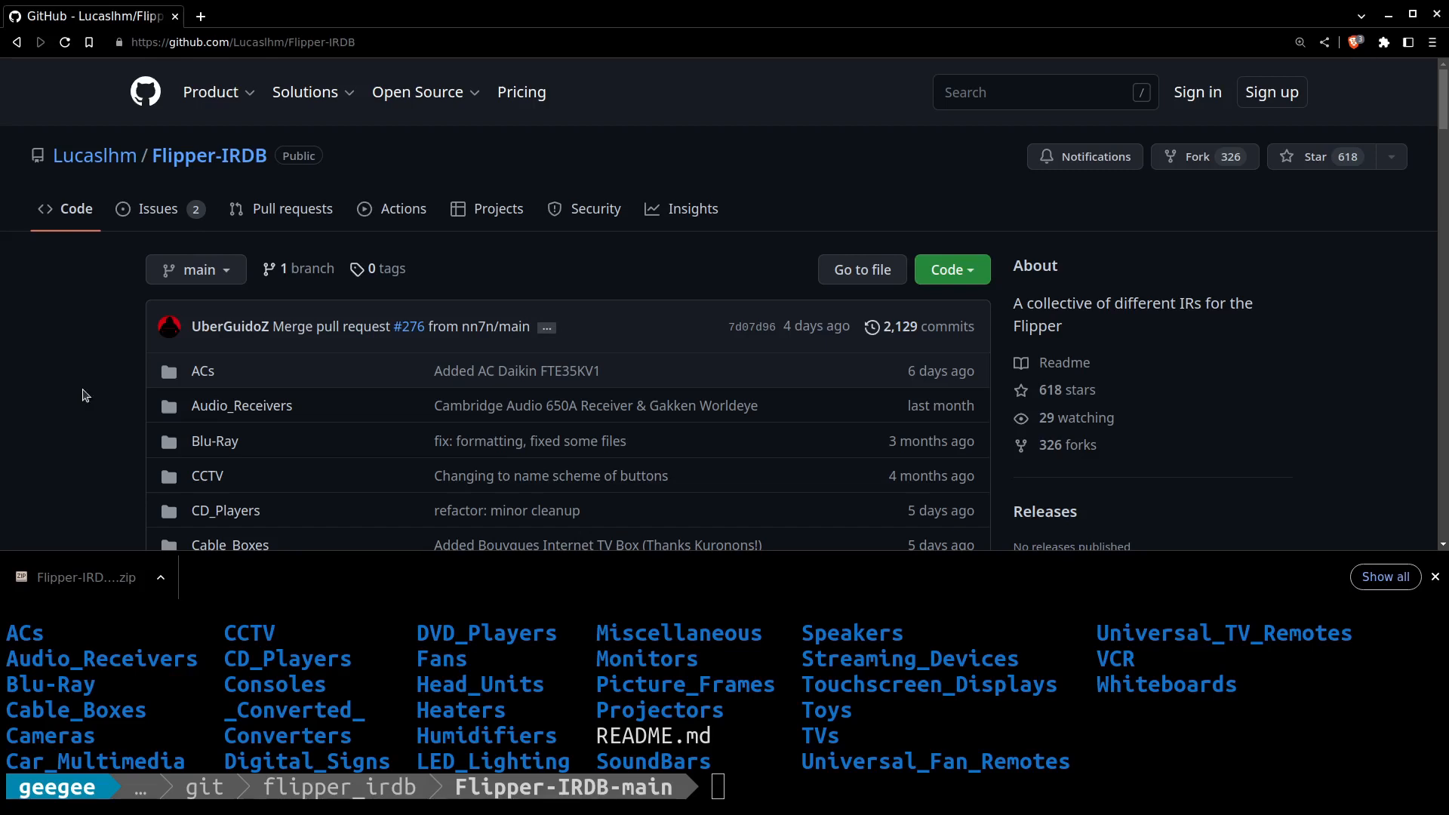
mouse_move(775, 802)
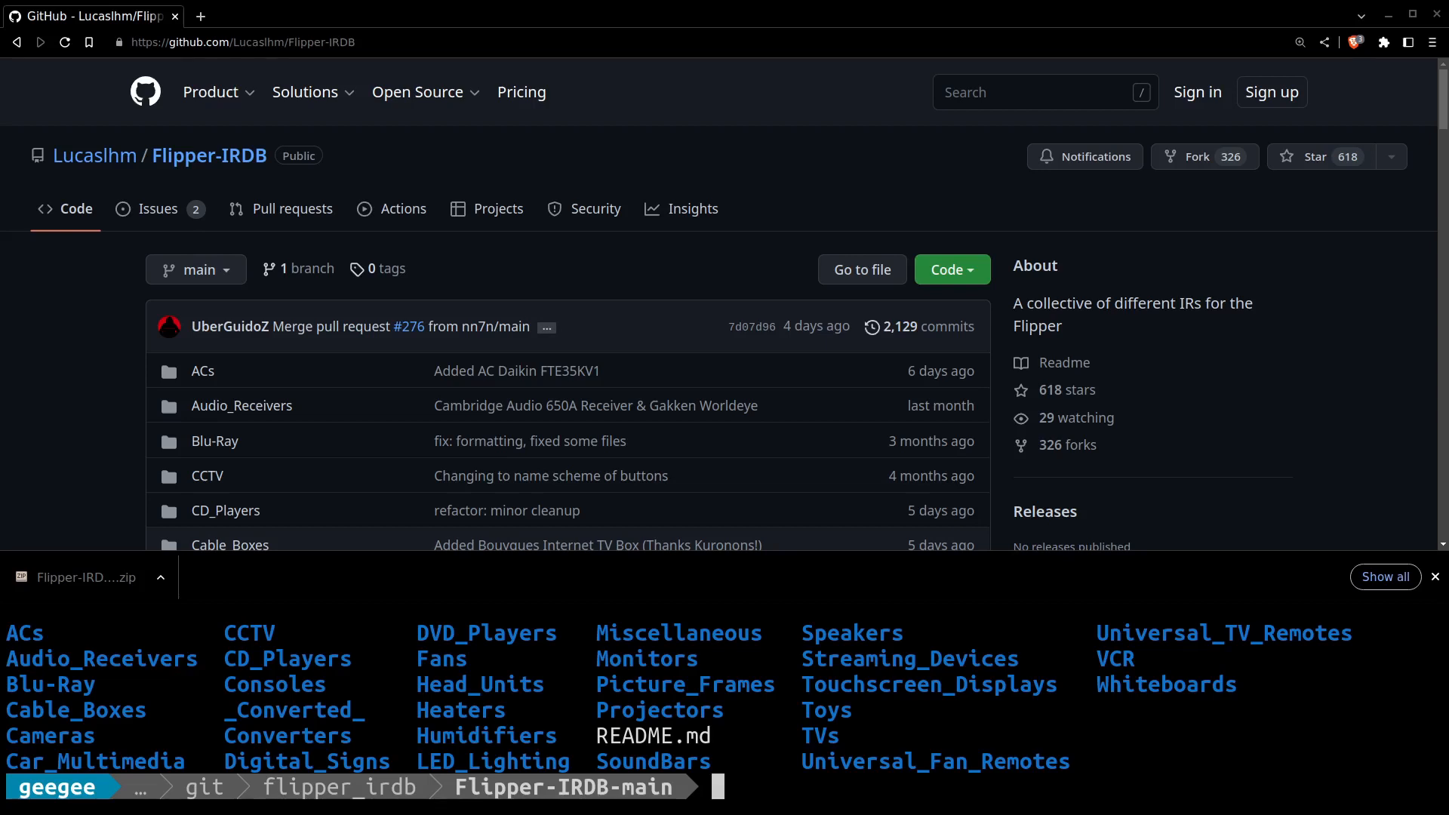
Write 'sudo apt install git' at the prompt and edit the line without running it.
type("sudo apt i")
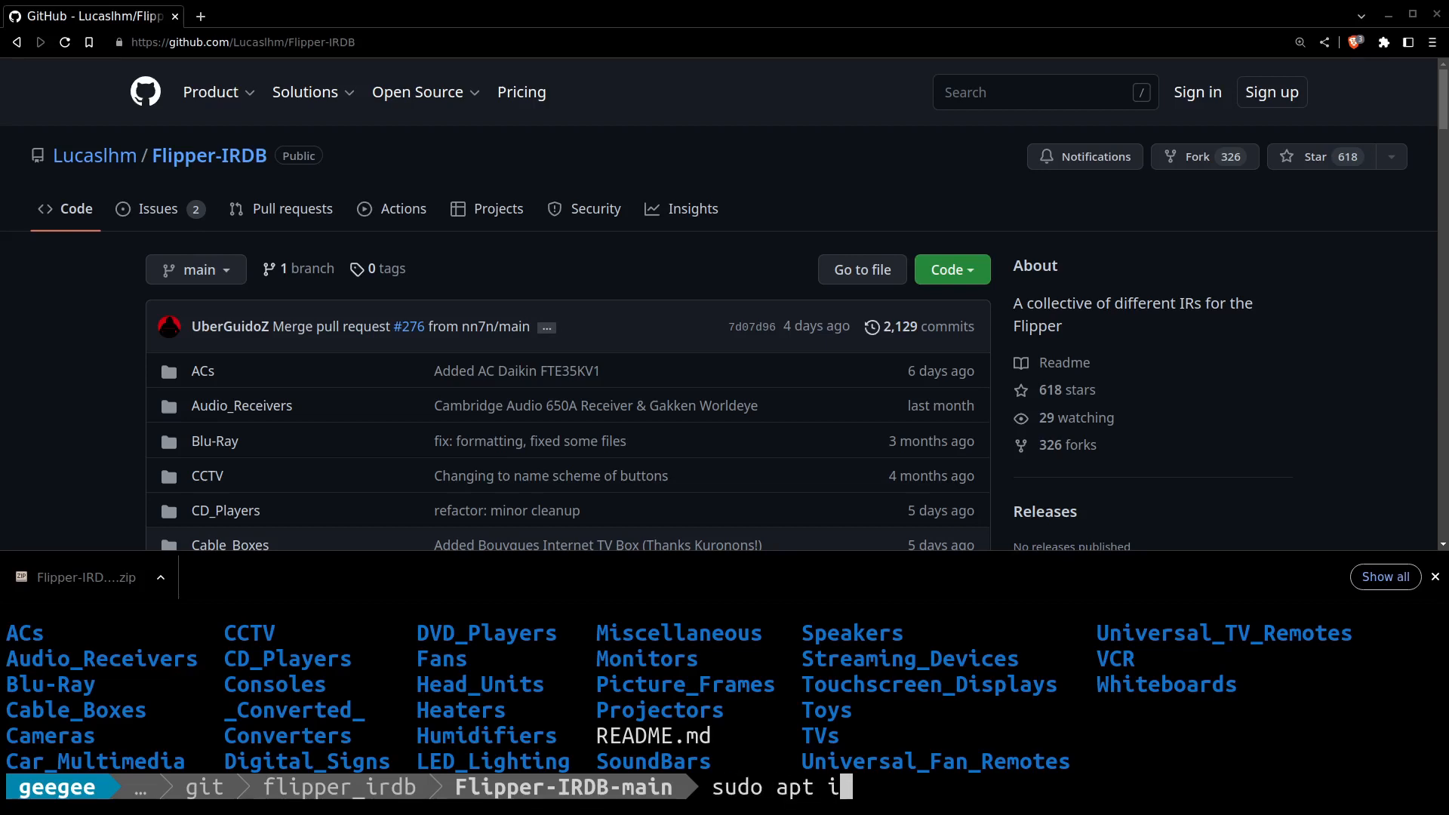
type("nstall git")
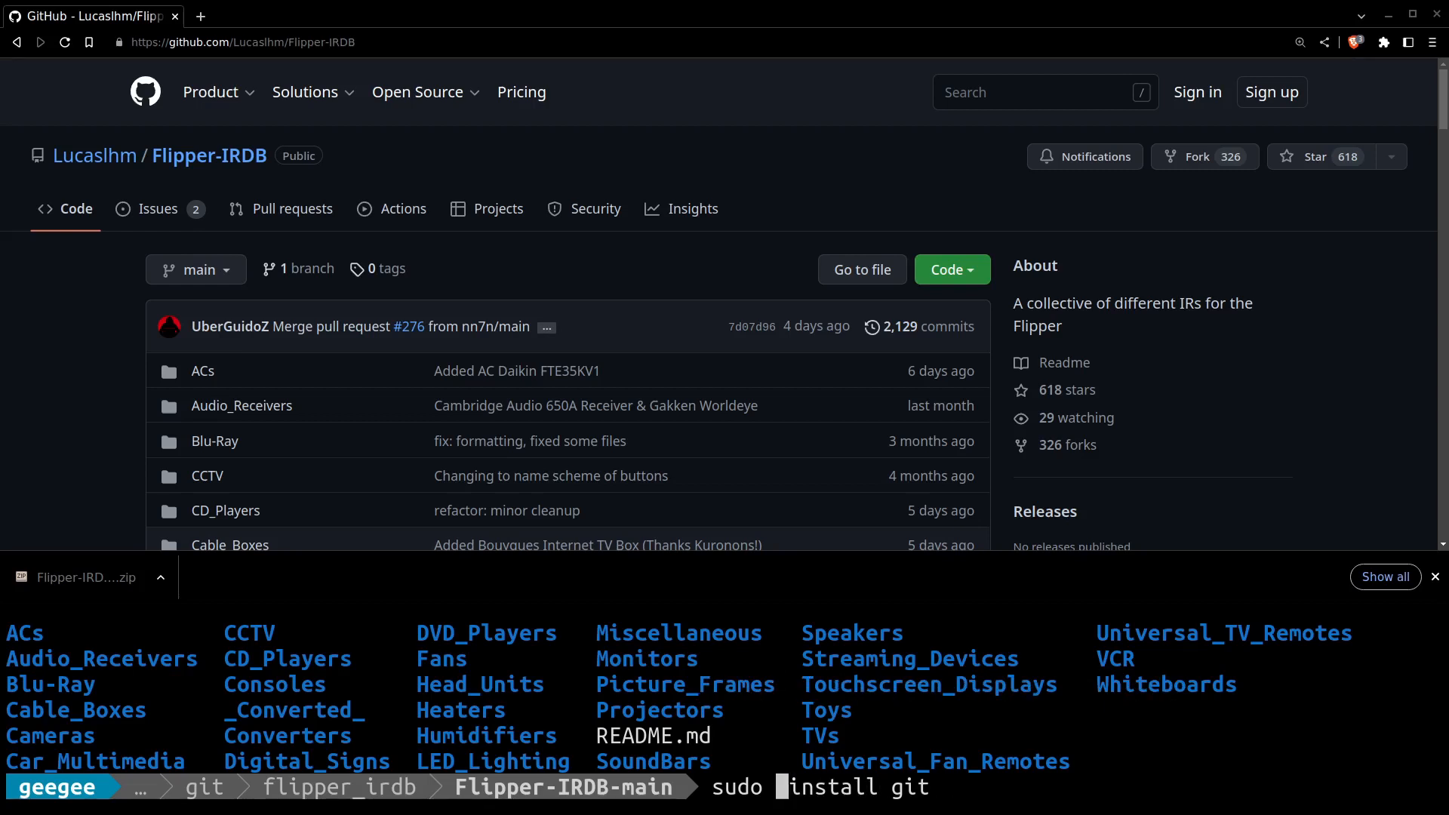
type("apt")
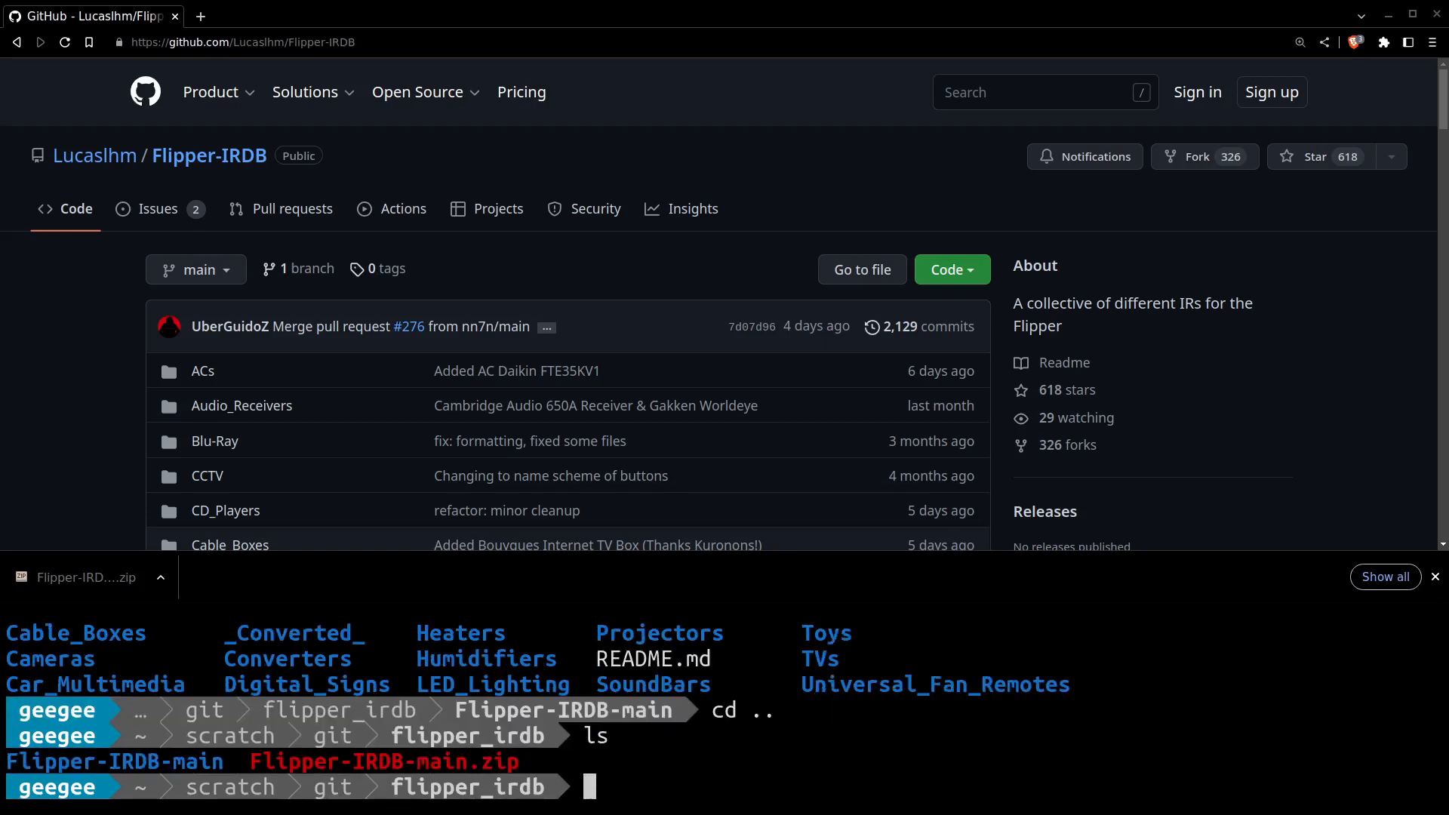
Move up to scratch/git, start a git clone command, and copy the HTTPS clone URL.
type("cd ..")
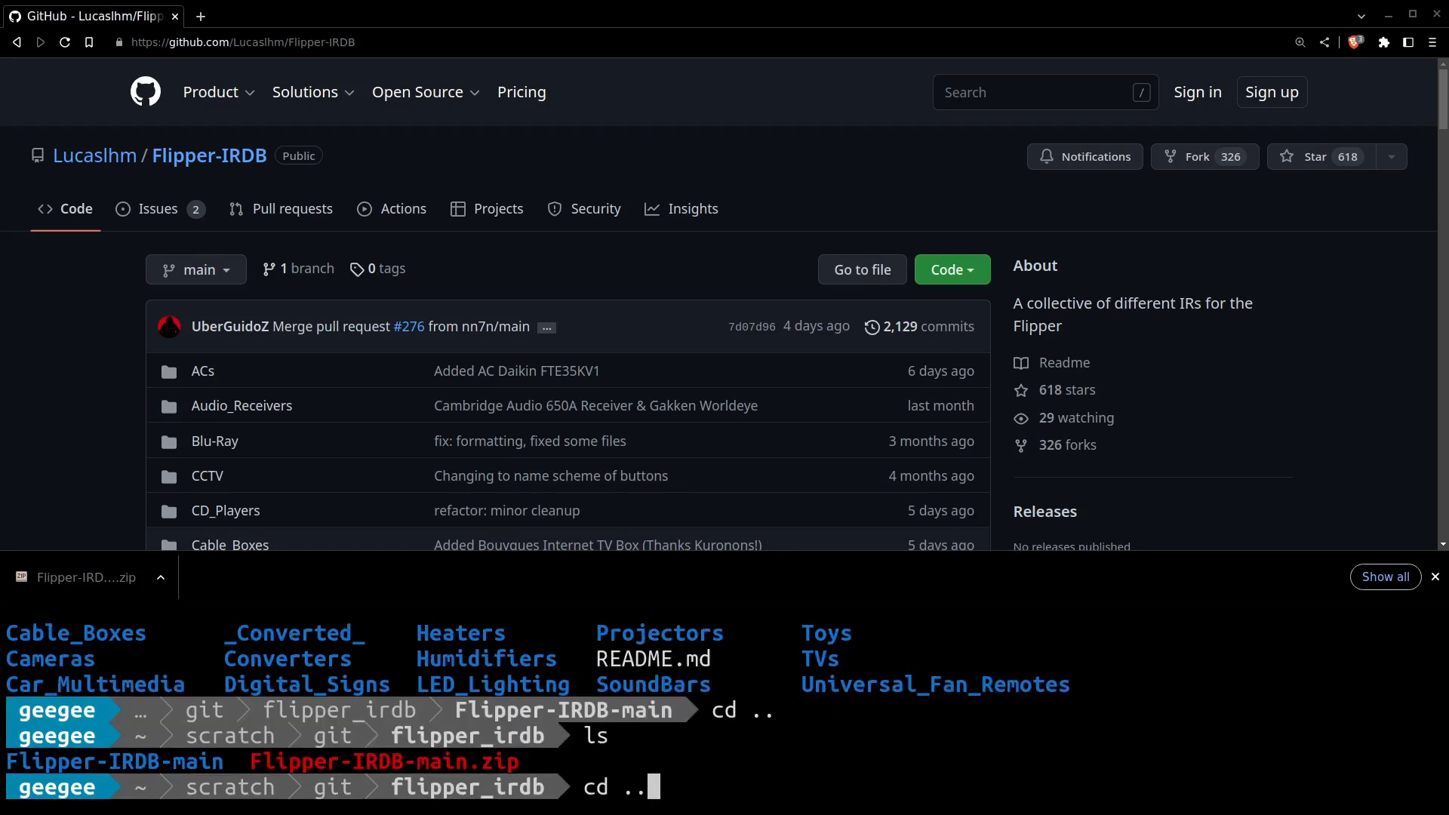
type("rm fl")
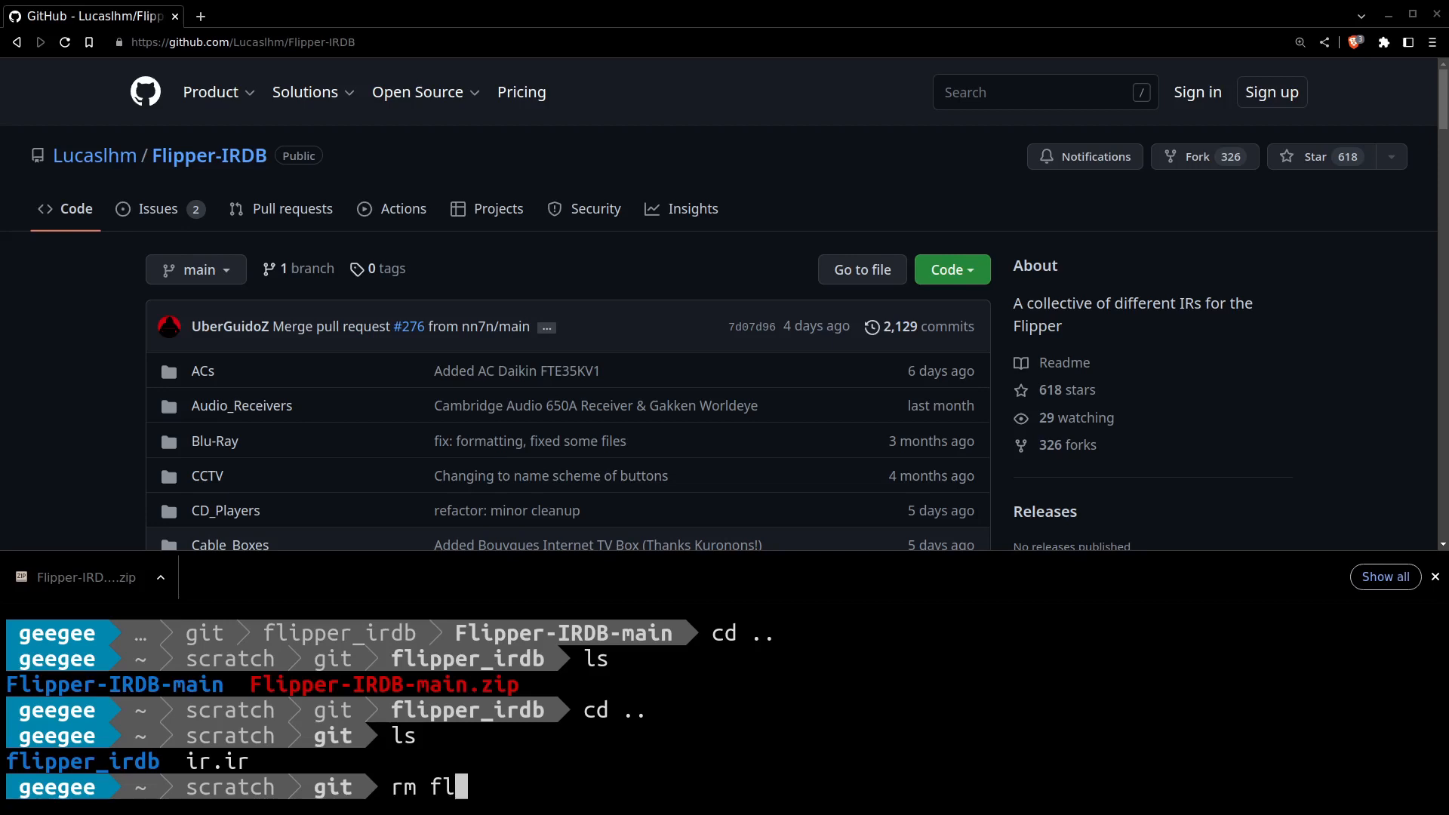
type("git")
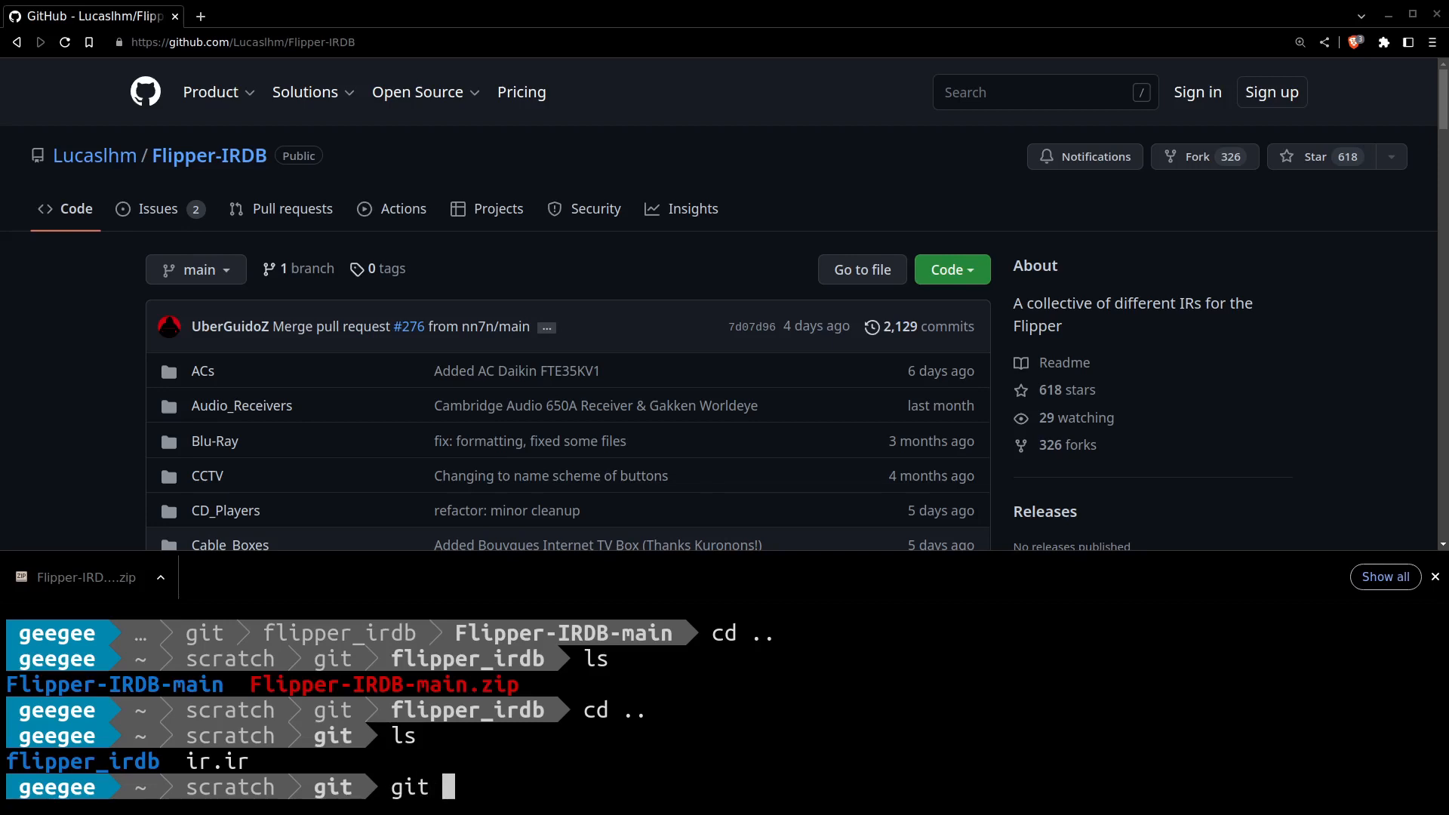
type("clone")
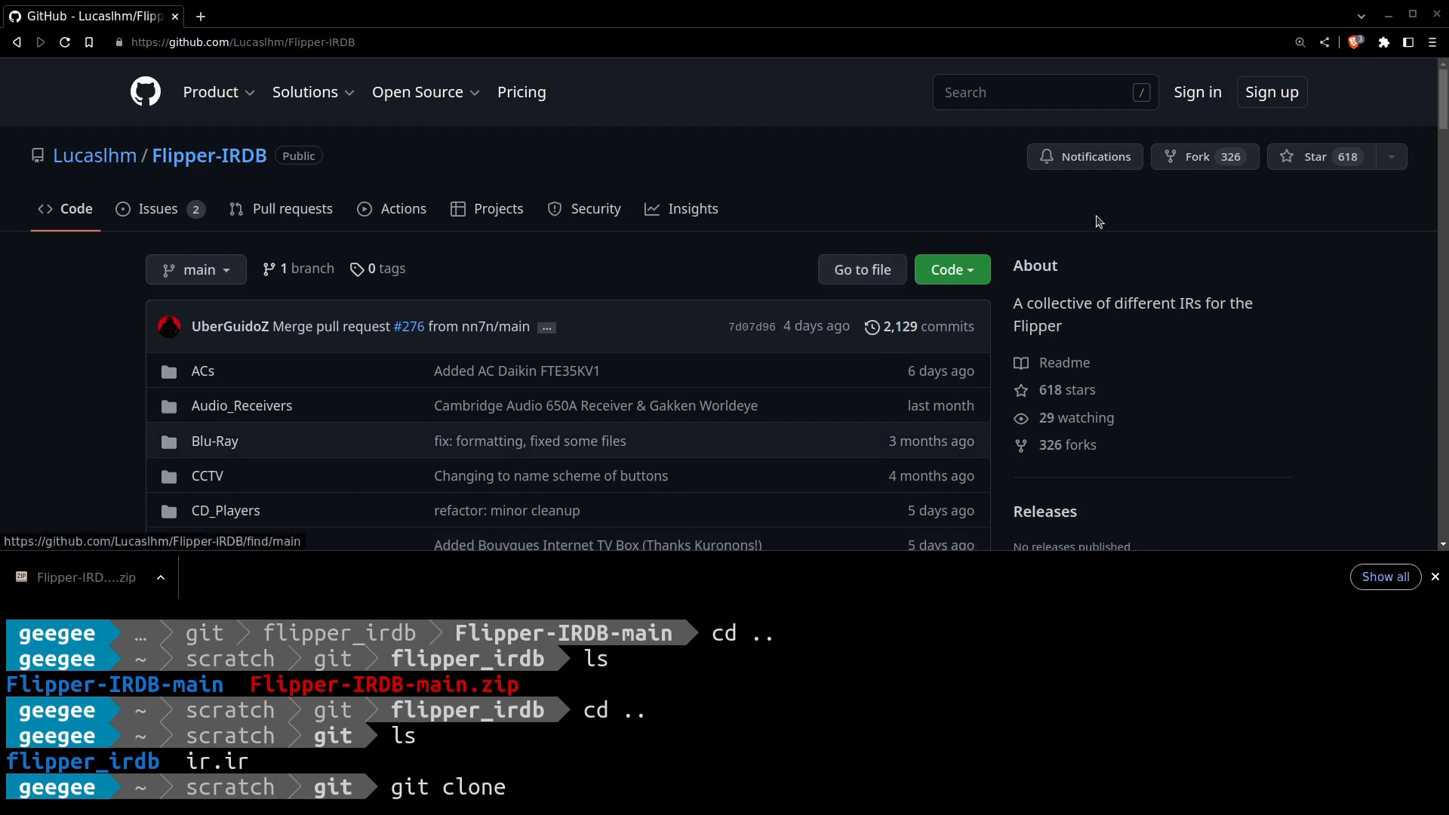
left_click(947, 268)
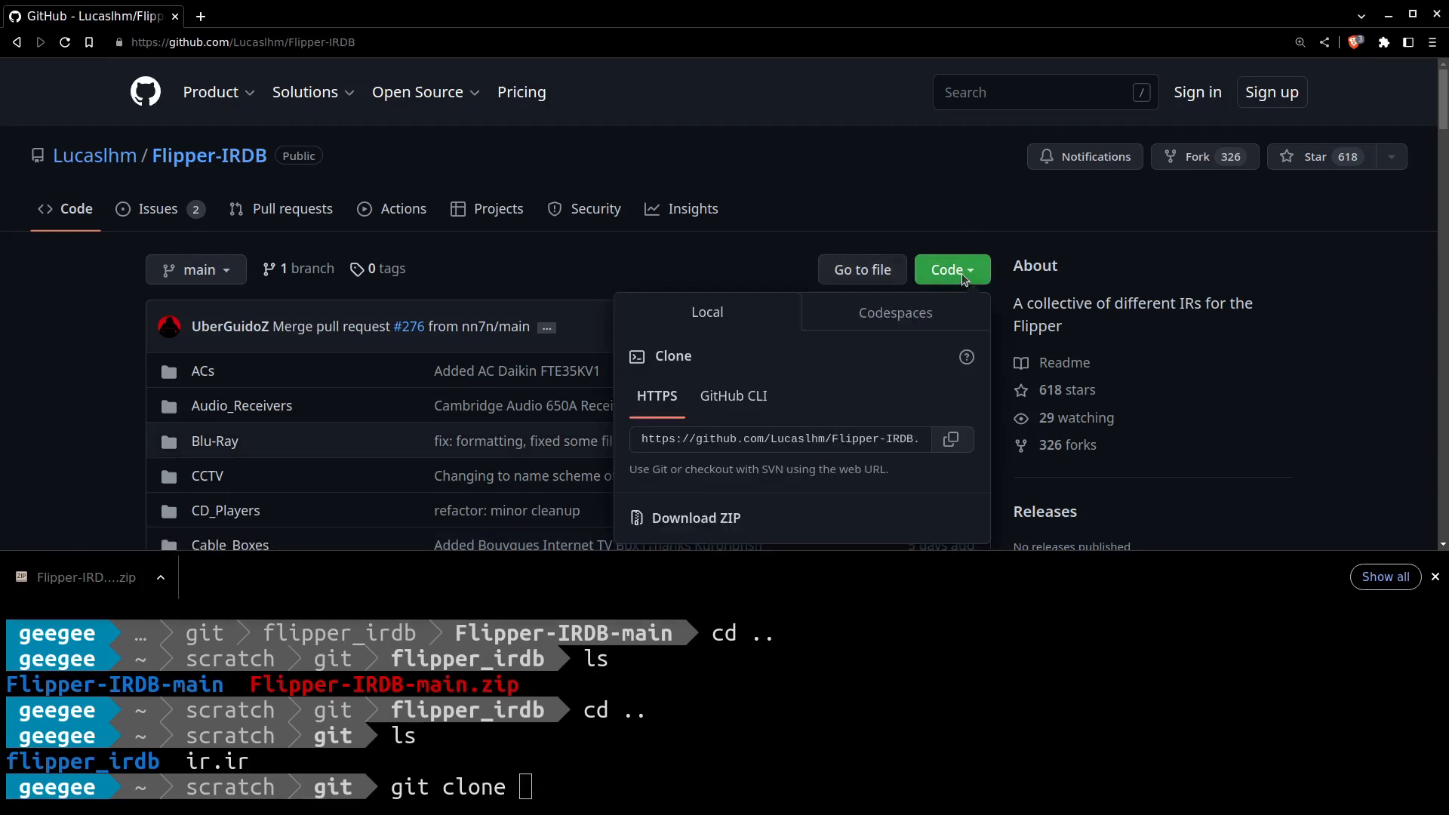
mouse_move(779, 438)
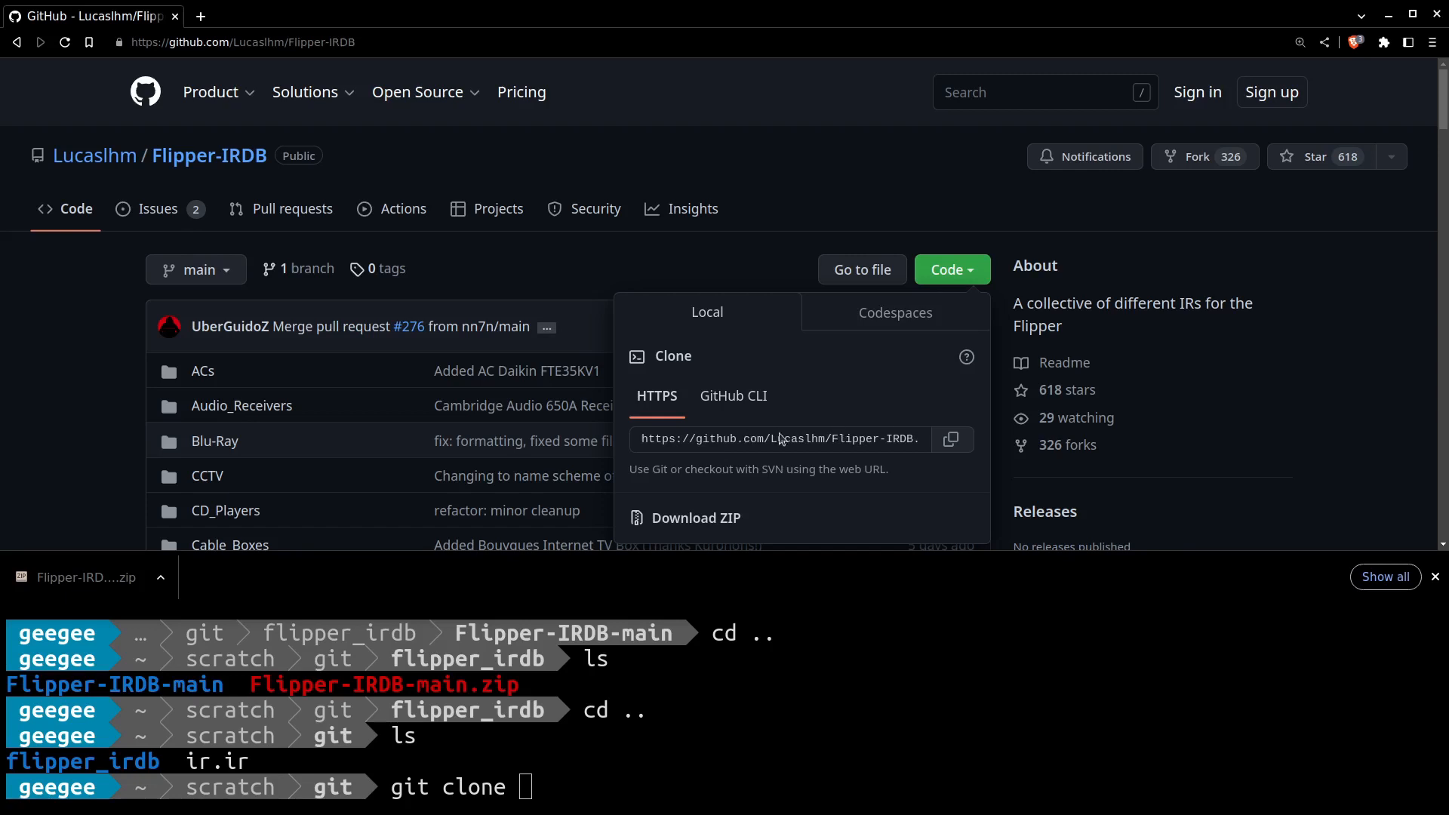
left_click(952, 438)
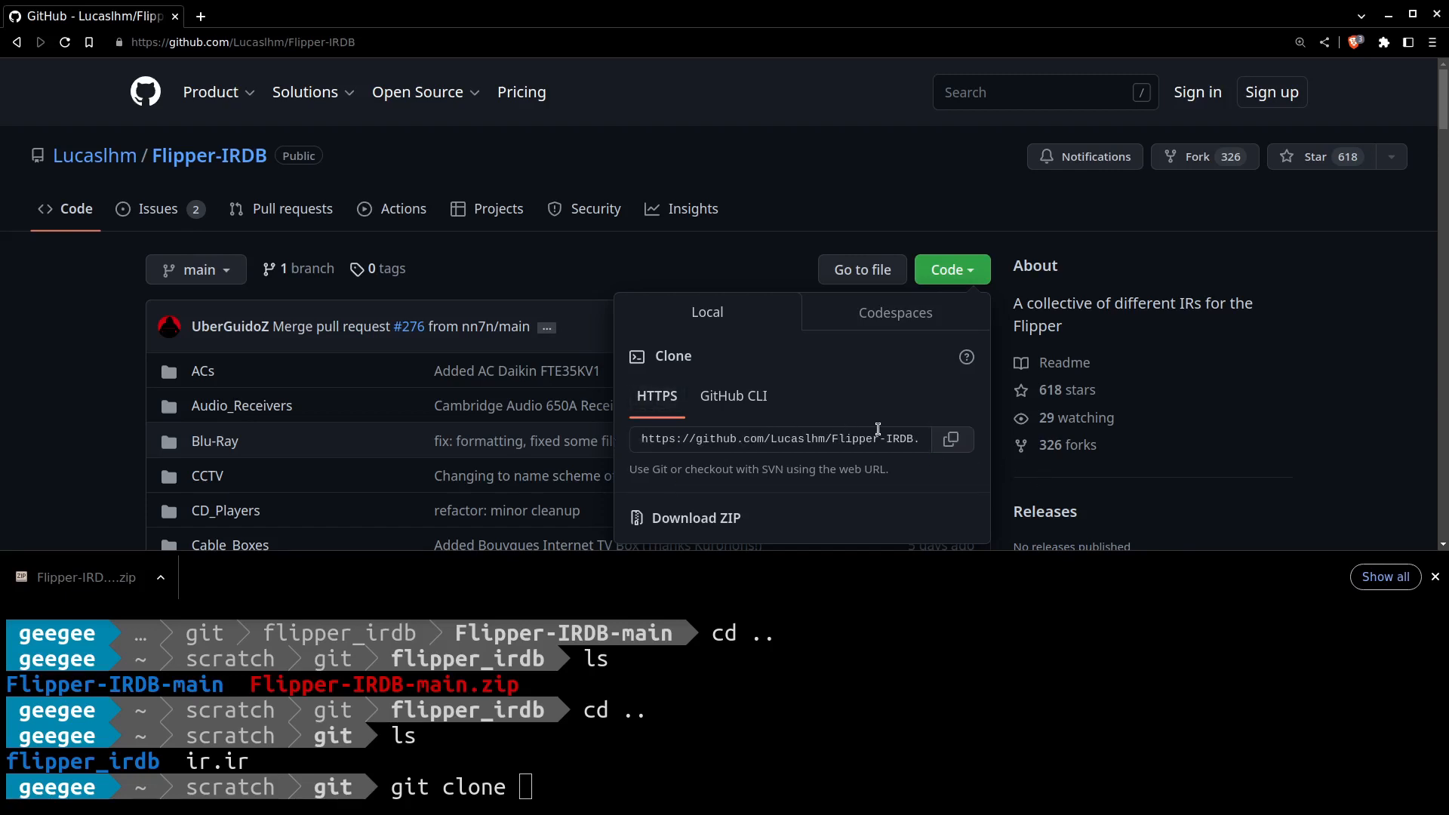
mouse_move(594, 799)
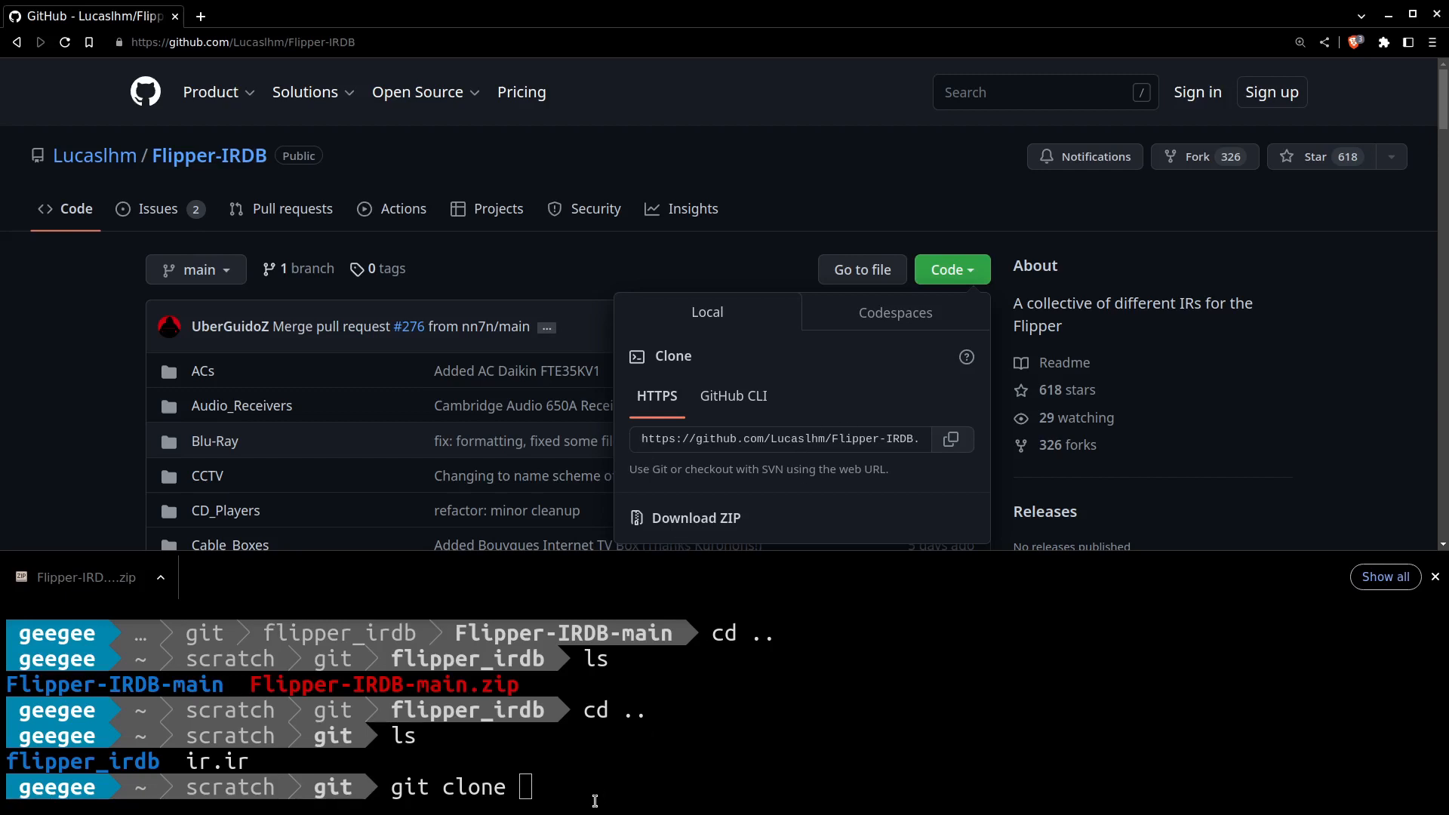
mouse_move(847, 696)
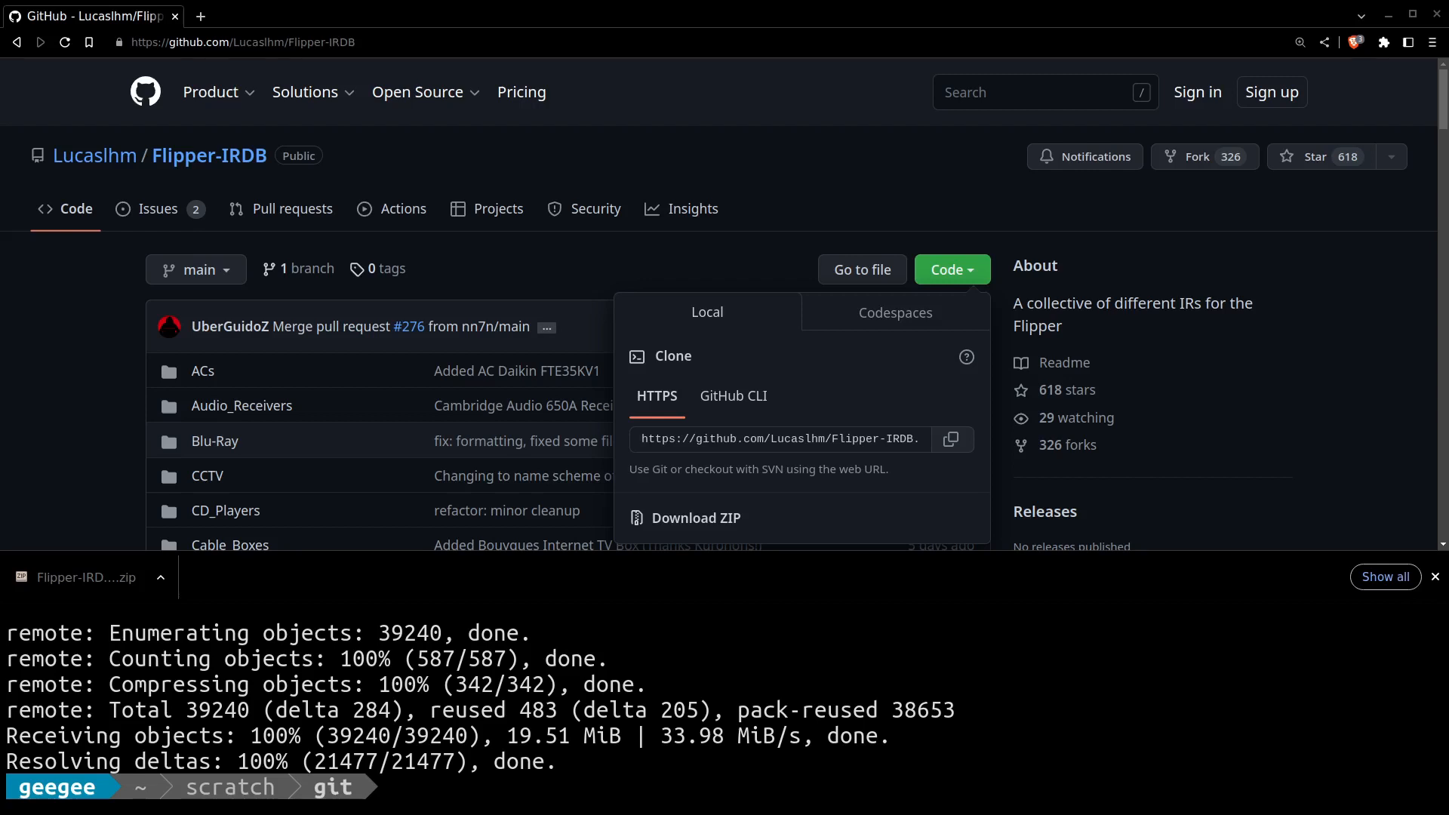
Clone Flipper-IRDB, cd into Flipper-IRDB/, and list its contents with ls -l.
type("ls")
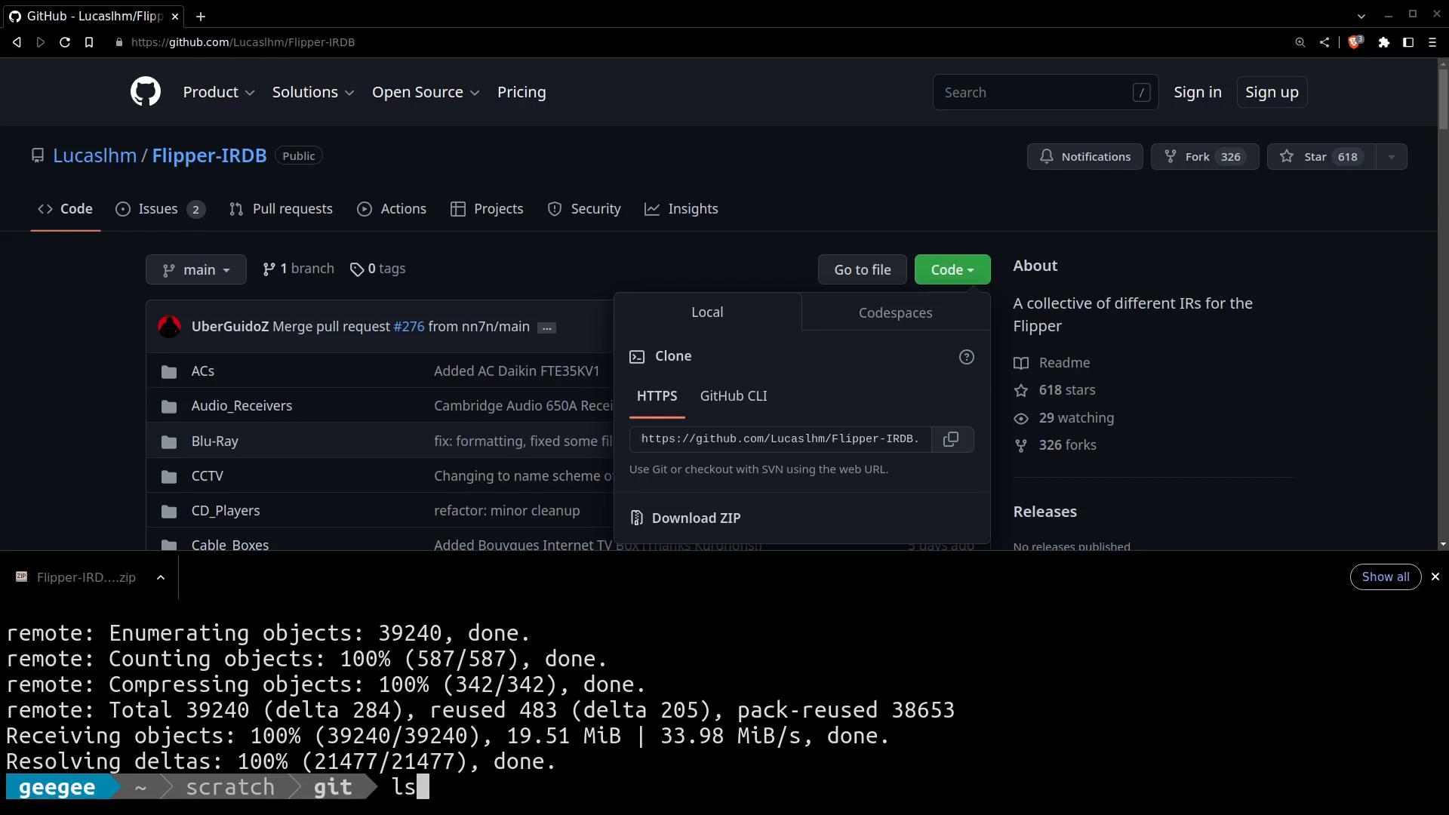
type("cd fl")
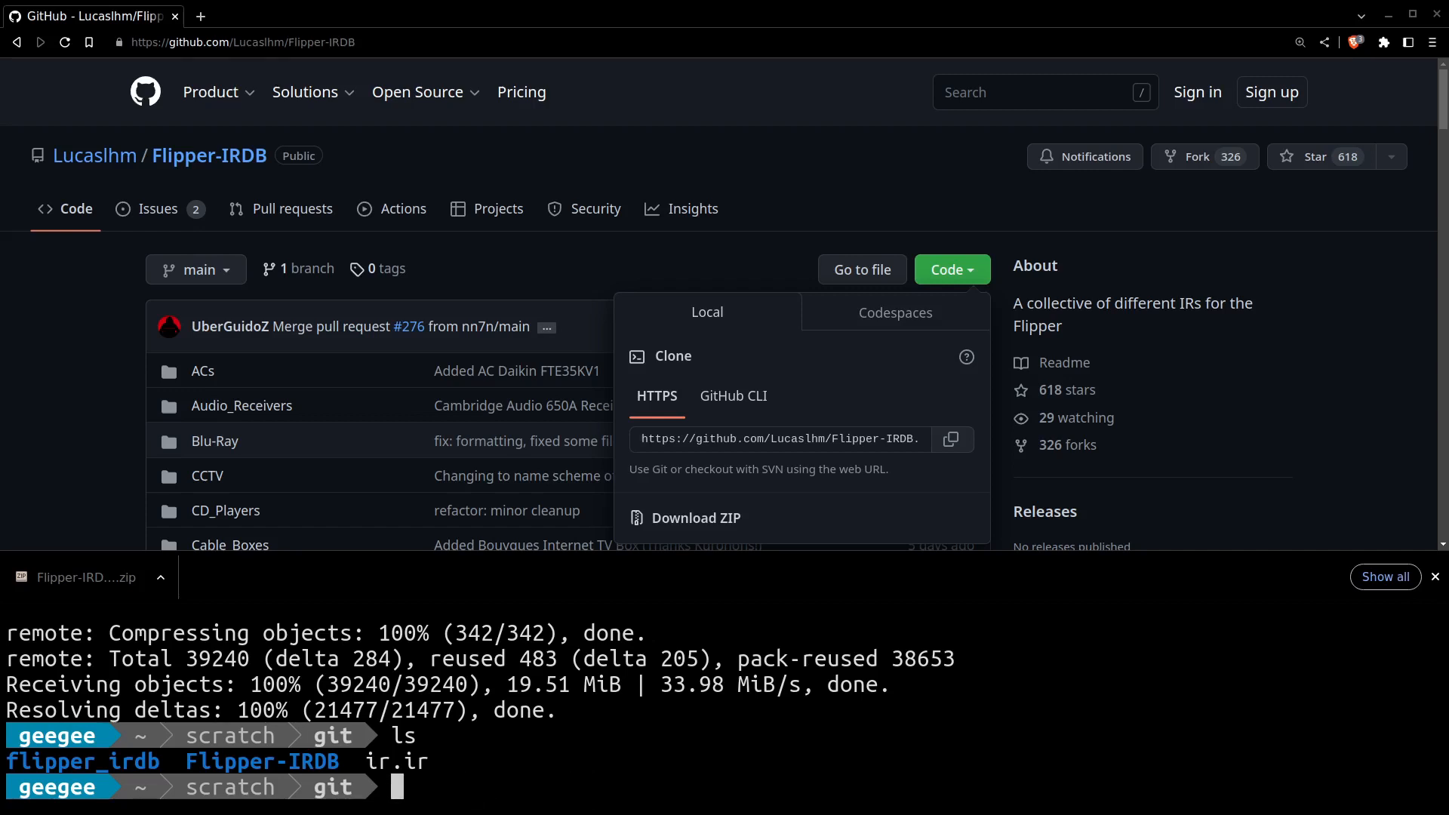
type("cd Flipper-IRDB/")
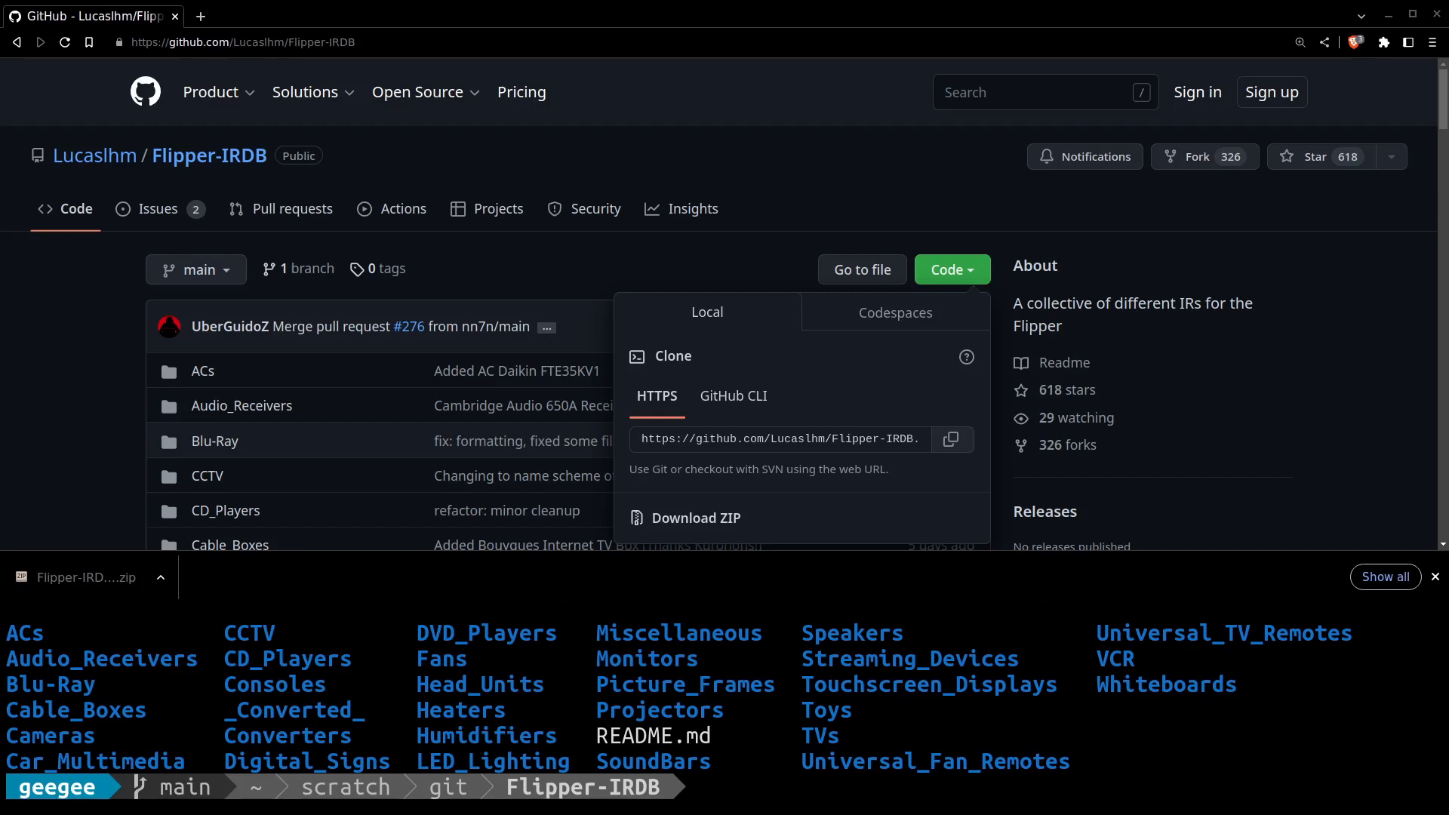
mouse_move(847, 696)
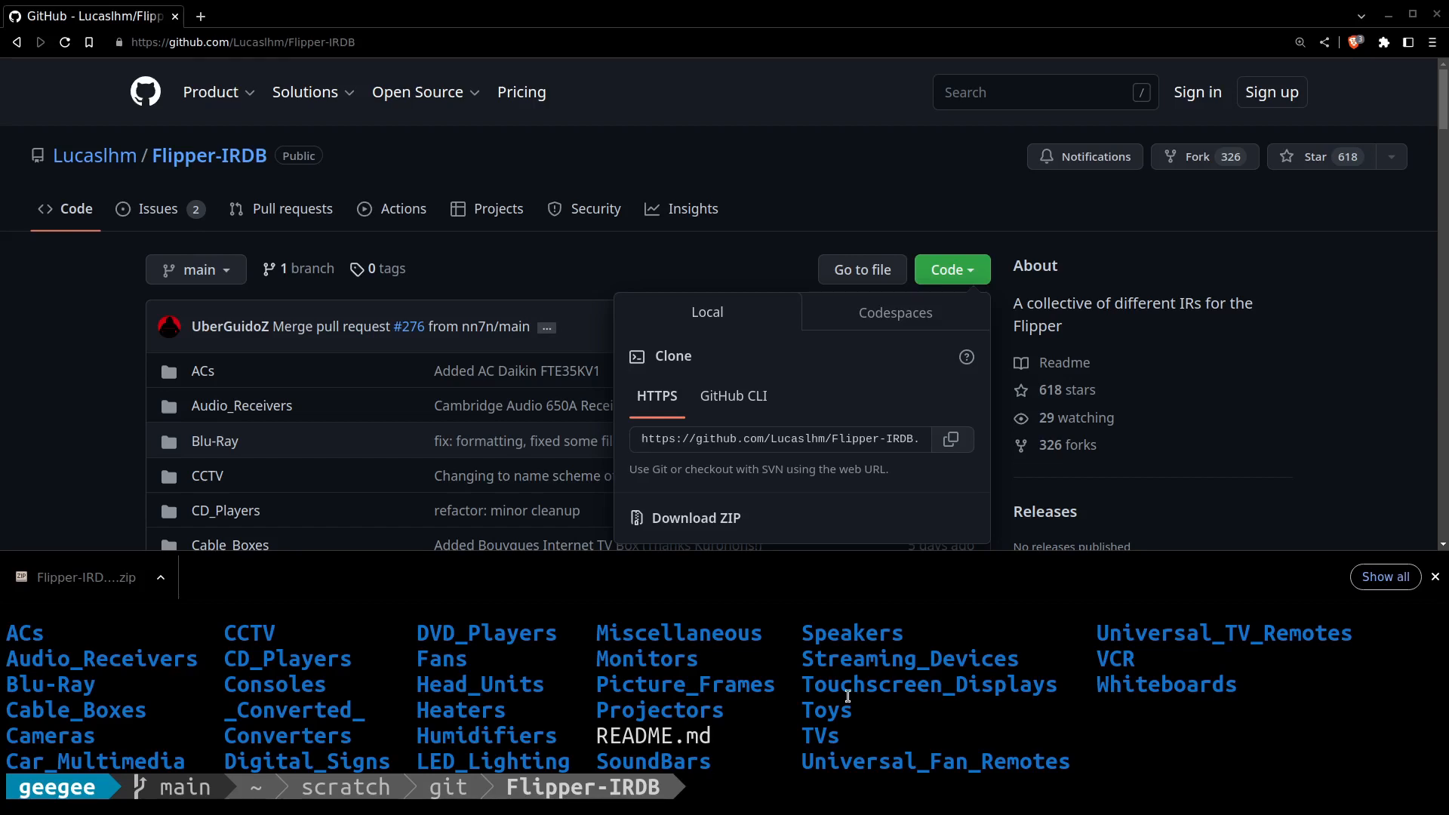
type("ls -l")
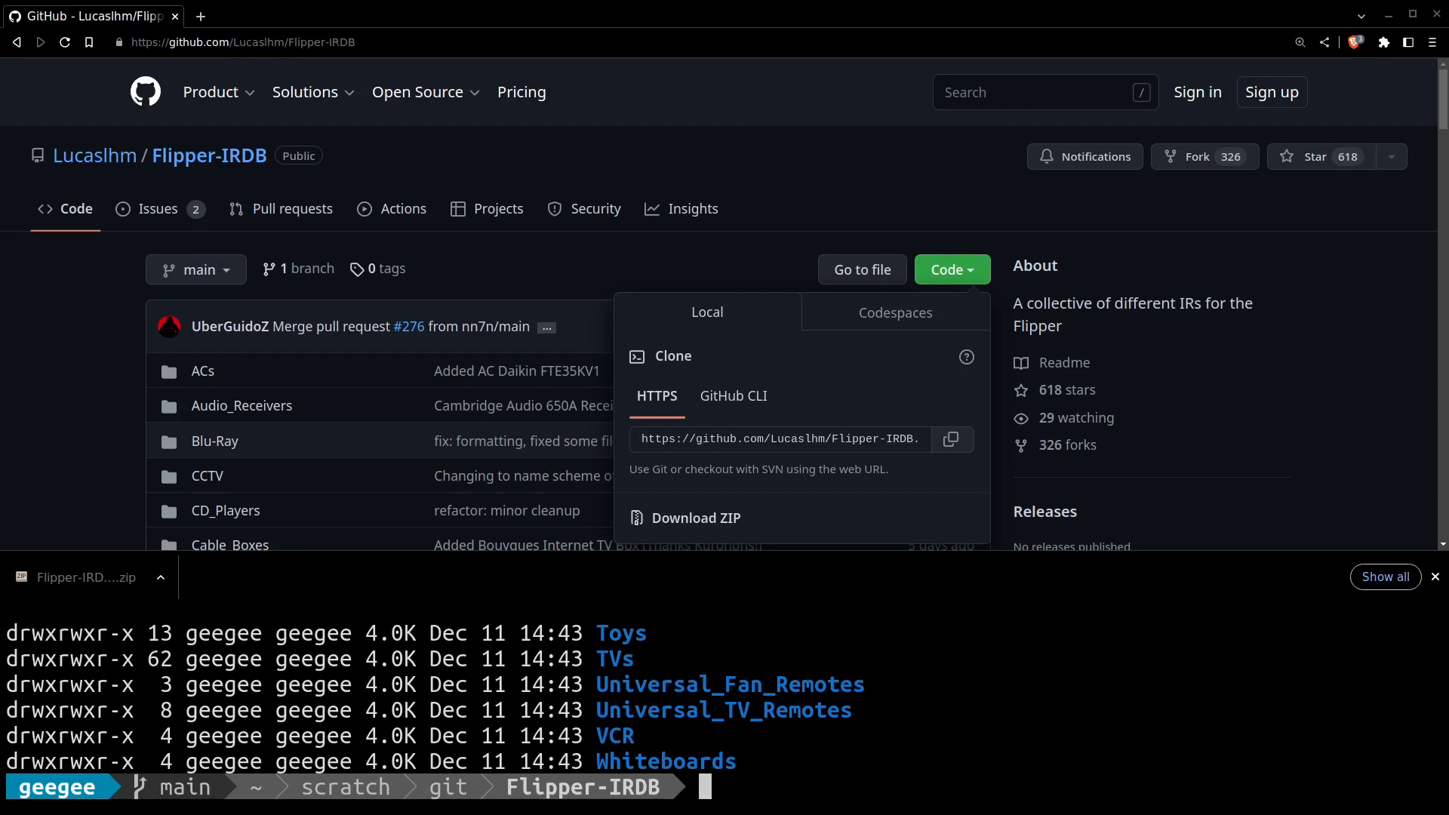
Change into ~/github/MangoHud/ using Tab completion and start a git command.
type("c")
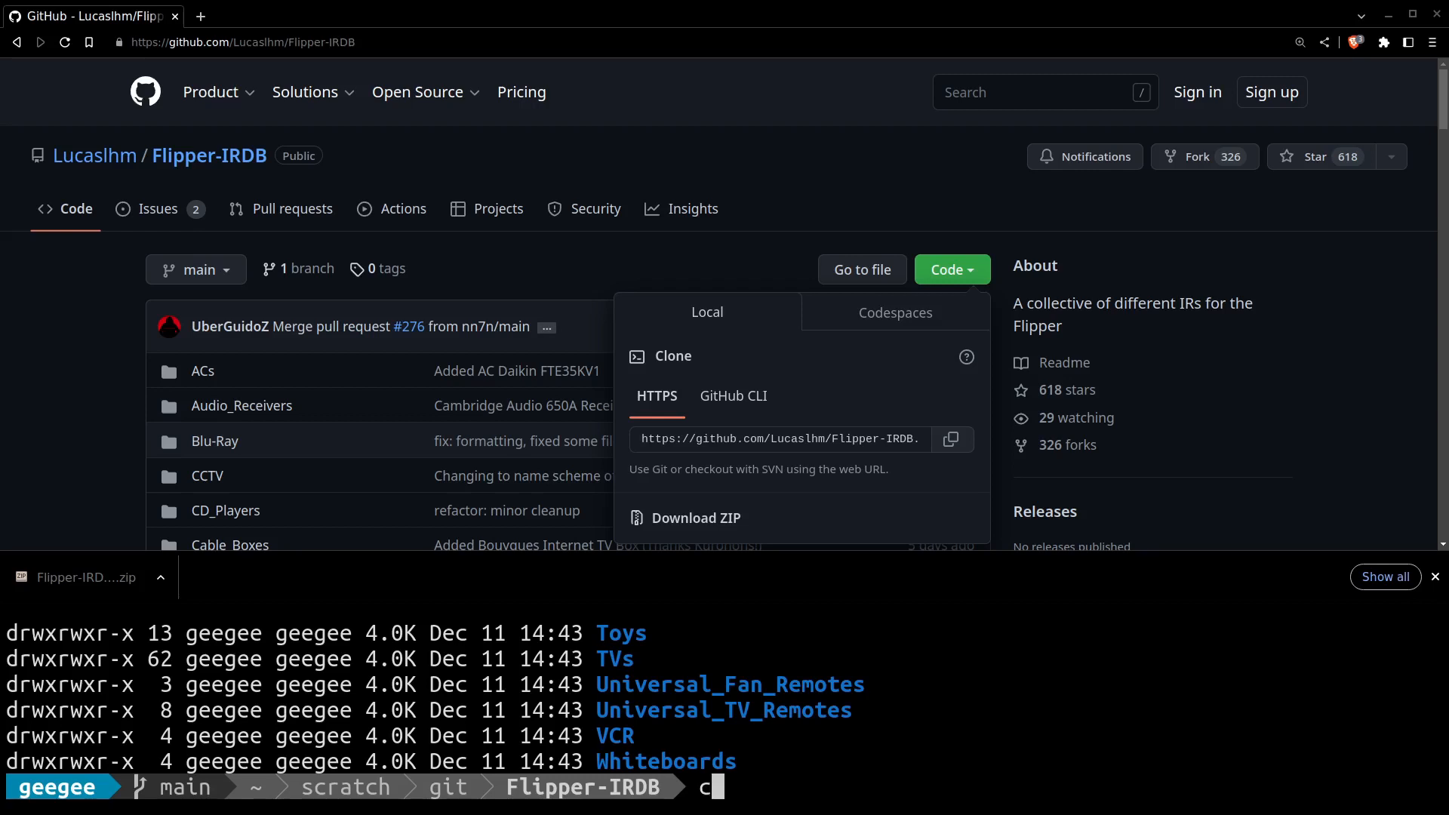
type("d ~/github/")
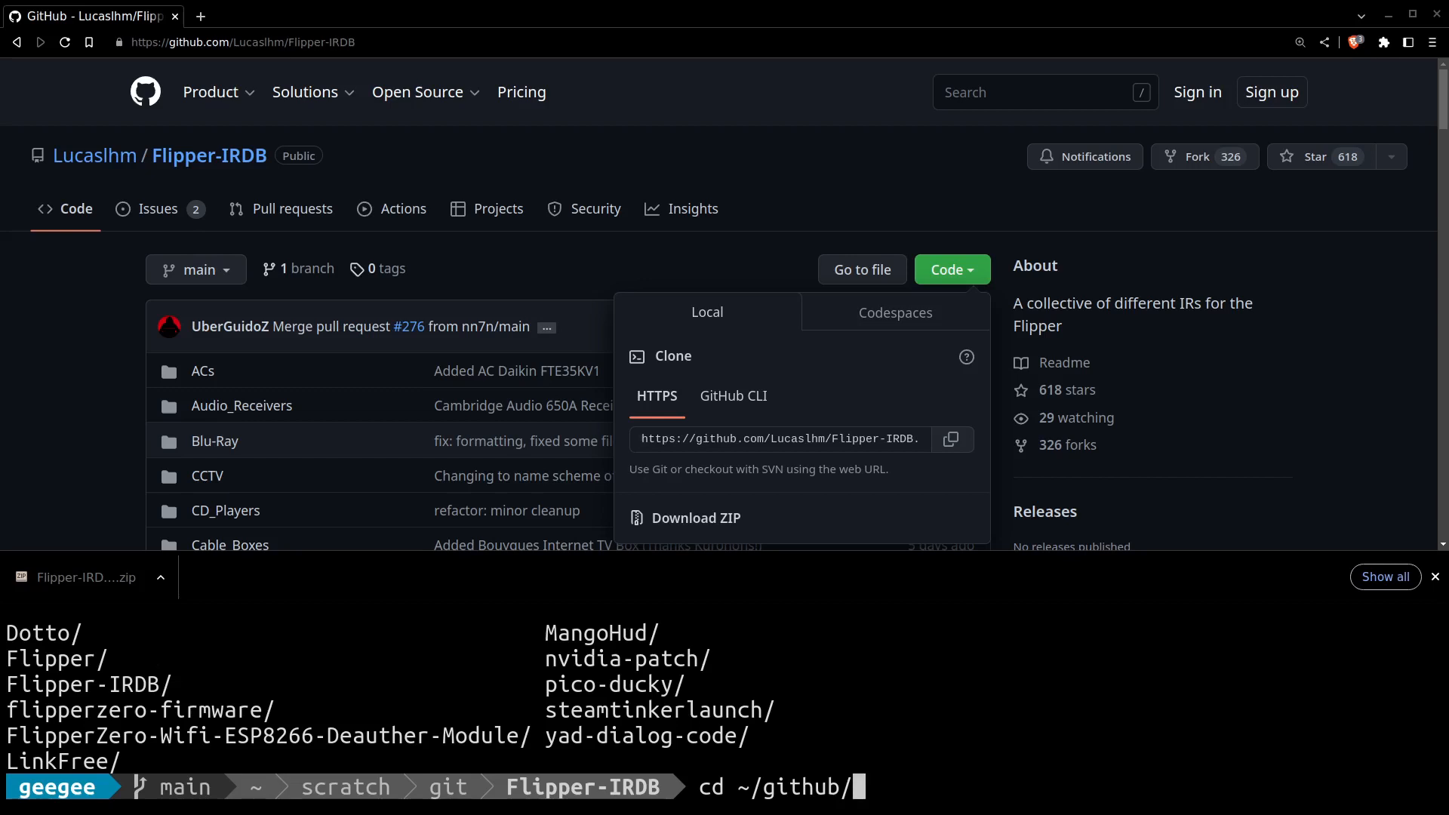
type("MangoHud/")
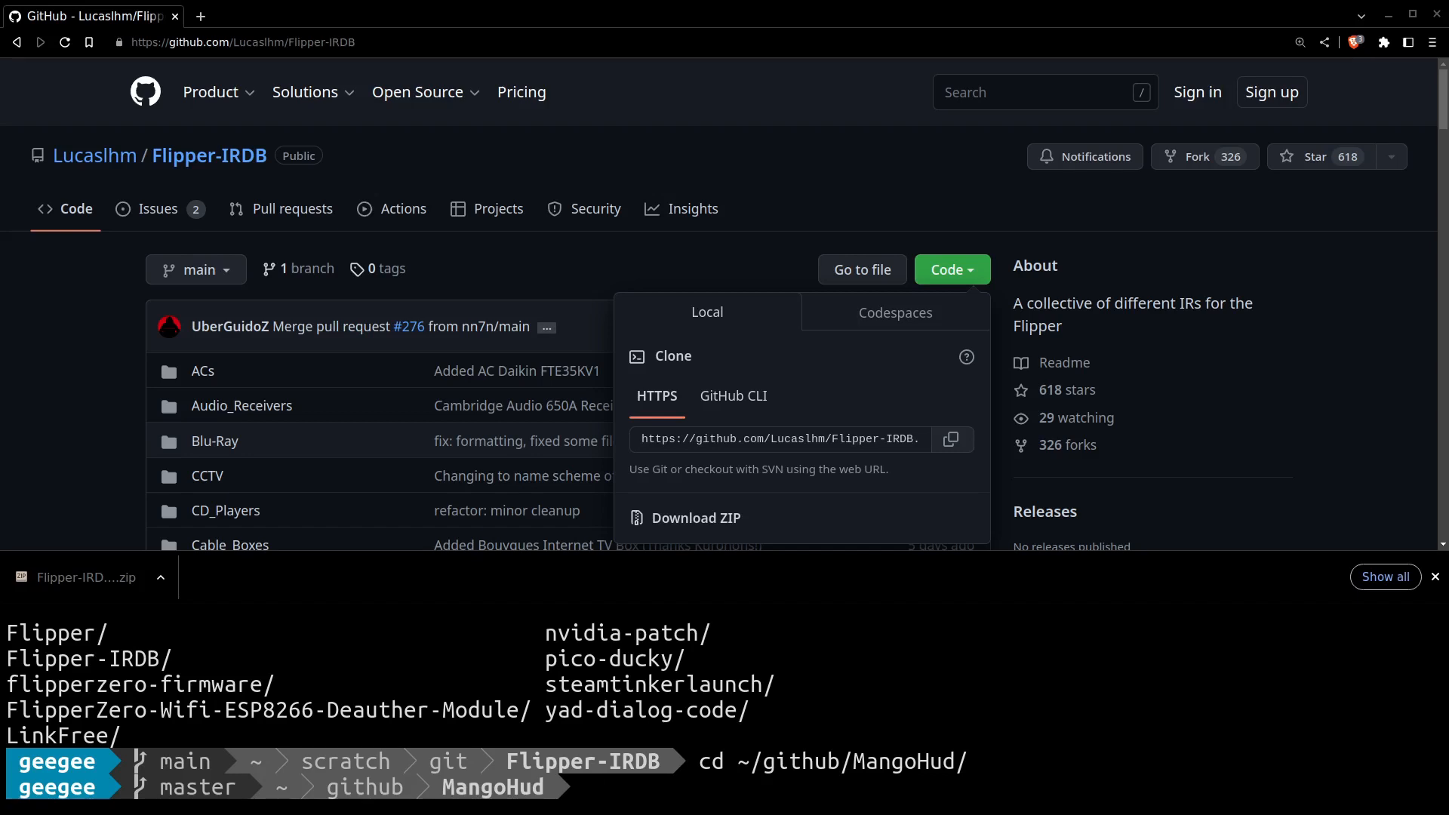
type("gi")
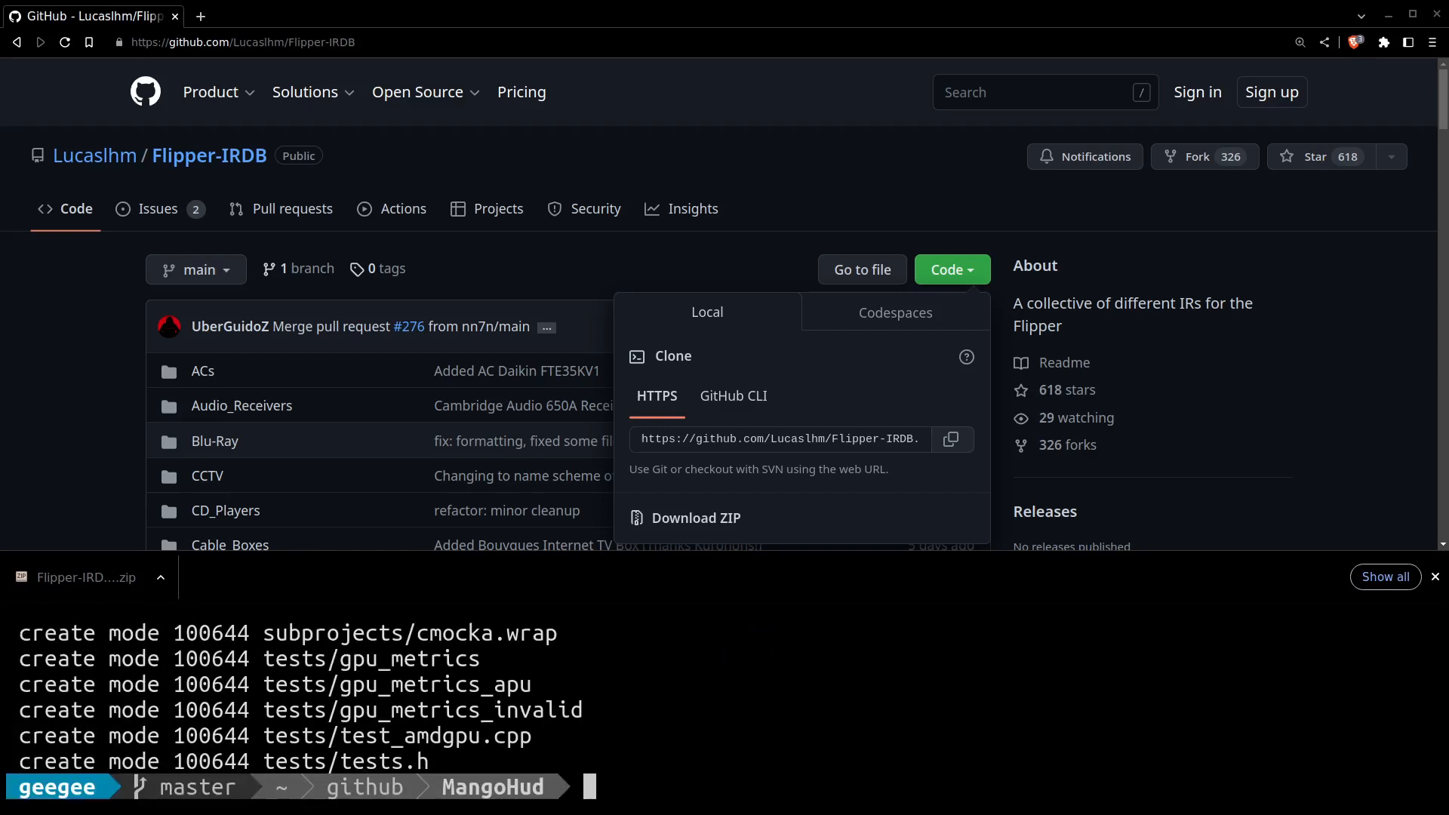
mouse_move(845, 695)
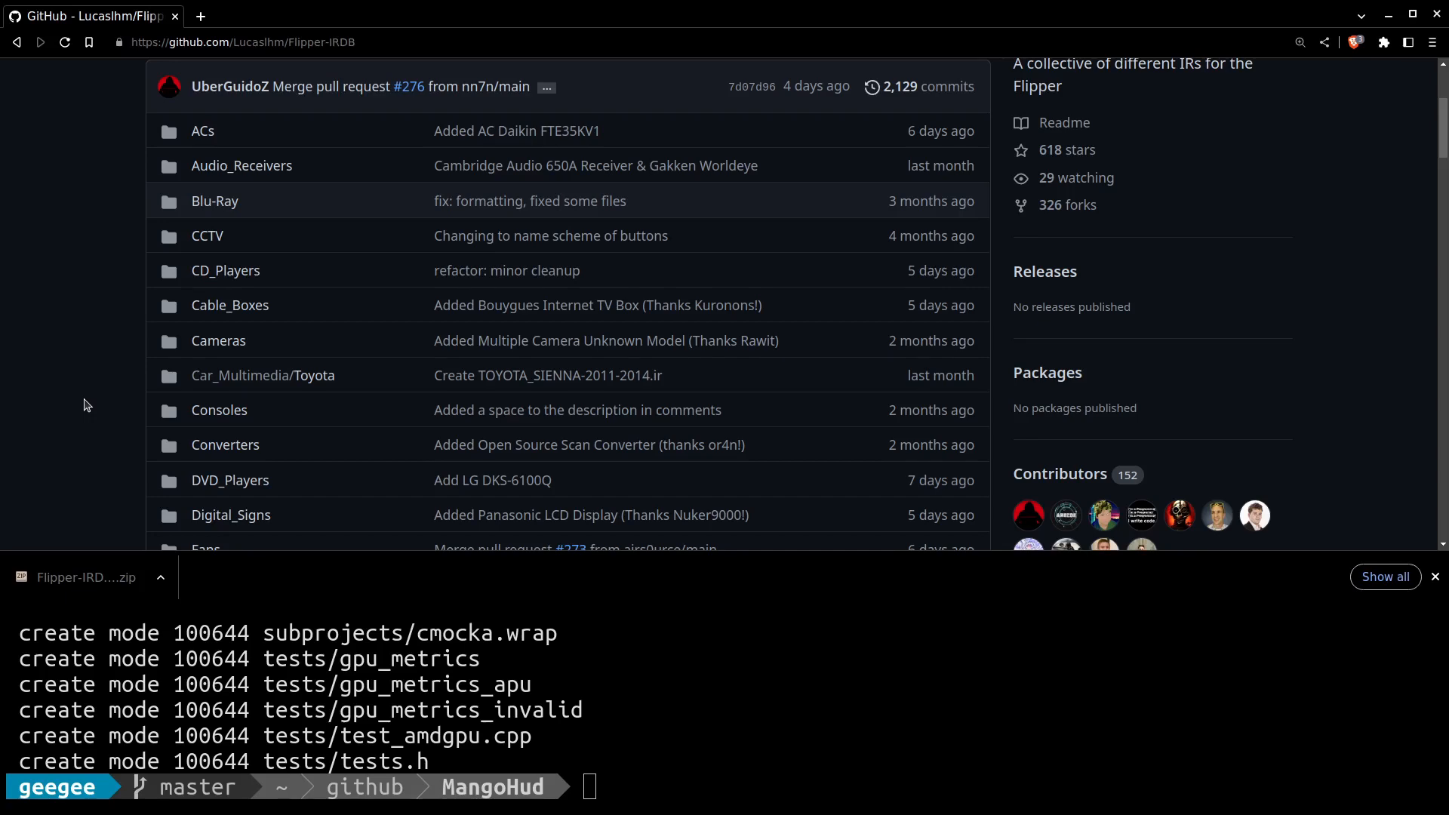
scroll("down", 3)
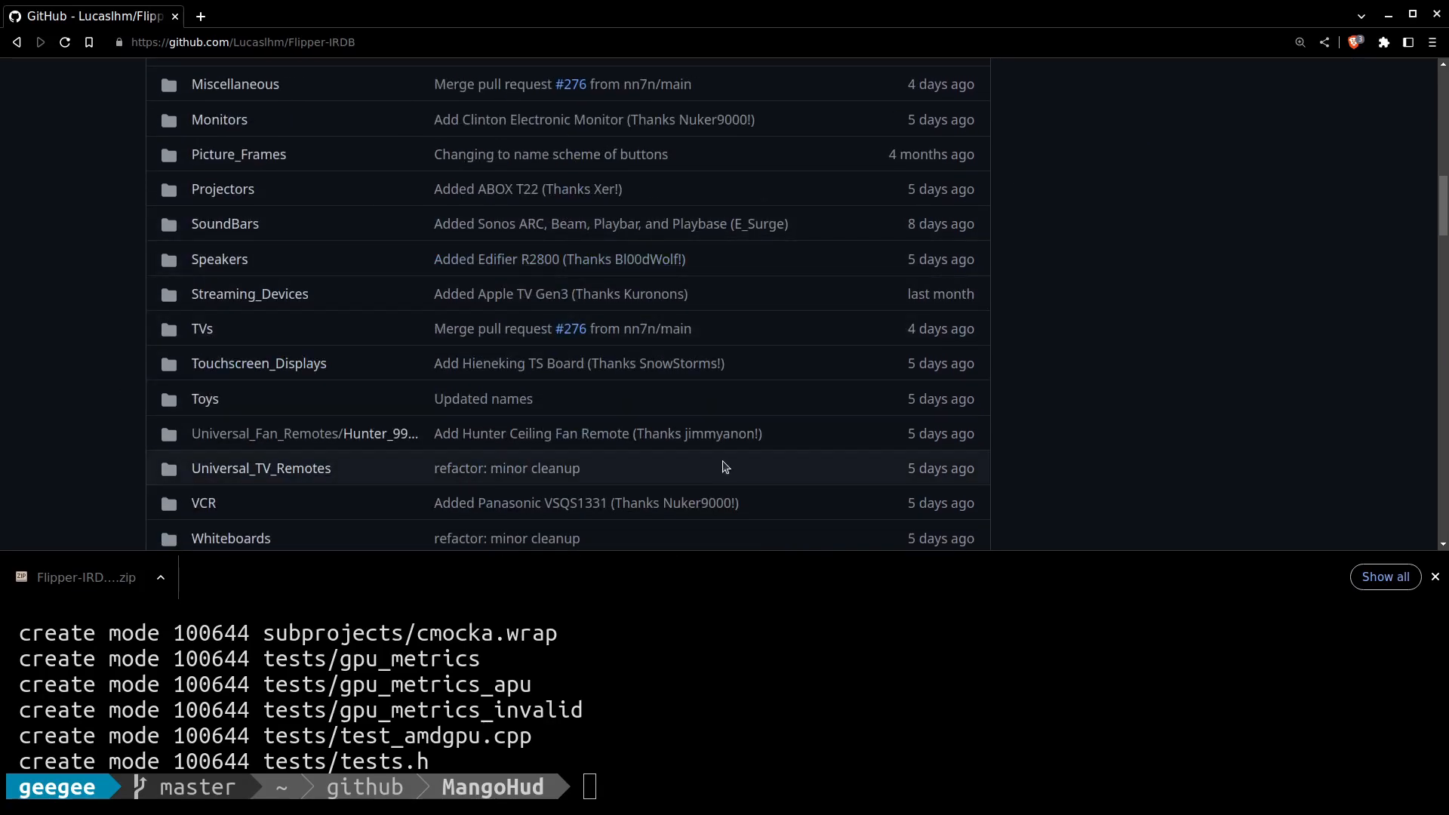
scroll("down", 3)
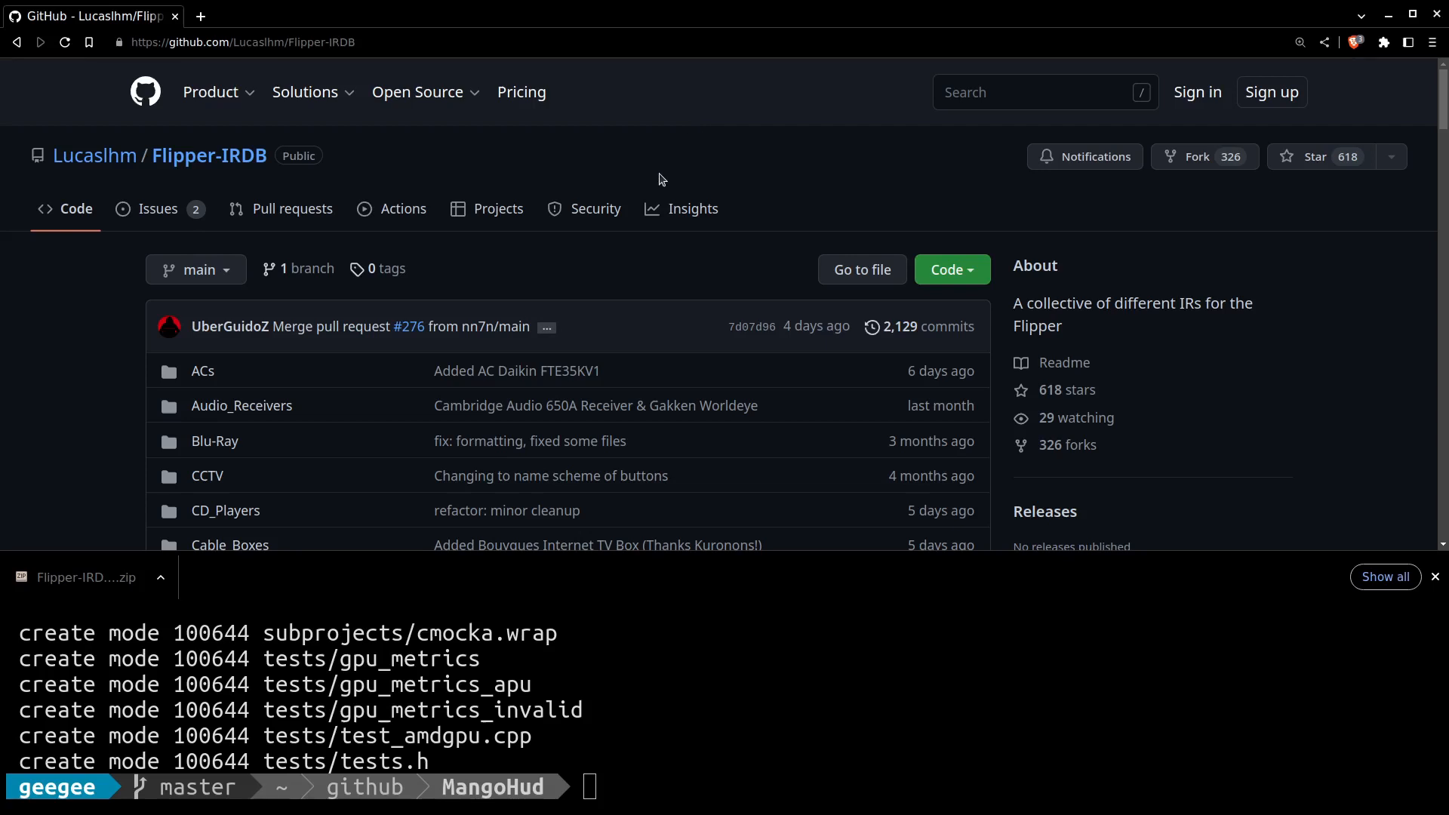
mouse_move(711, 161)
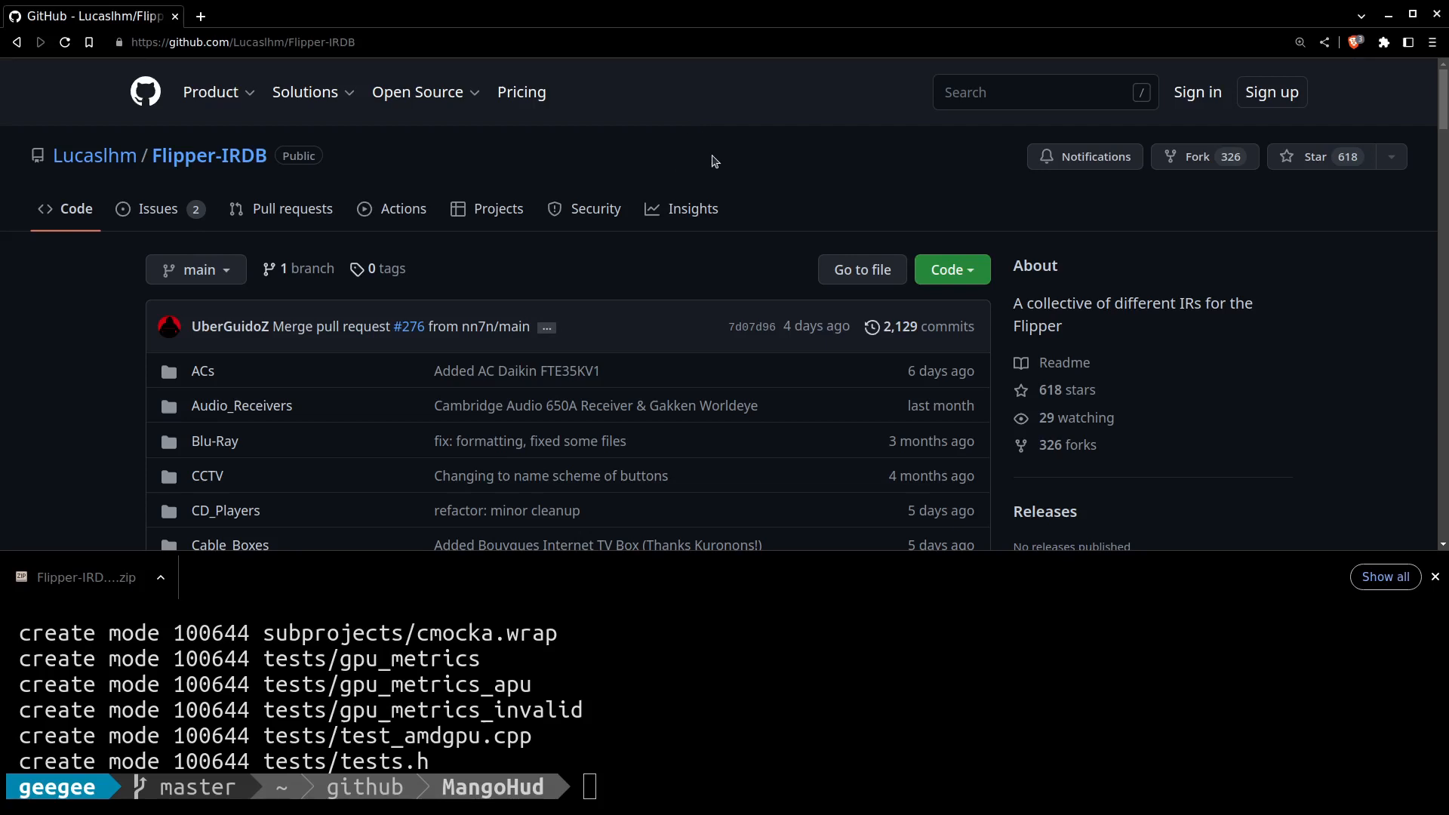